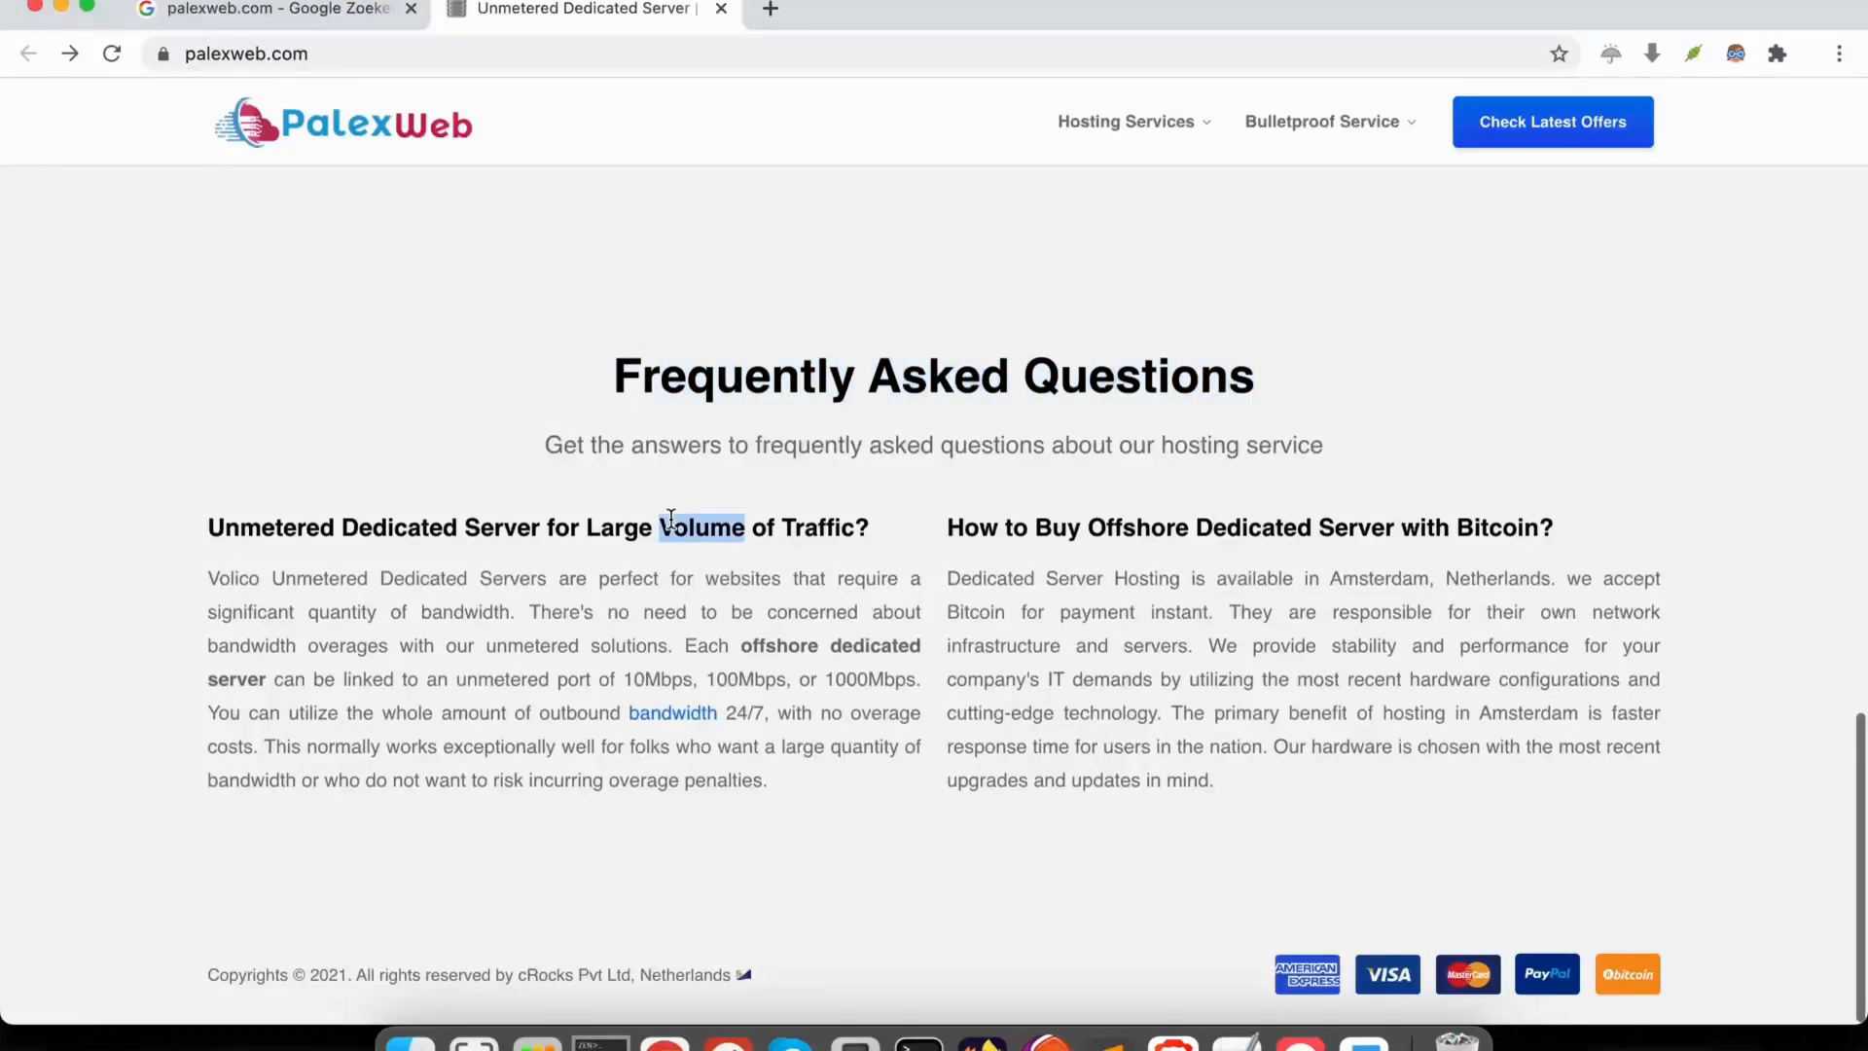
Scroll from the FAQ back to the Unmetered Dedicated Server Plans pricing table
{"action": "scroll", "scroll_direction": "up", "scroll_amount": 3}
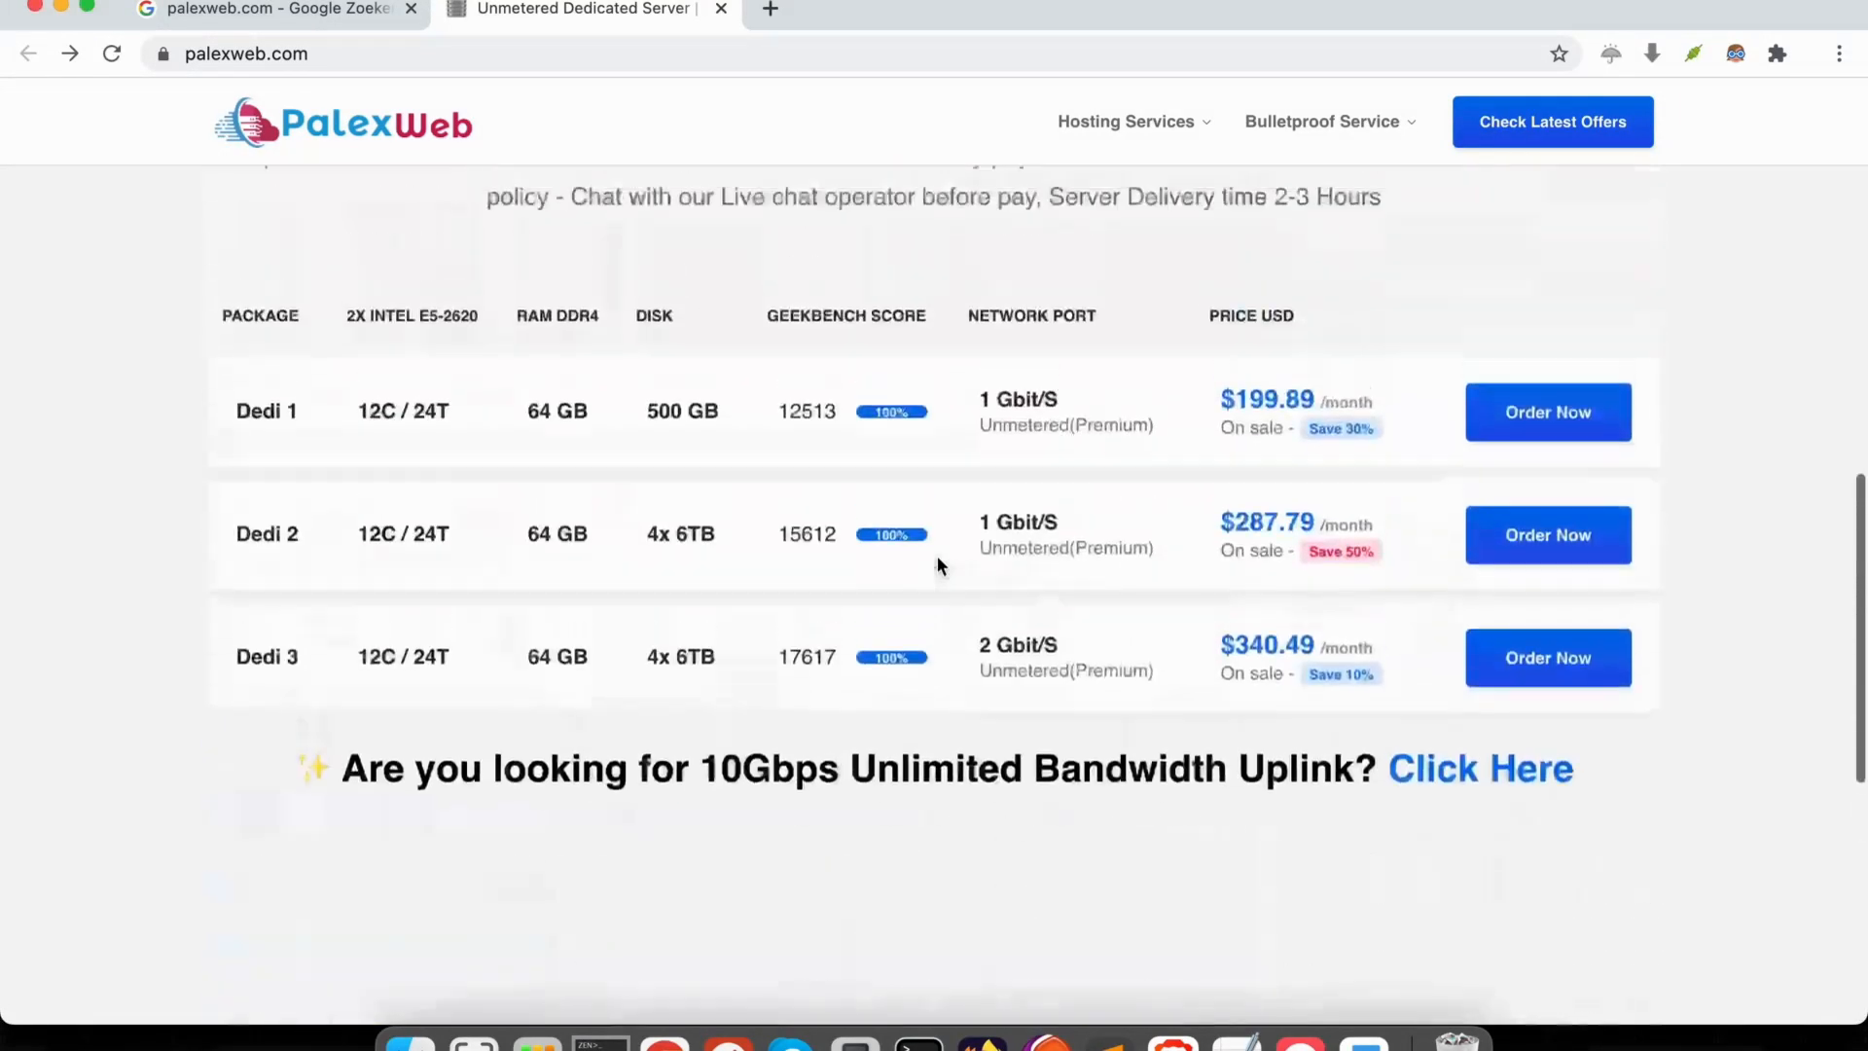
{"action": "scroll", "scroll_direction": "up", "scroll_amount": 3}
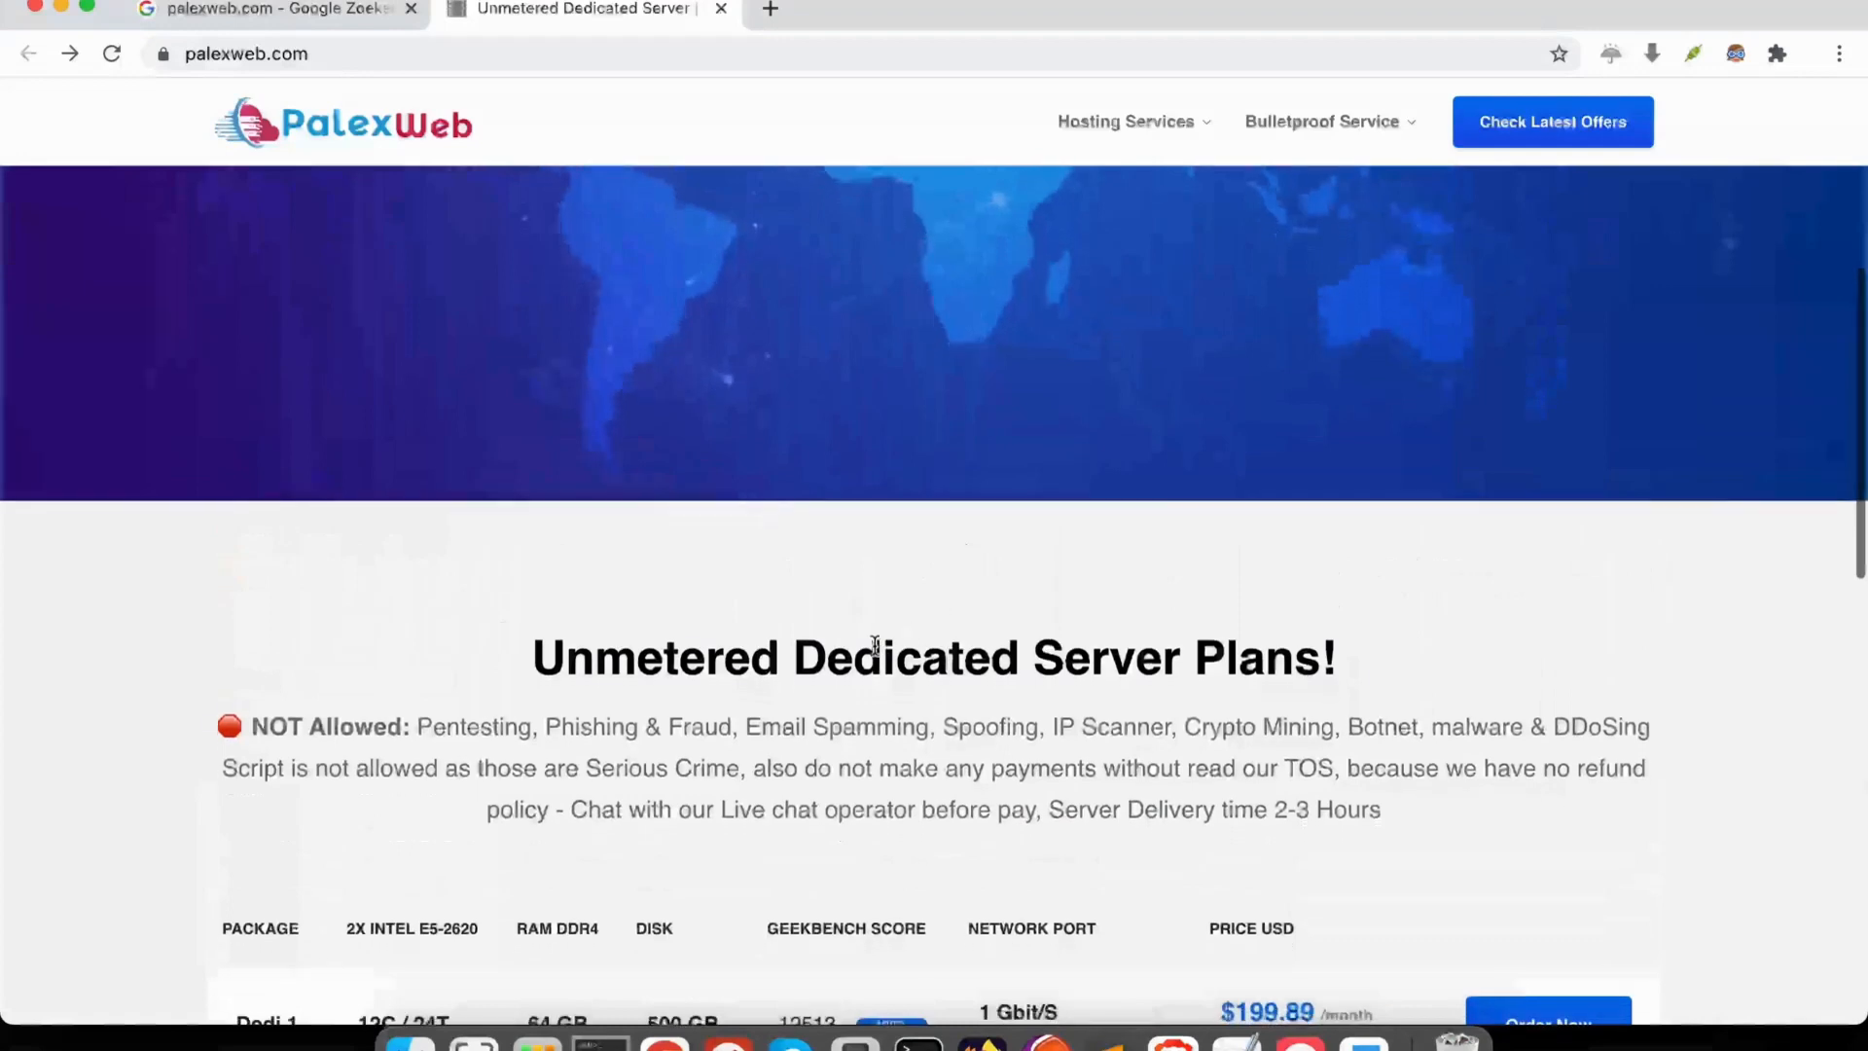
{"action": "scroll", "scroll_direction": "down", "scroll_amount": 3}
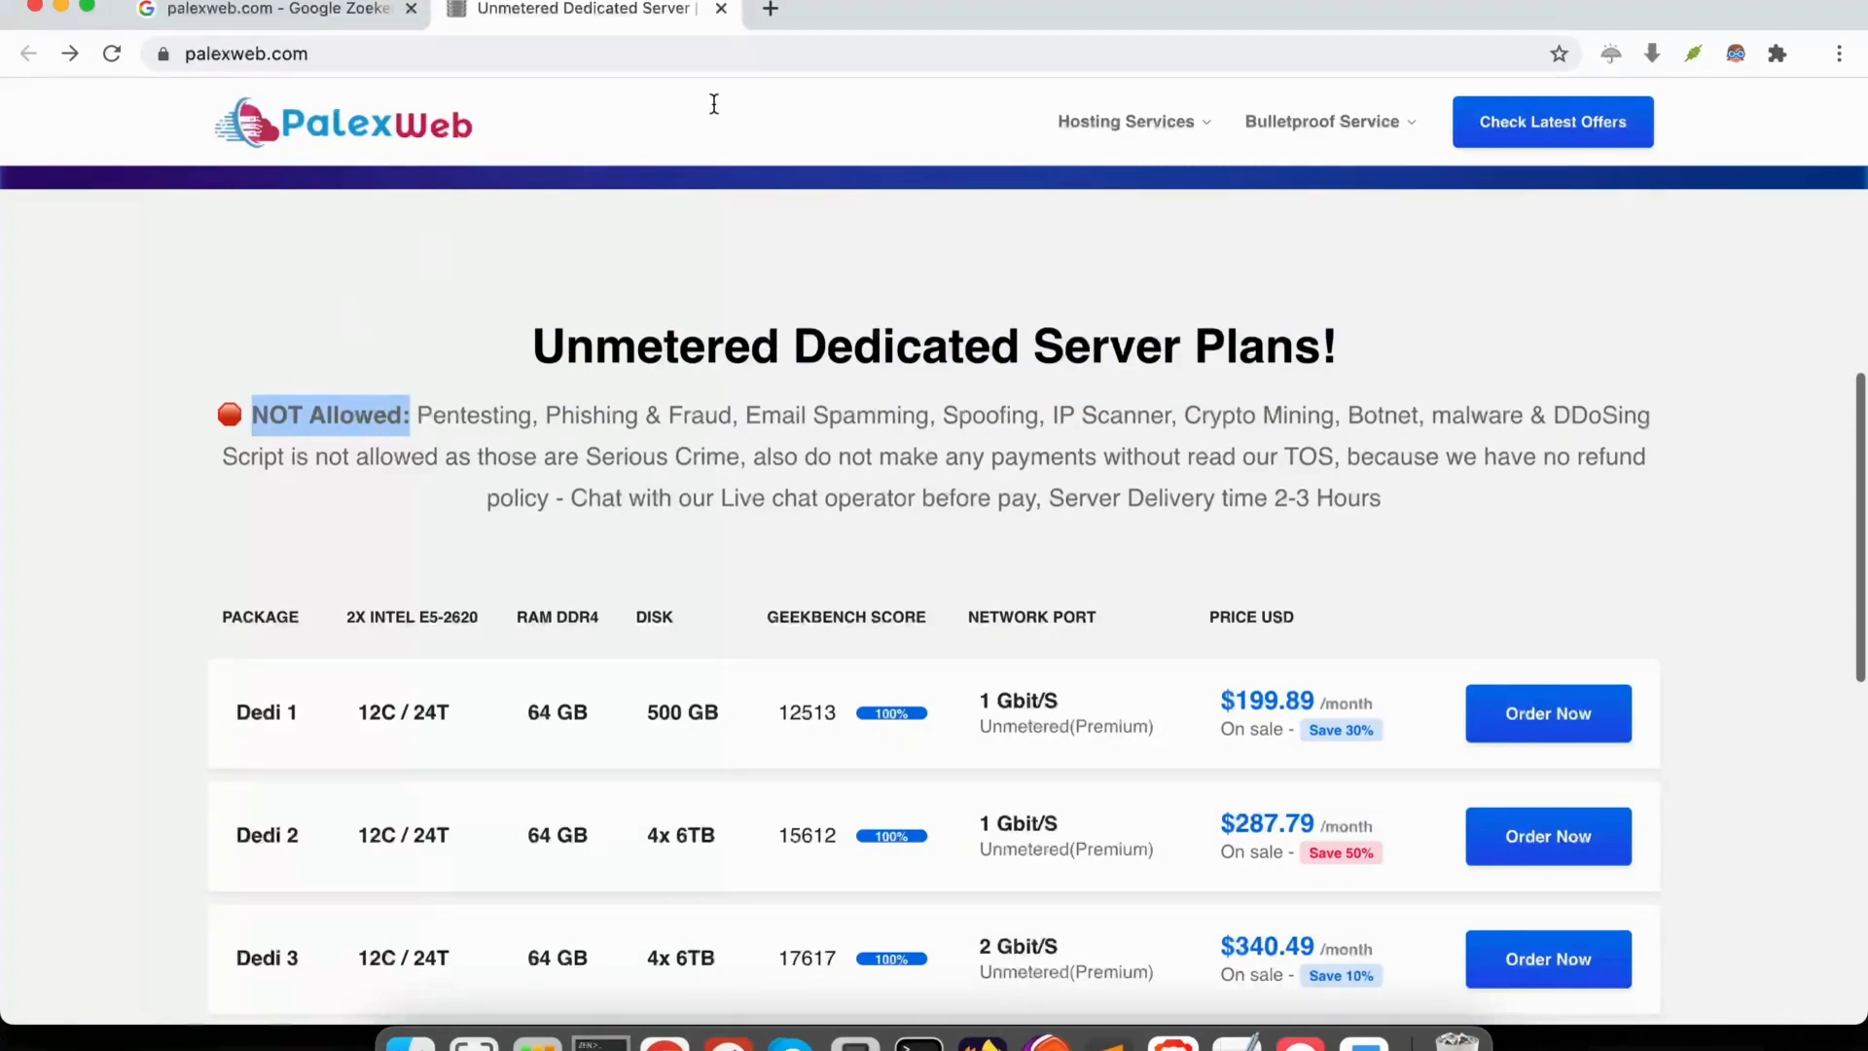
{"action": "mouse_move", "coordinate": [714, 113]}
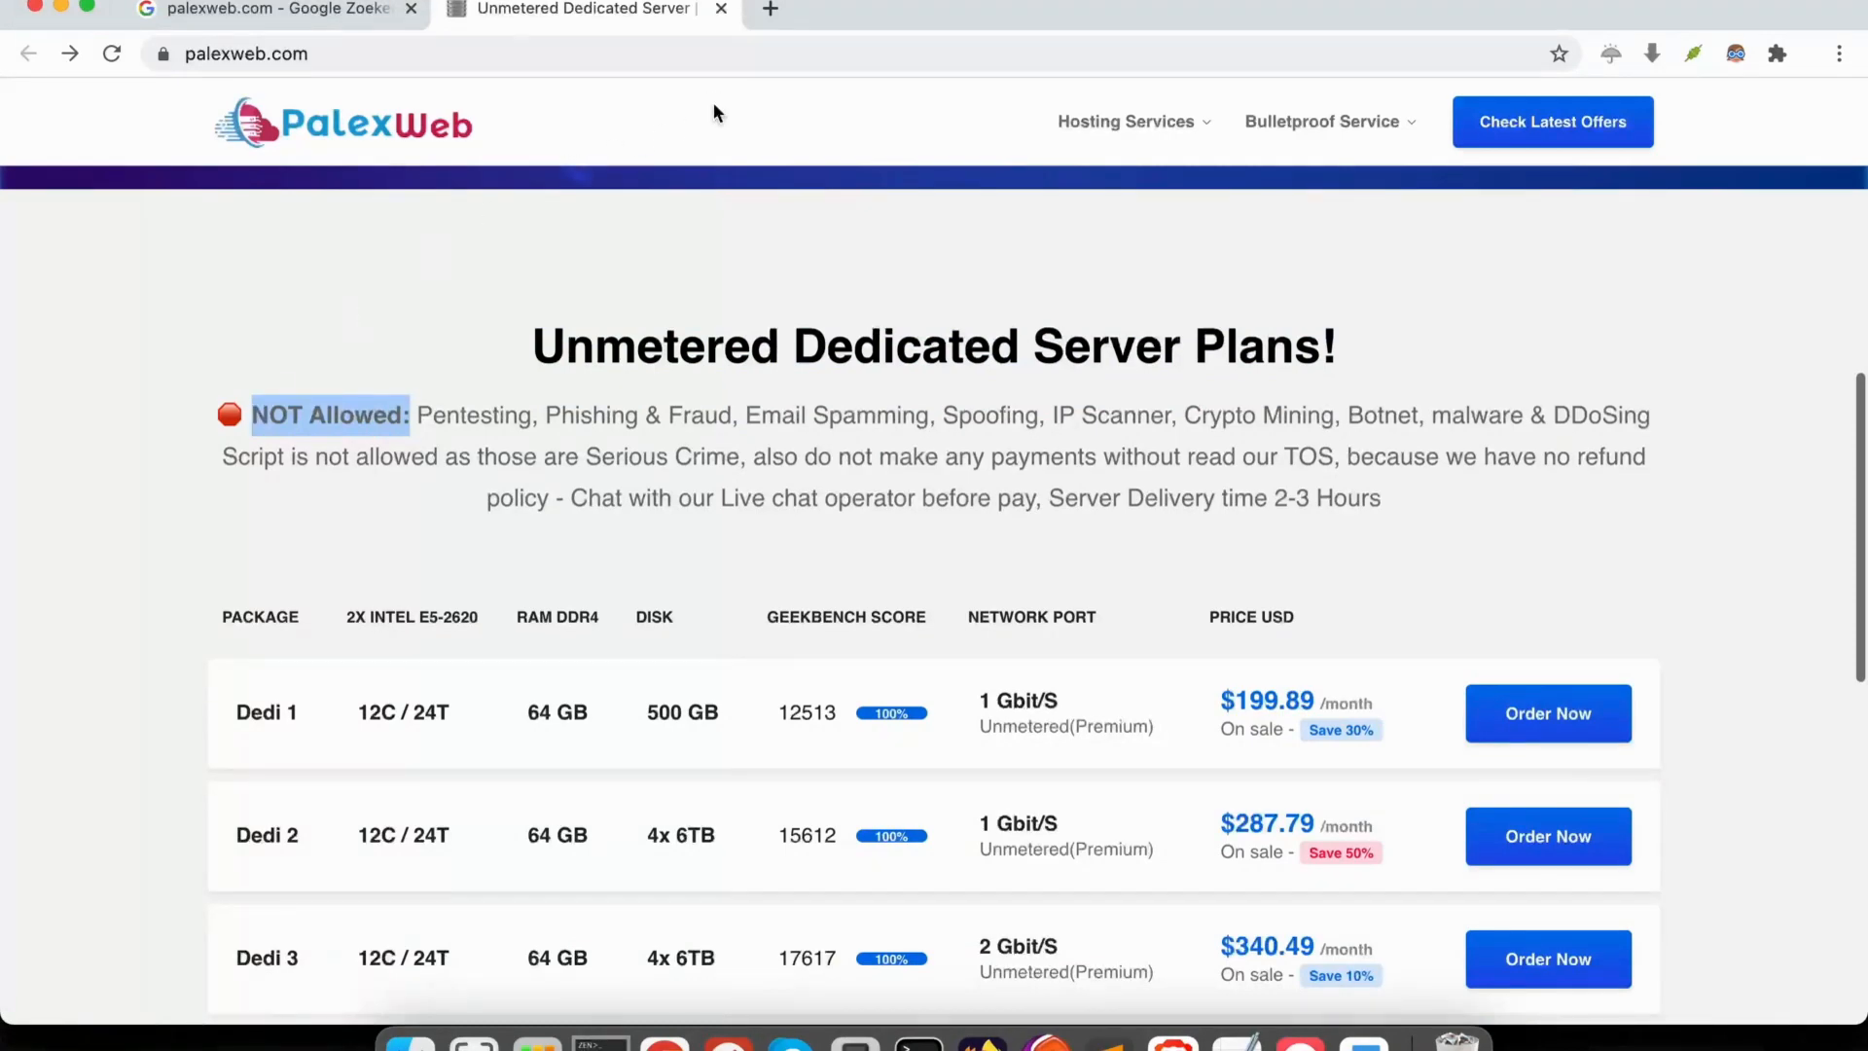
{"action": "mouse_move", "coordinate": [785, 221]}
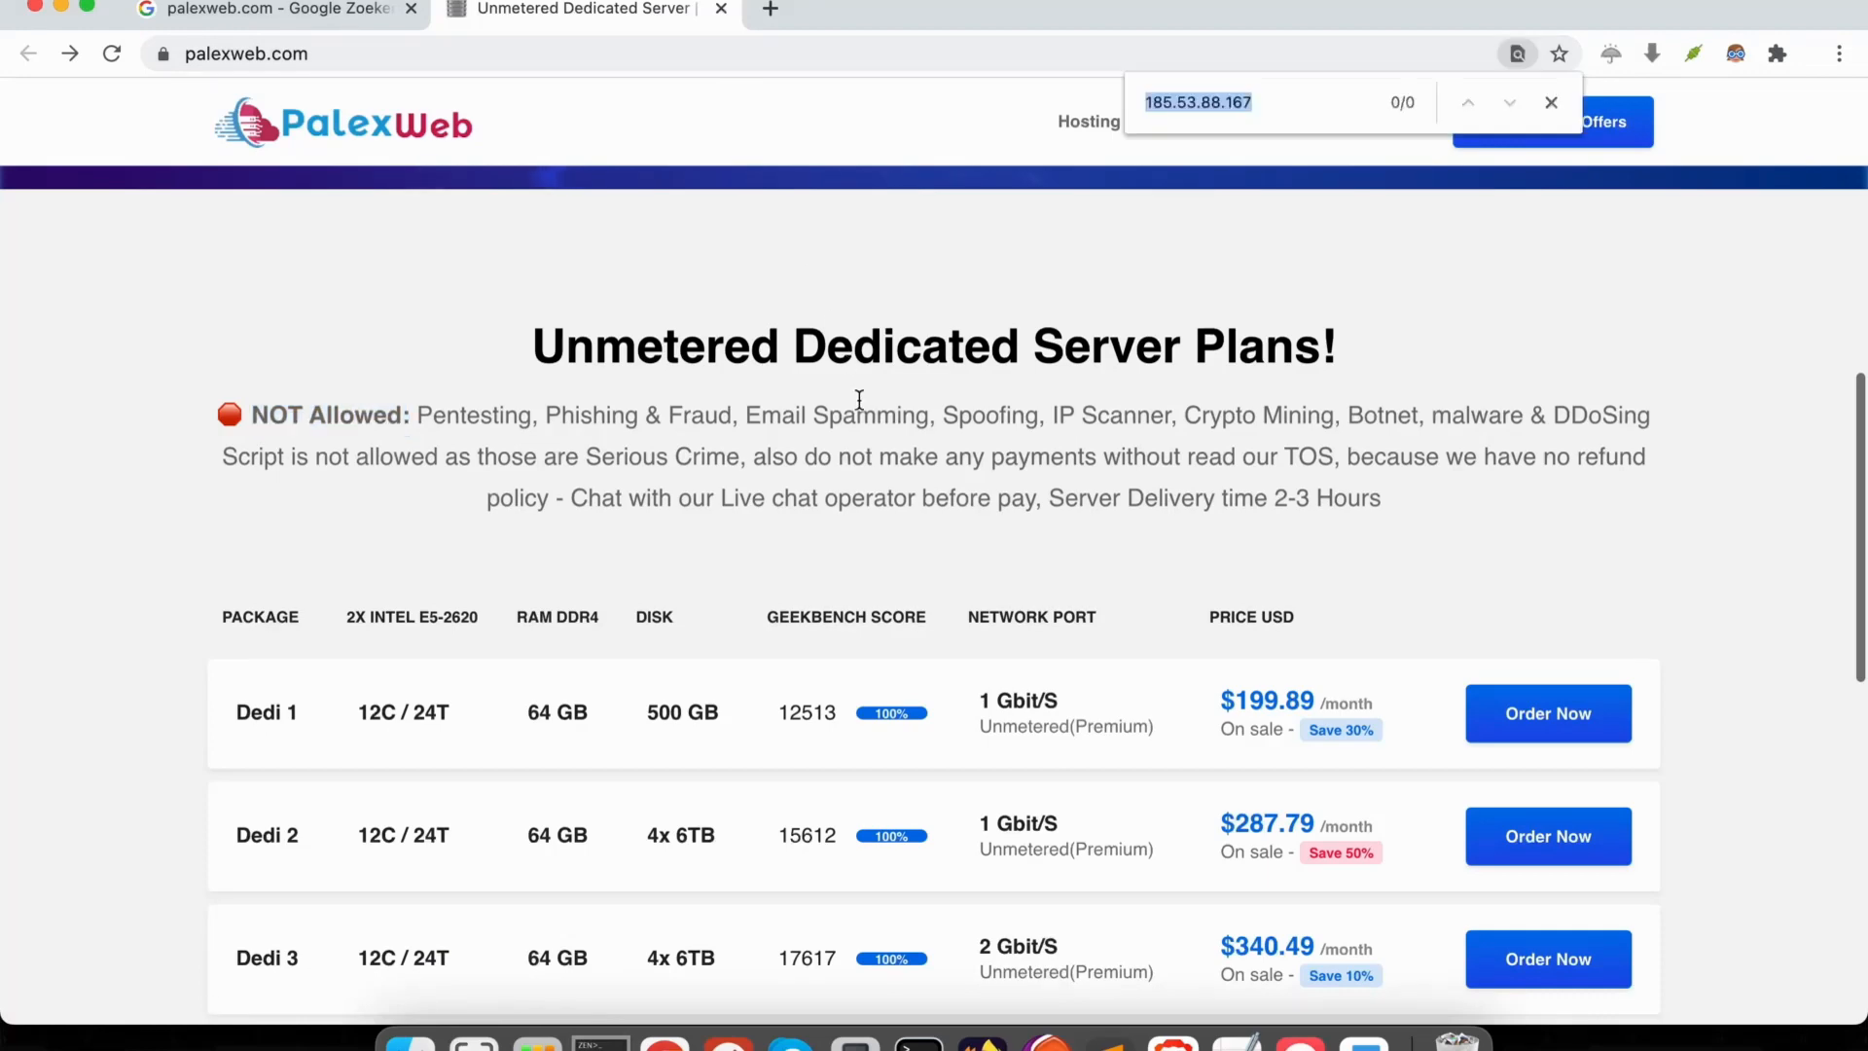
Search the page for 'those' and 'not allow' to find the NOT Allowed list, then return to the top
{"action": "type", "text": "those"}
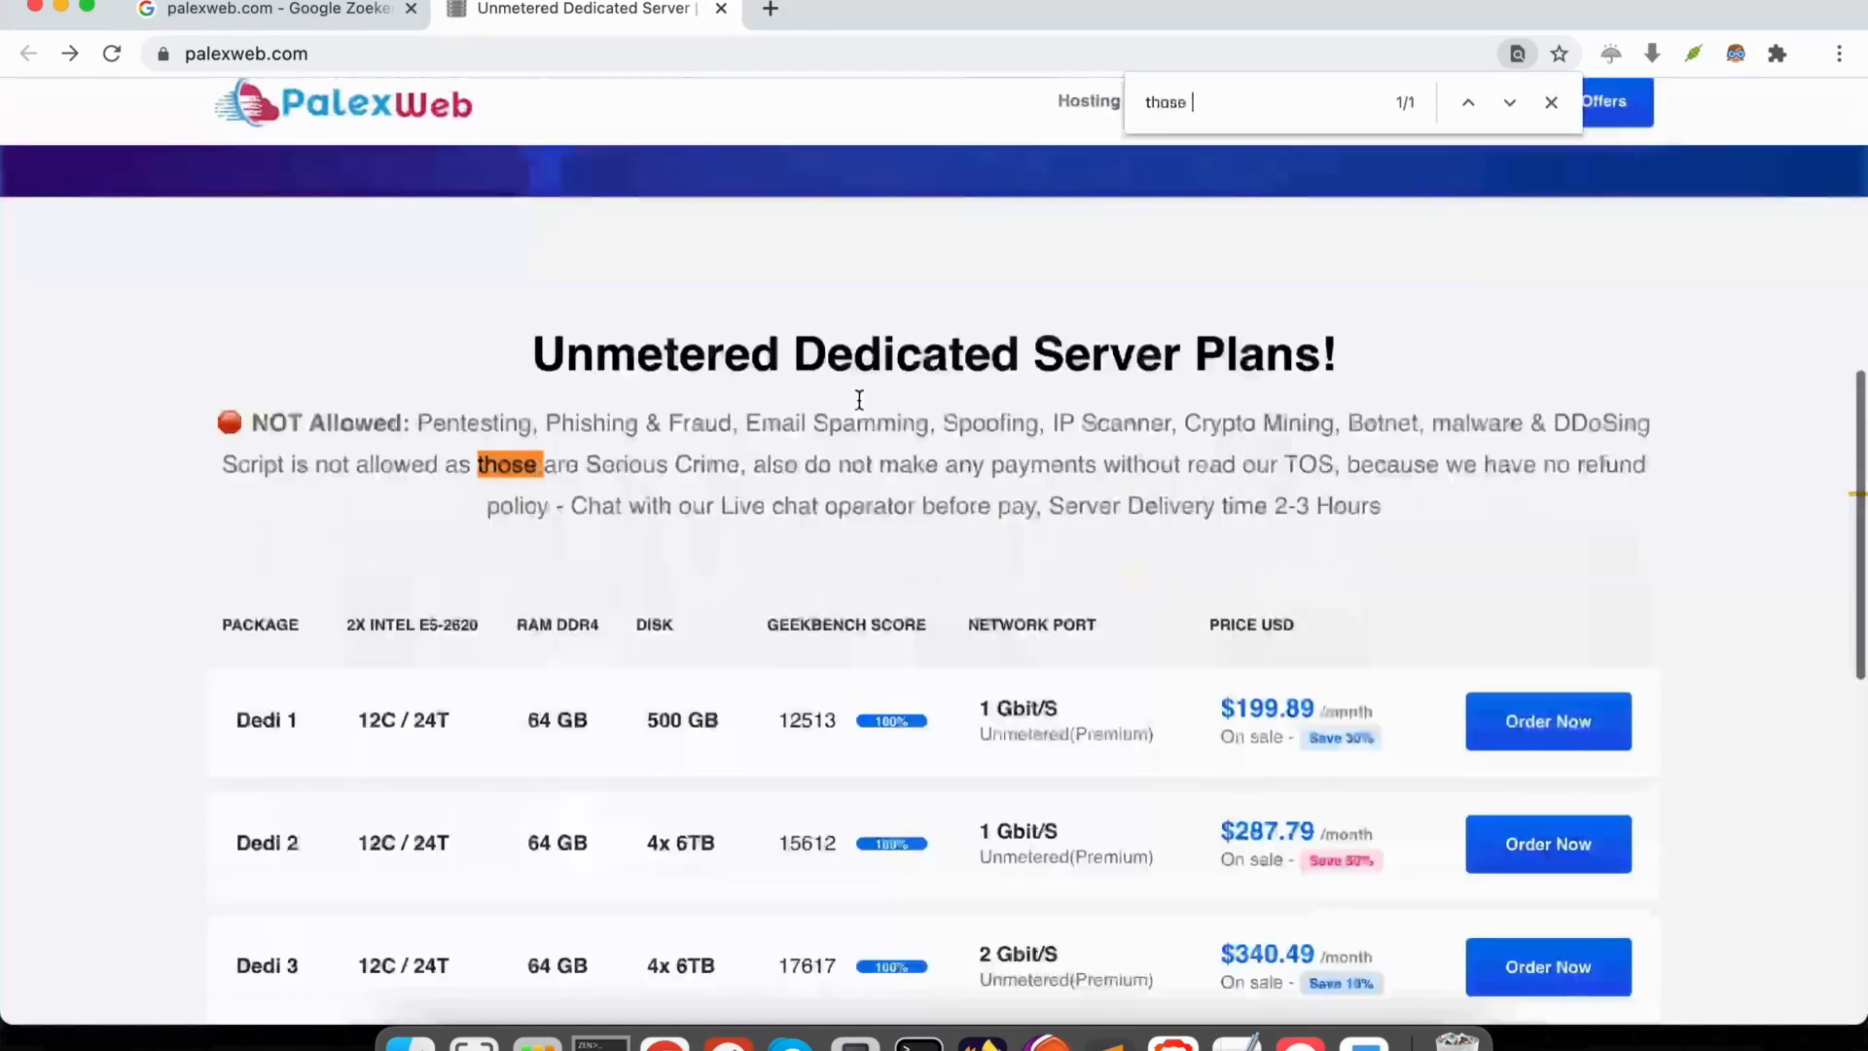
{"action": "type", "text": "not allow"}
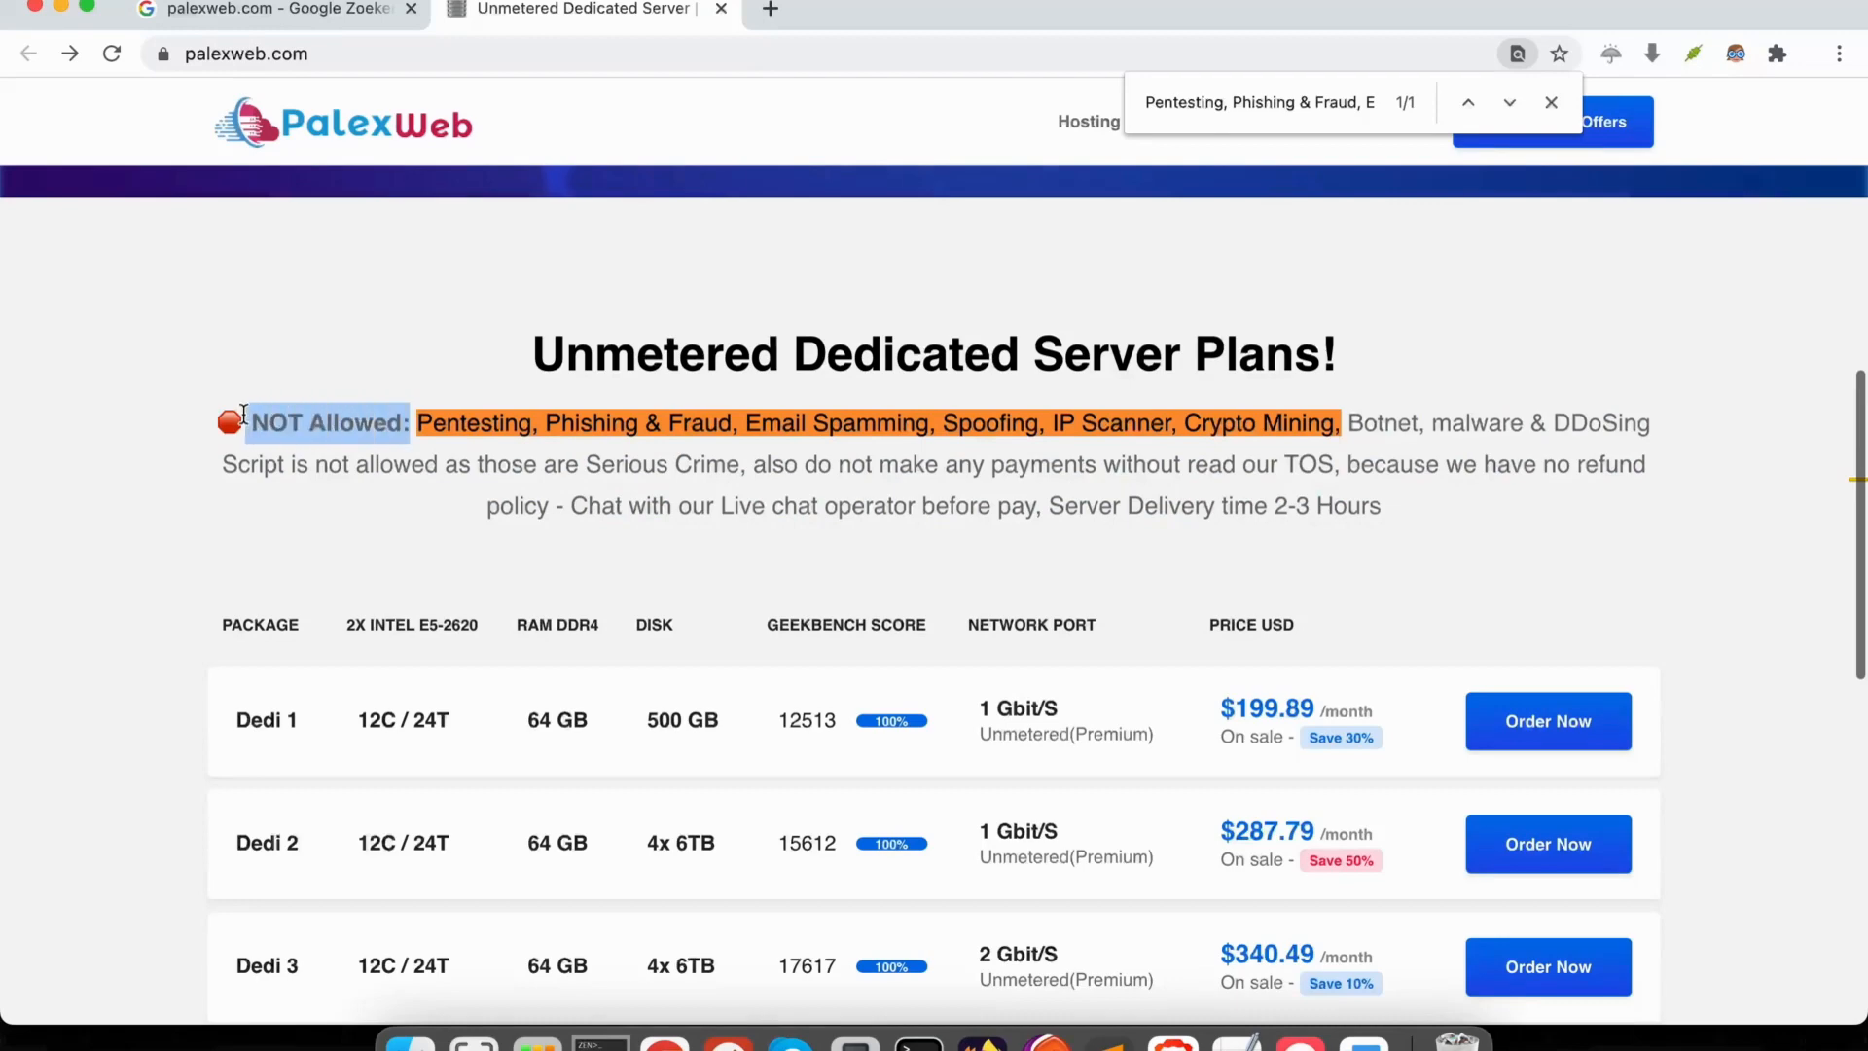
{"action": "left_click", "coordinate": [1553, 102]}
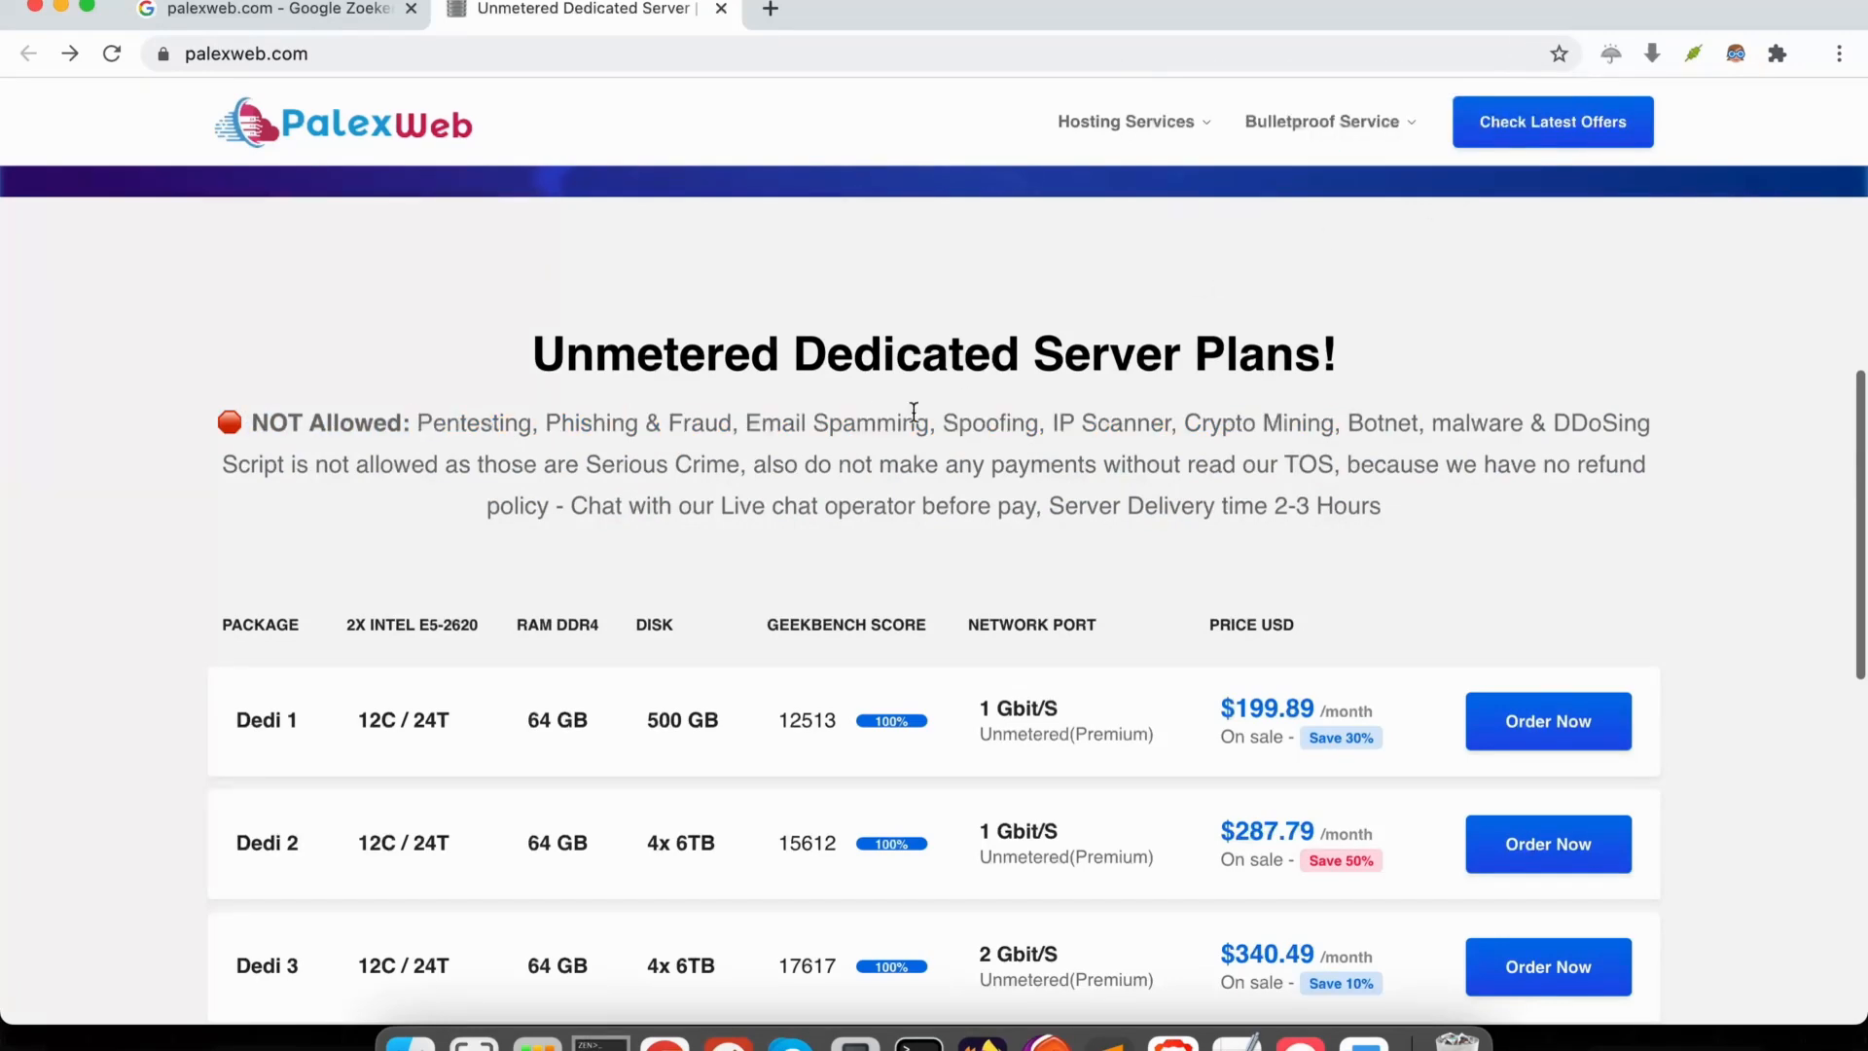
{"action": "scroll", "scroll_direction": "up", "scroll_amount": 3}
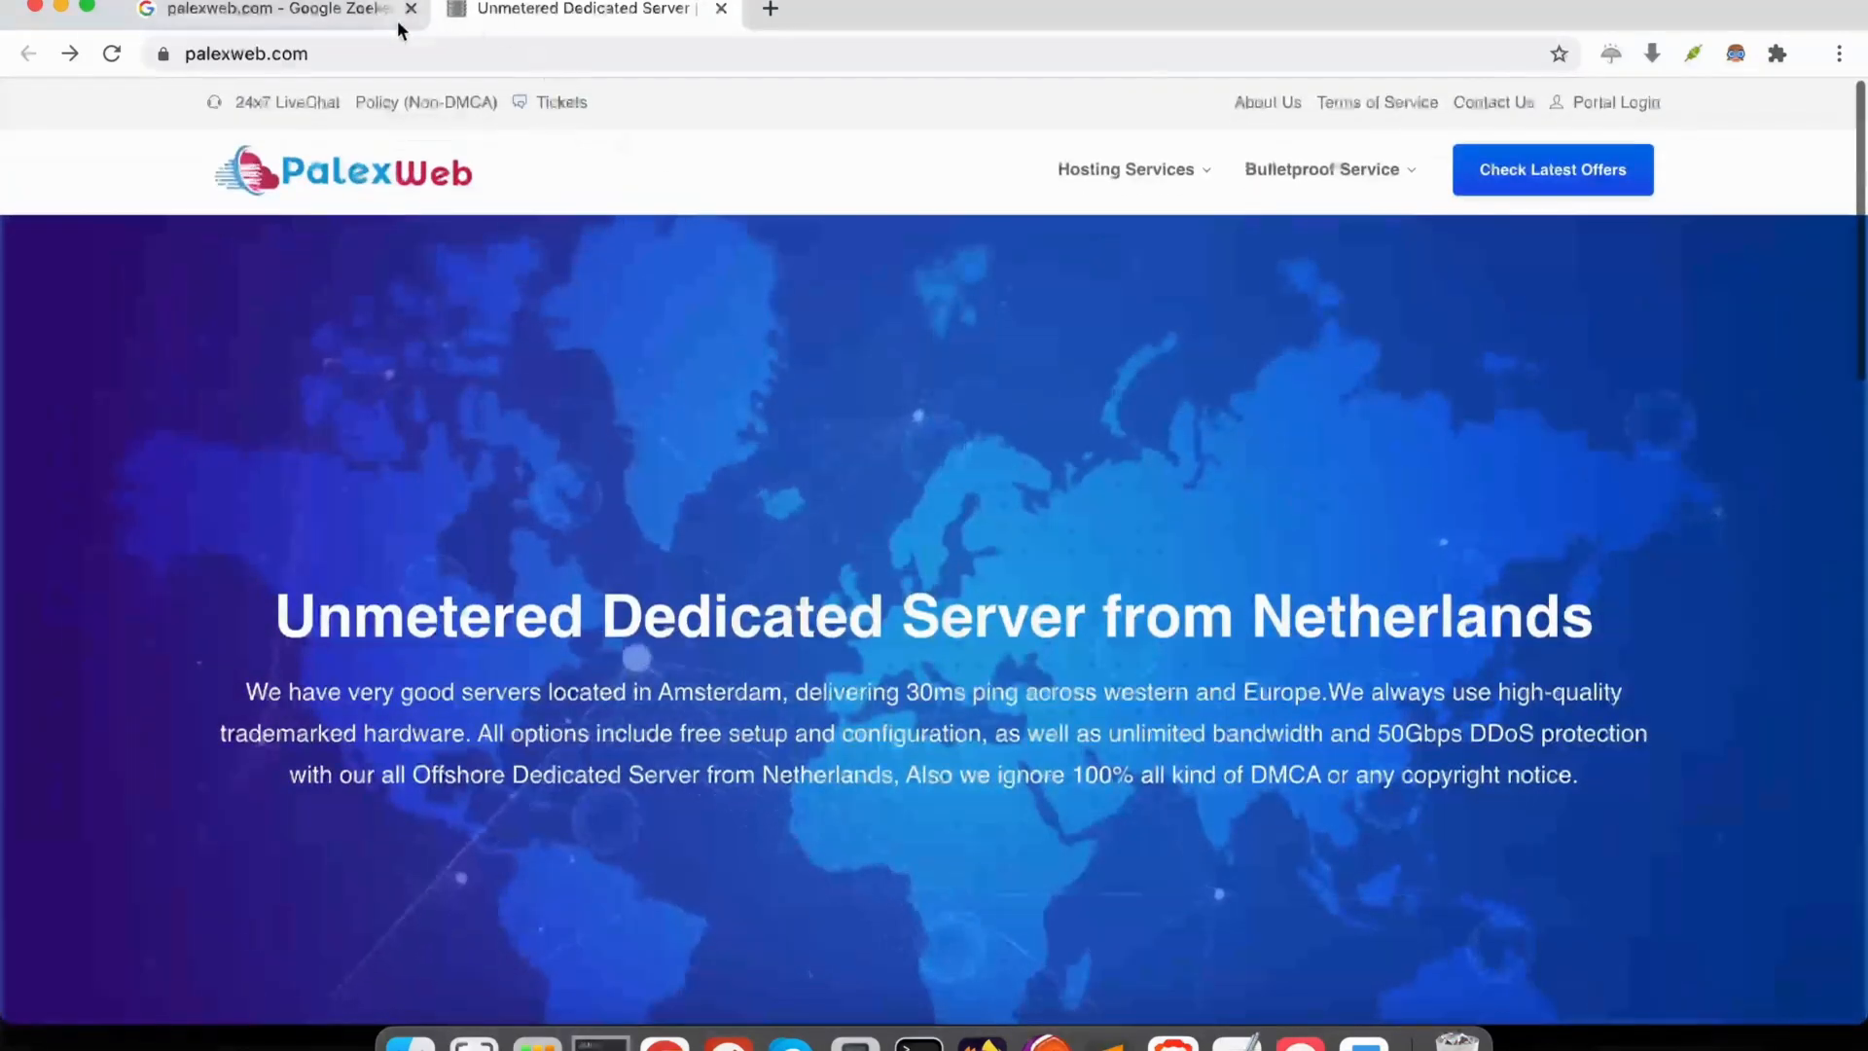
Return to the palexweb.com Google results and open Cheap Unlimited Reseller Hosting in a new tab
{"action": "left_click", "coordinate": [269, 11]}
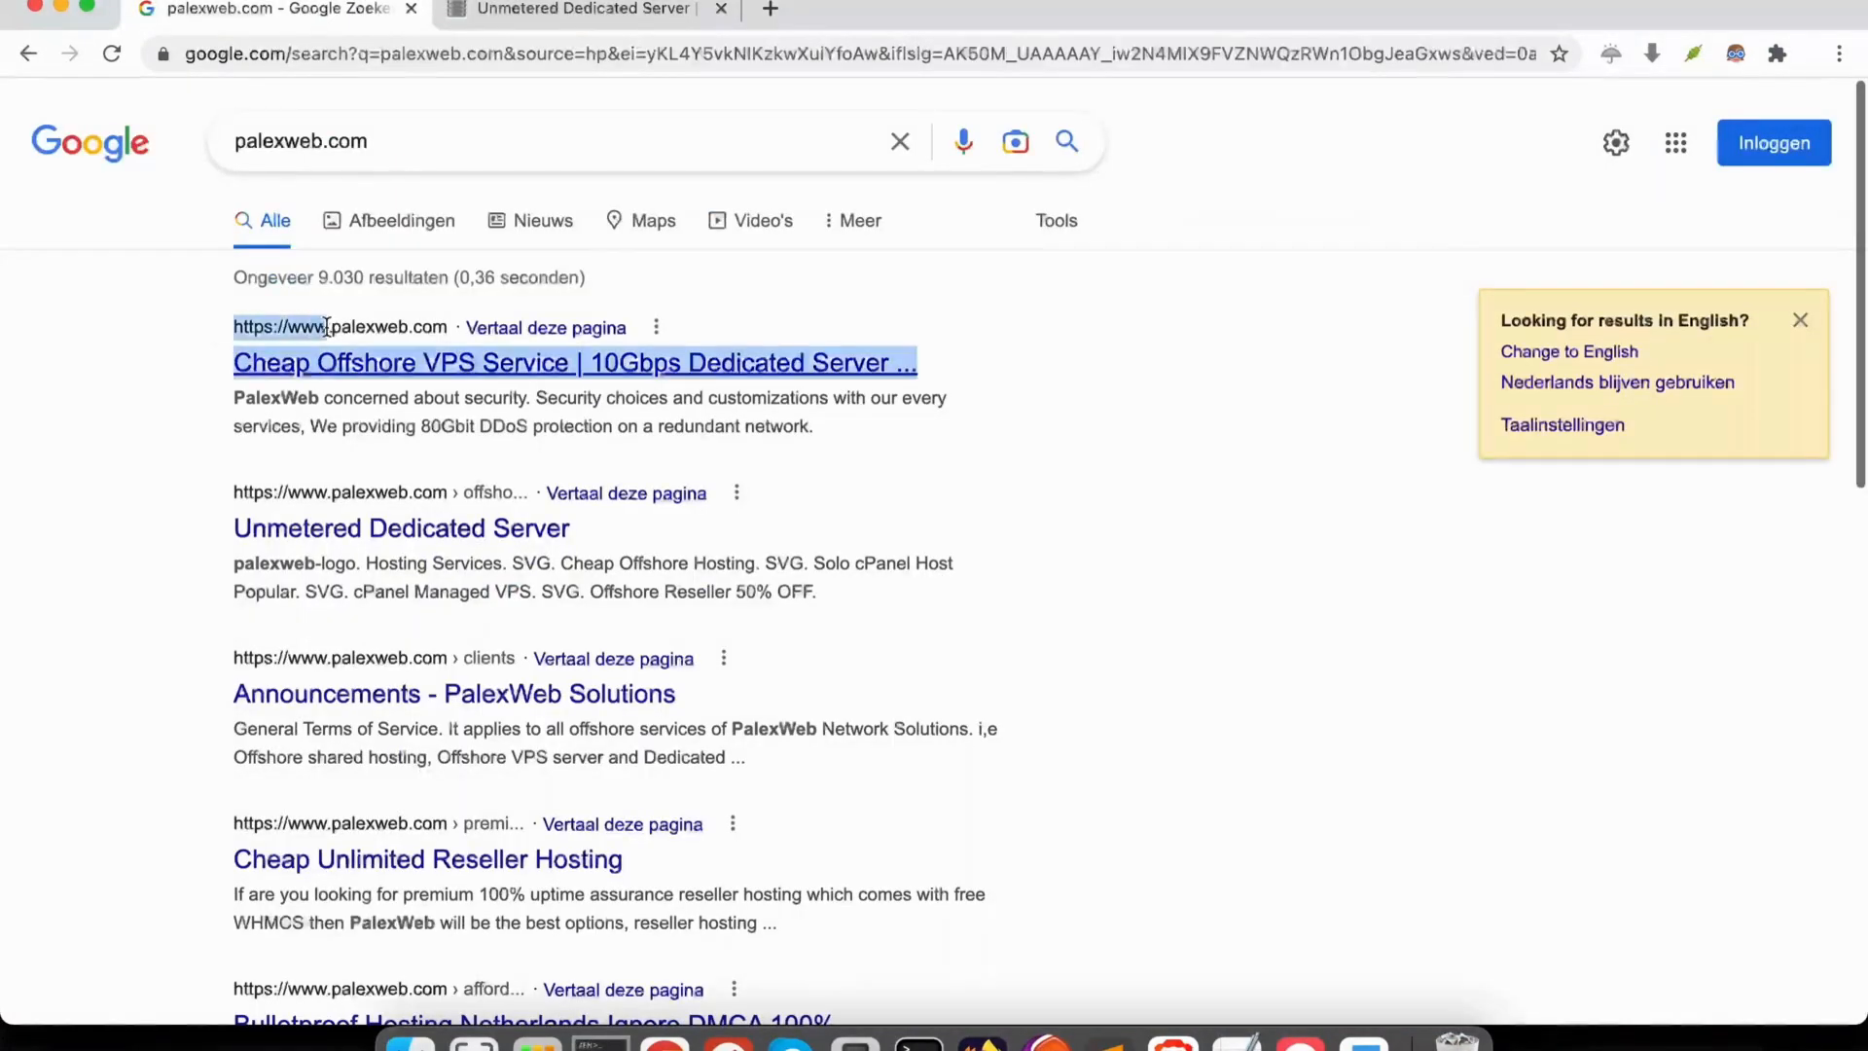
{"action": "mouse_move", "coordinate": [422, 330]}
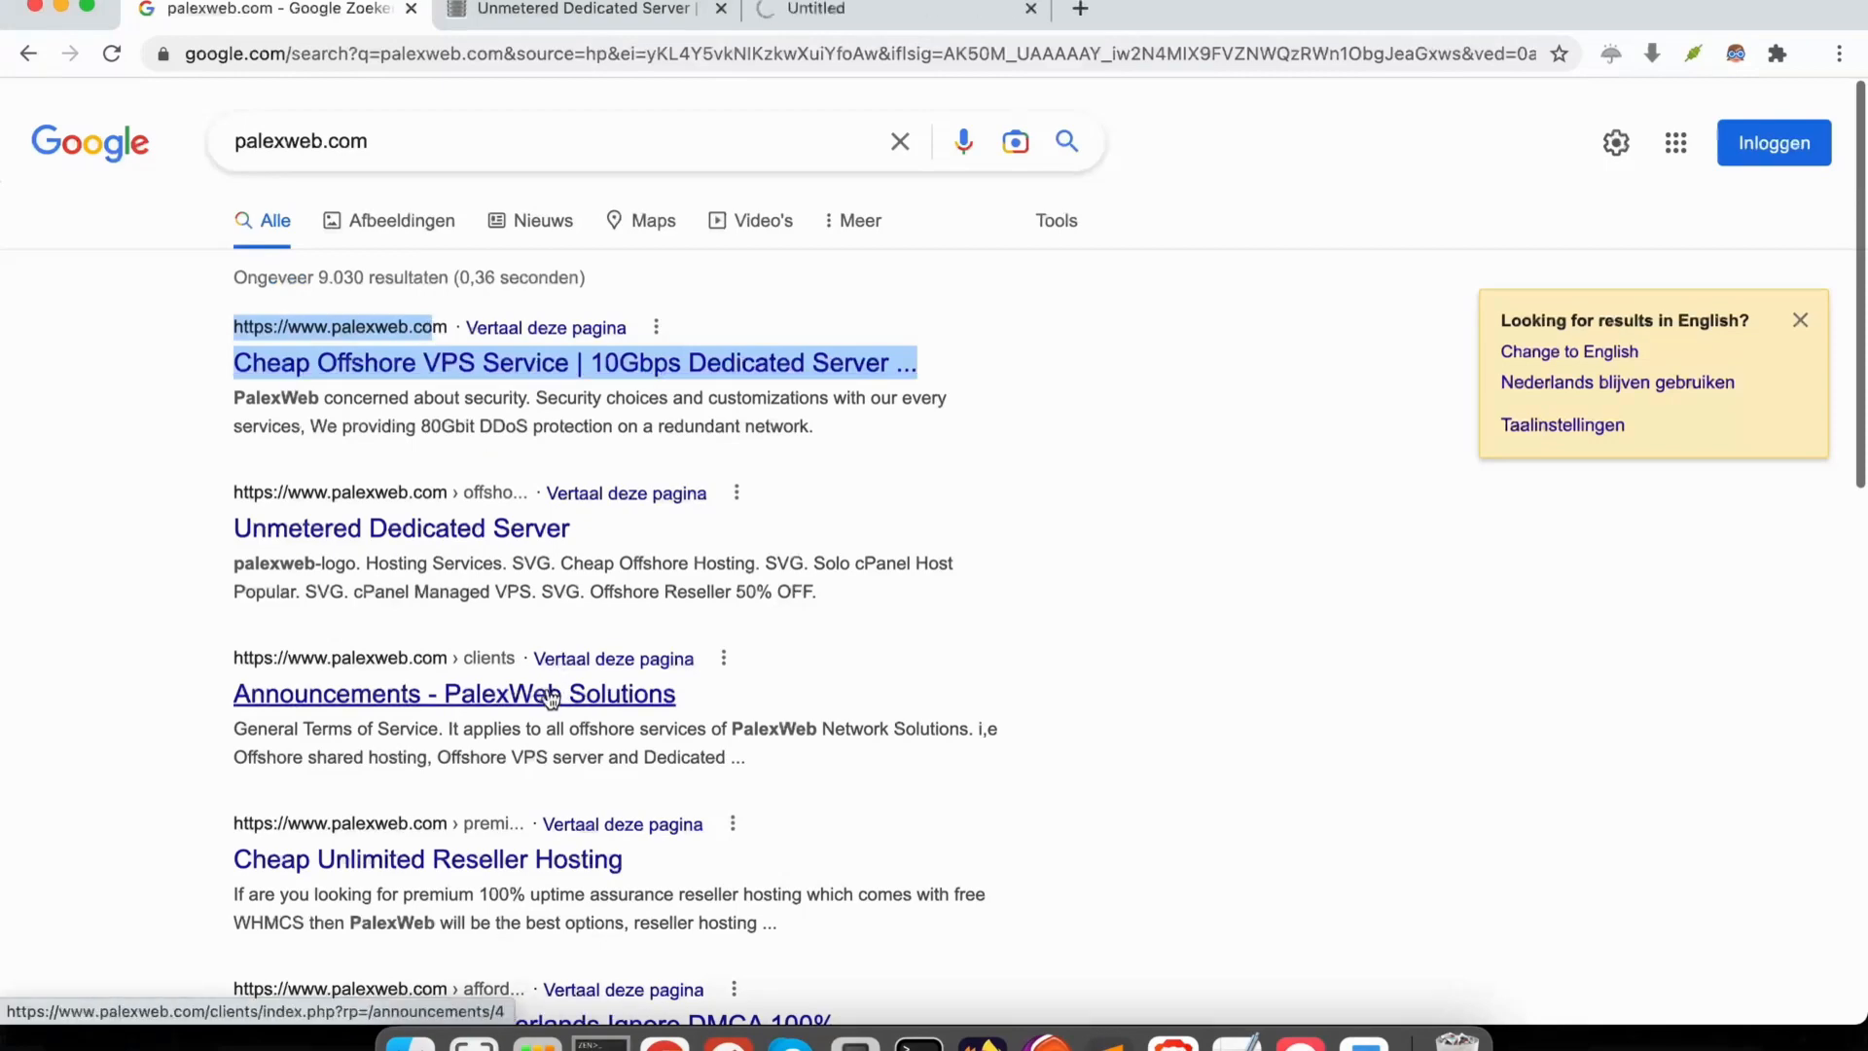
{"action": "middle_click", "coordinate": [454, 693]}
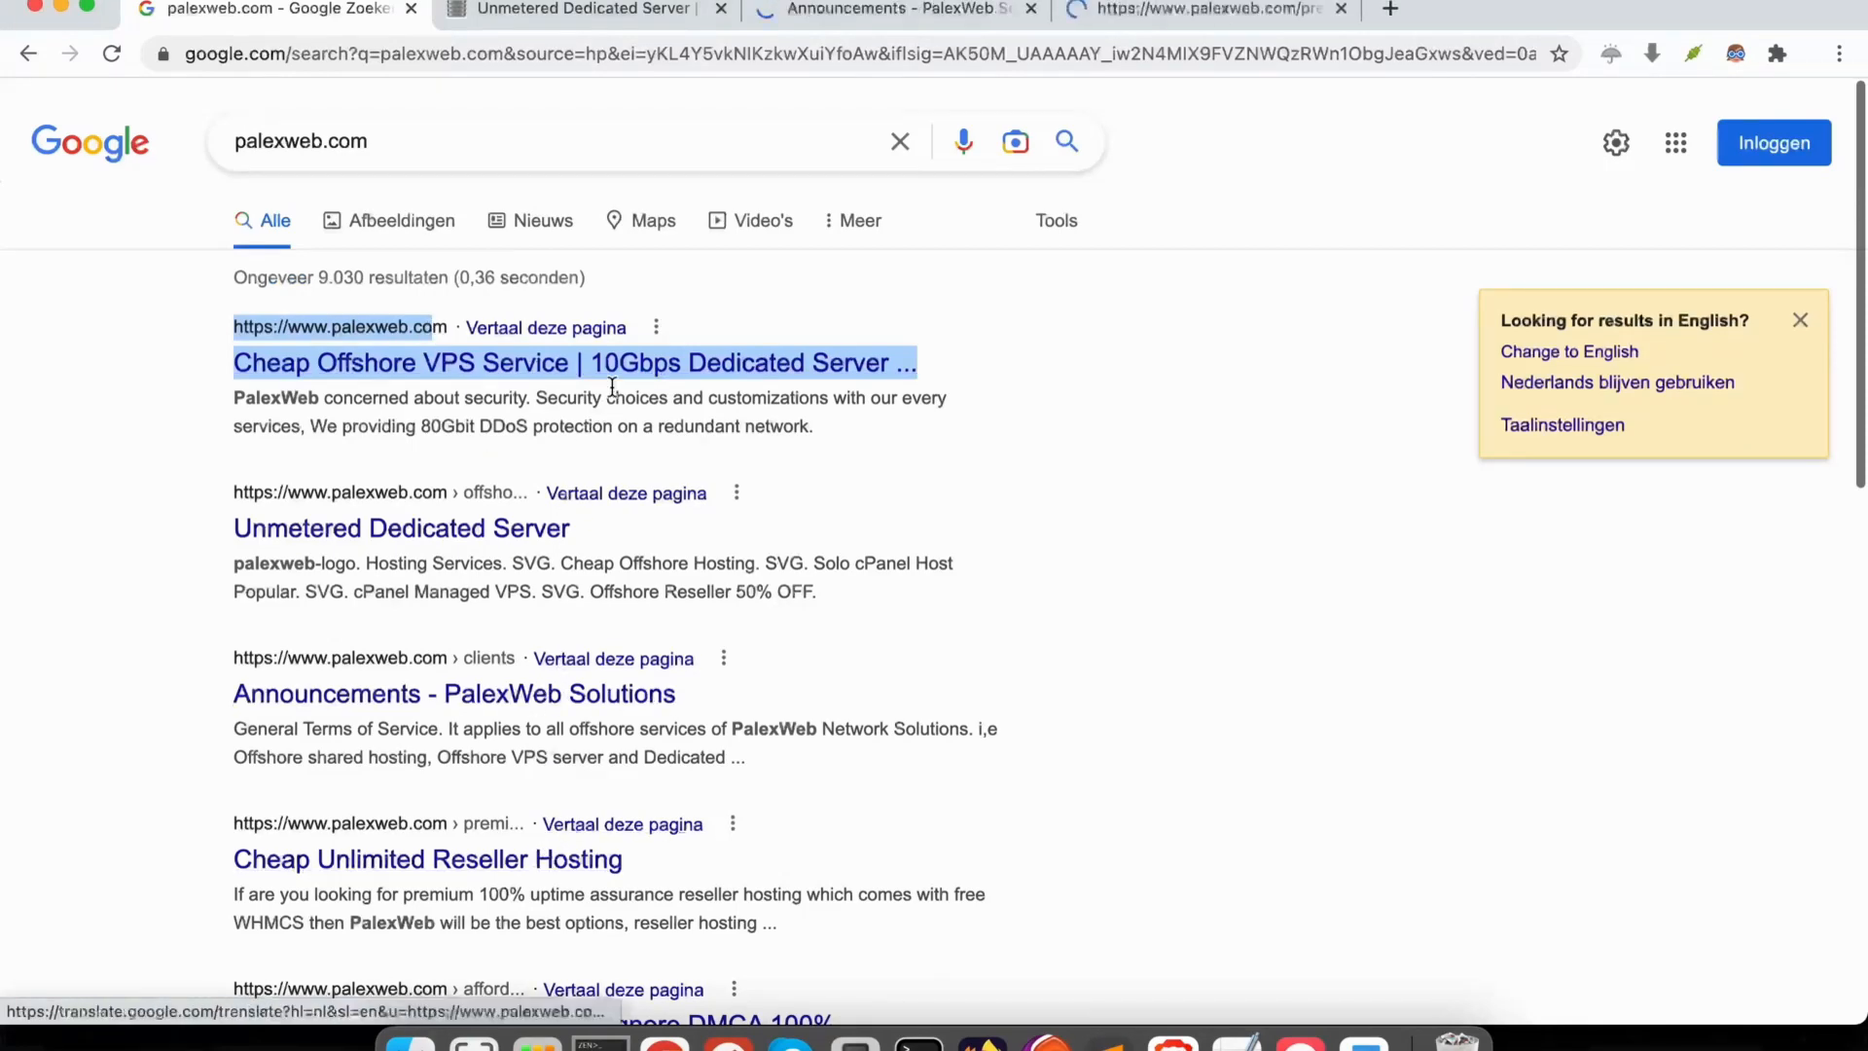
{"action": "scroll", "scroll_direction": "down", "scroll_amount": 3}
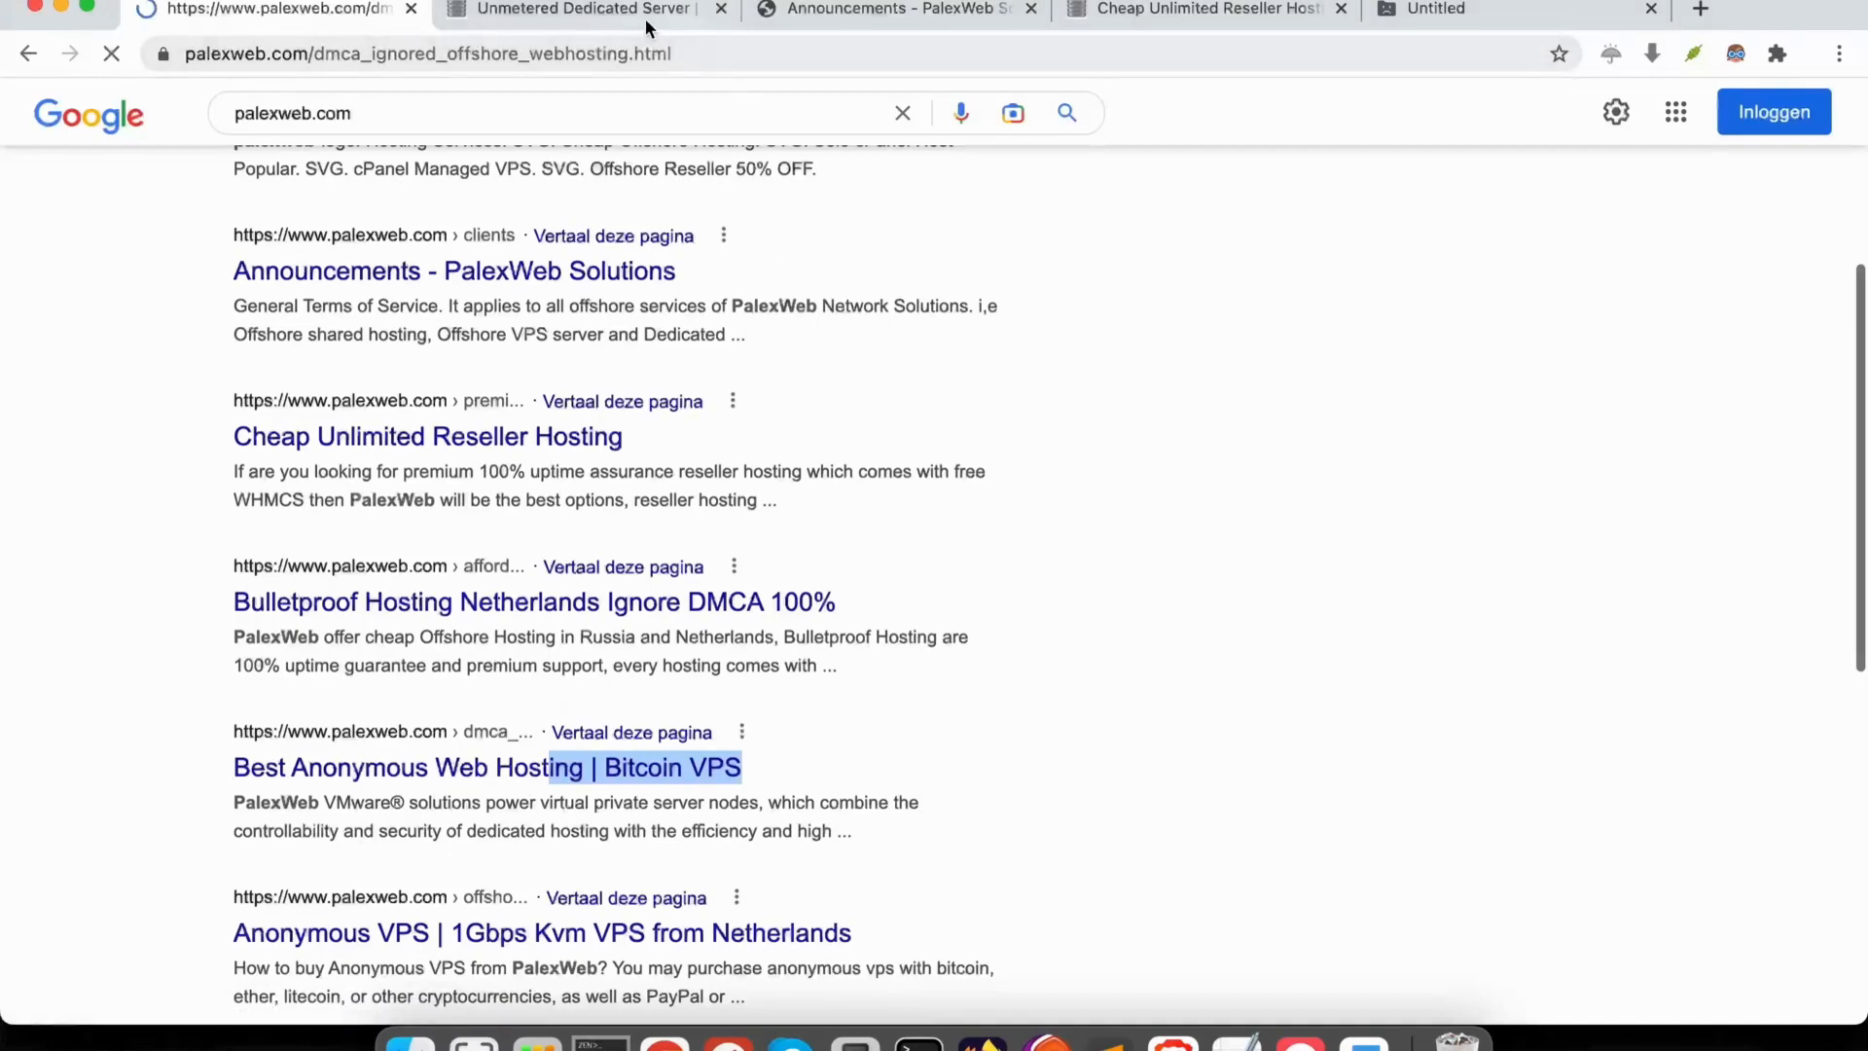
{"action": "left_click", "coordinate": [584, 10]}
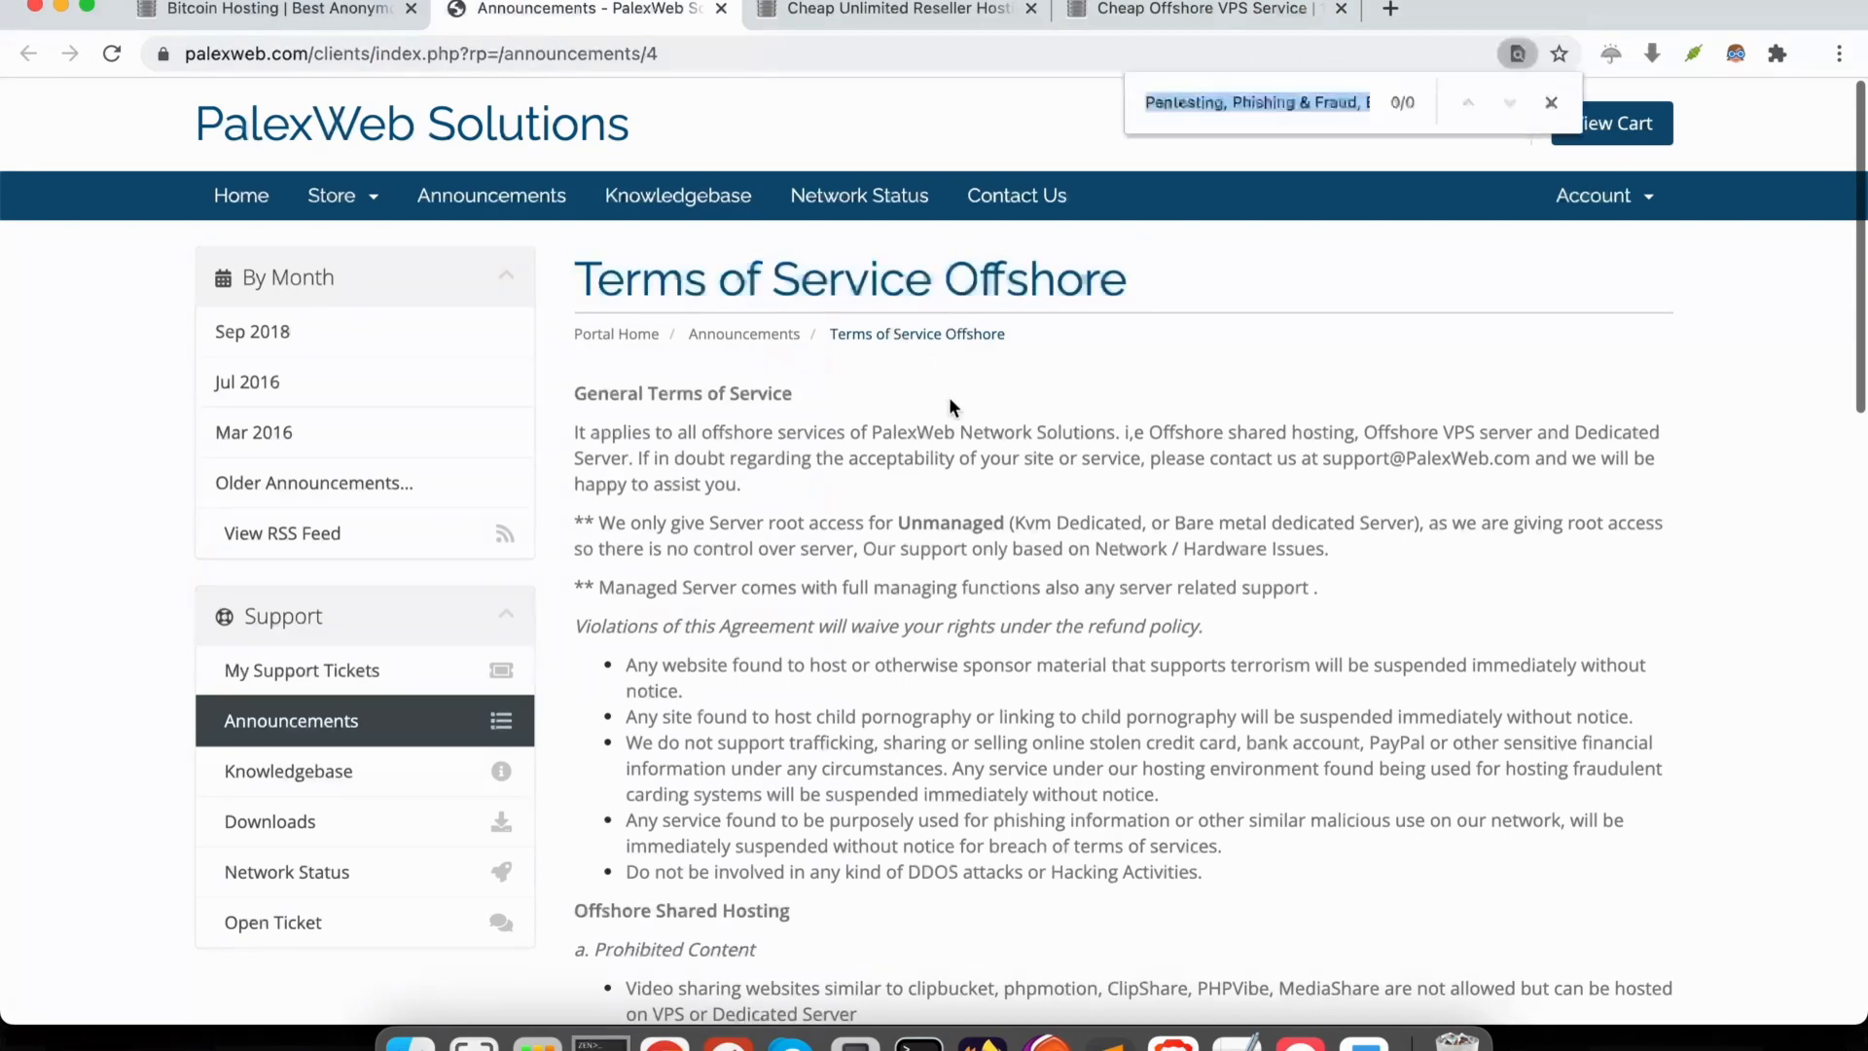
Search the Terms page for 'must', 'read -', 'must read' and 'Terms of Service Offshore'
{"action": "type", "text": "must"}
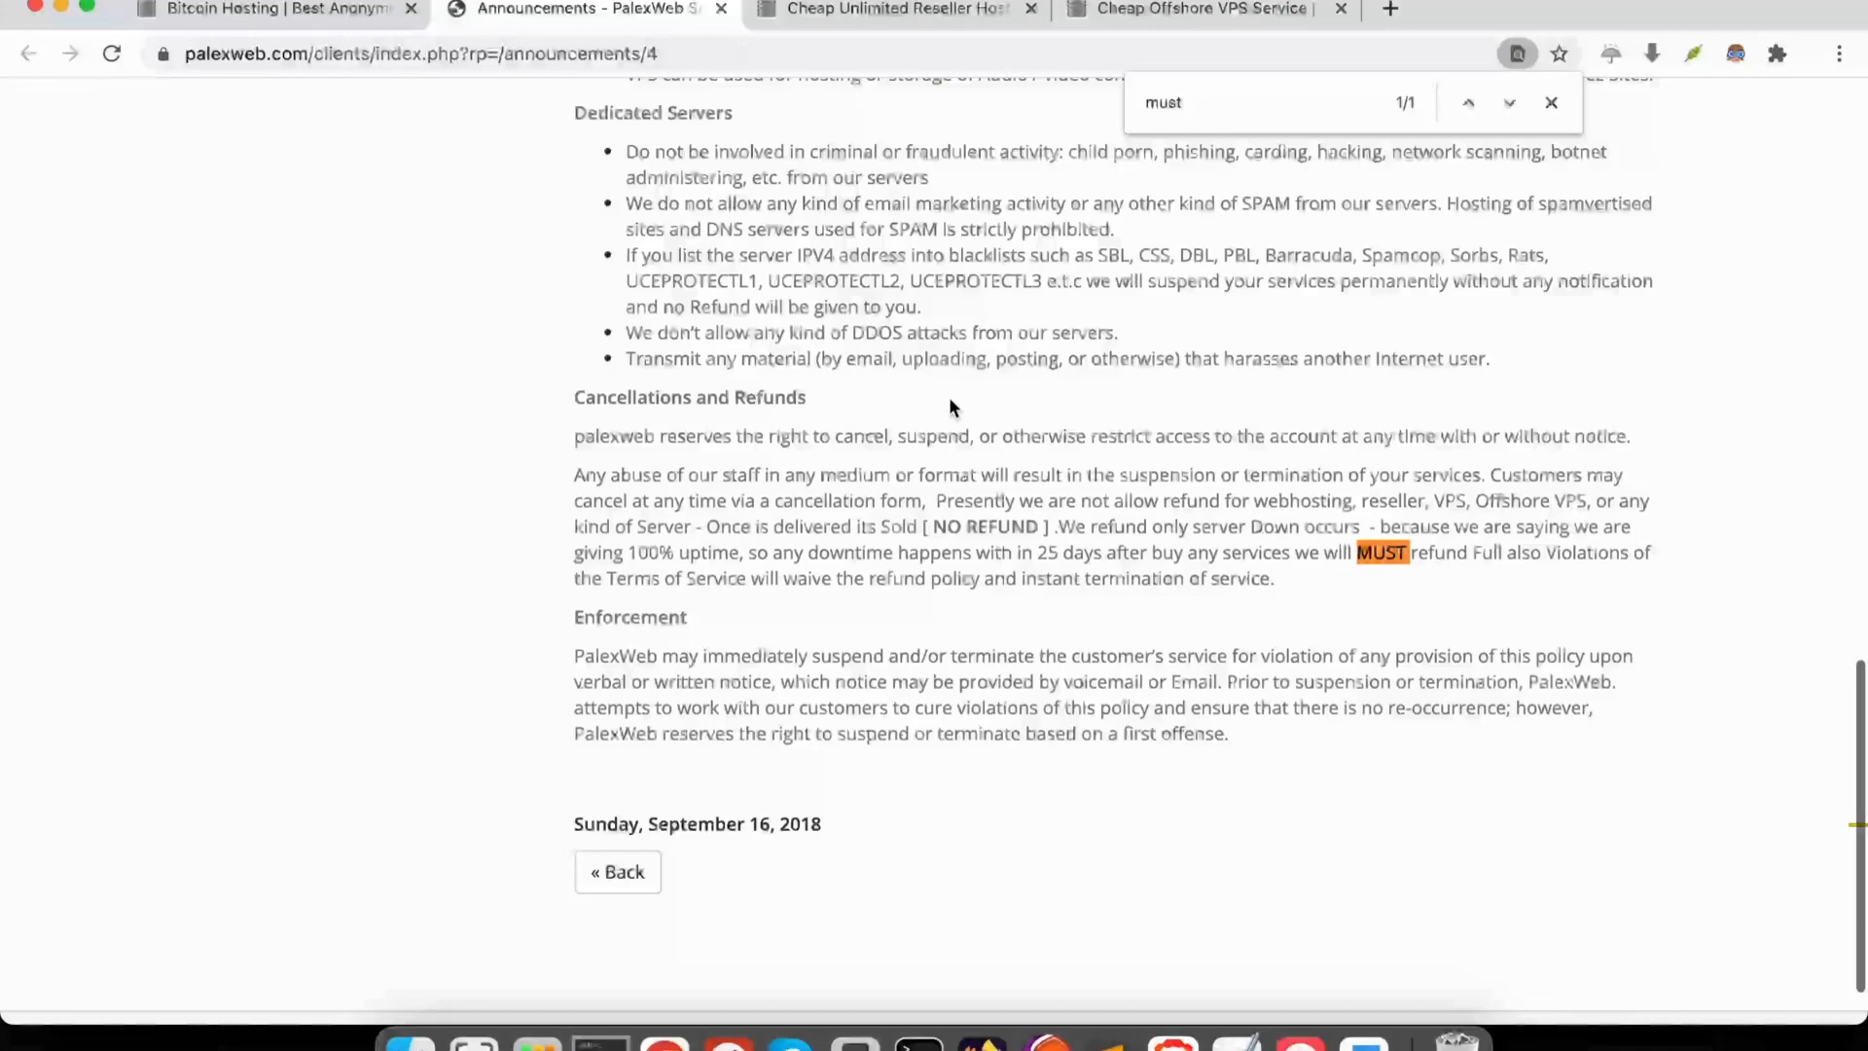
{"action": "type", "text": "read -"}
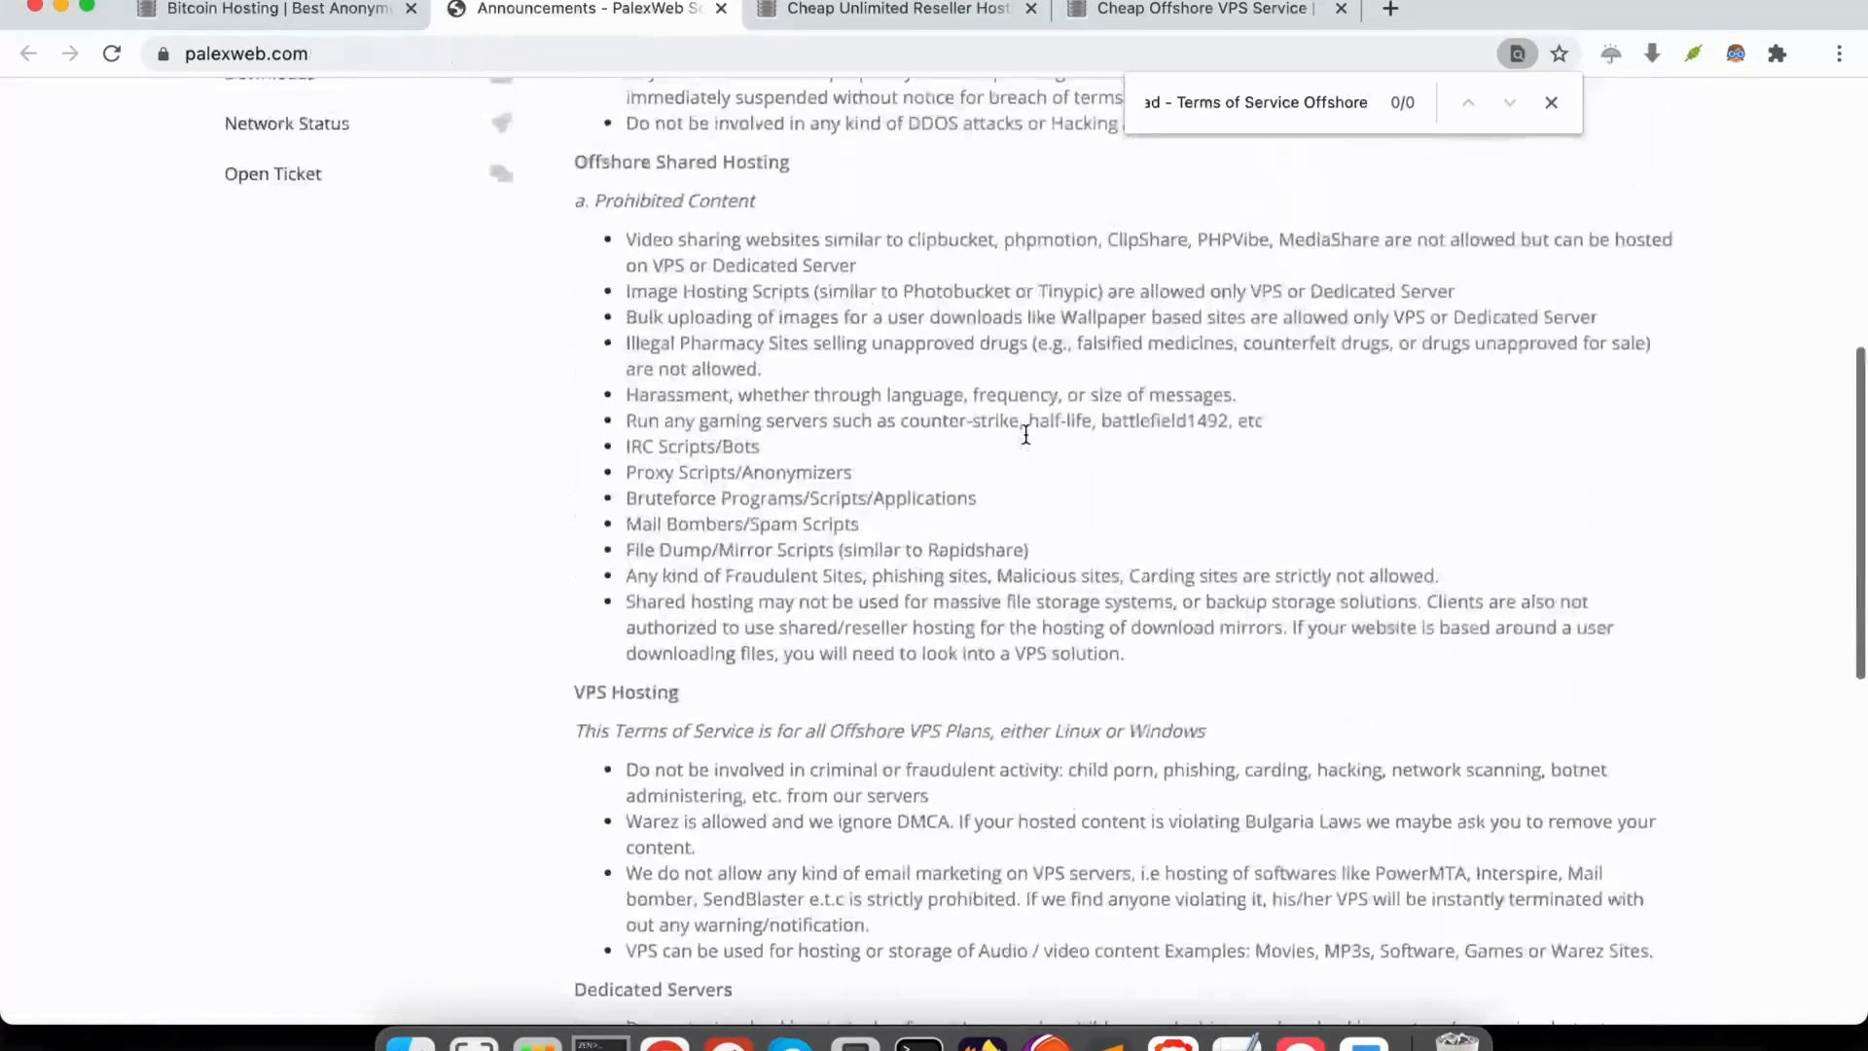
{"action": "scroll", "scroll_direction": "up", "scroll_amount": 3}
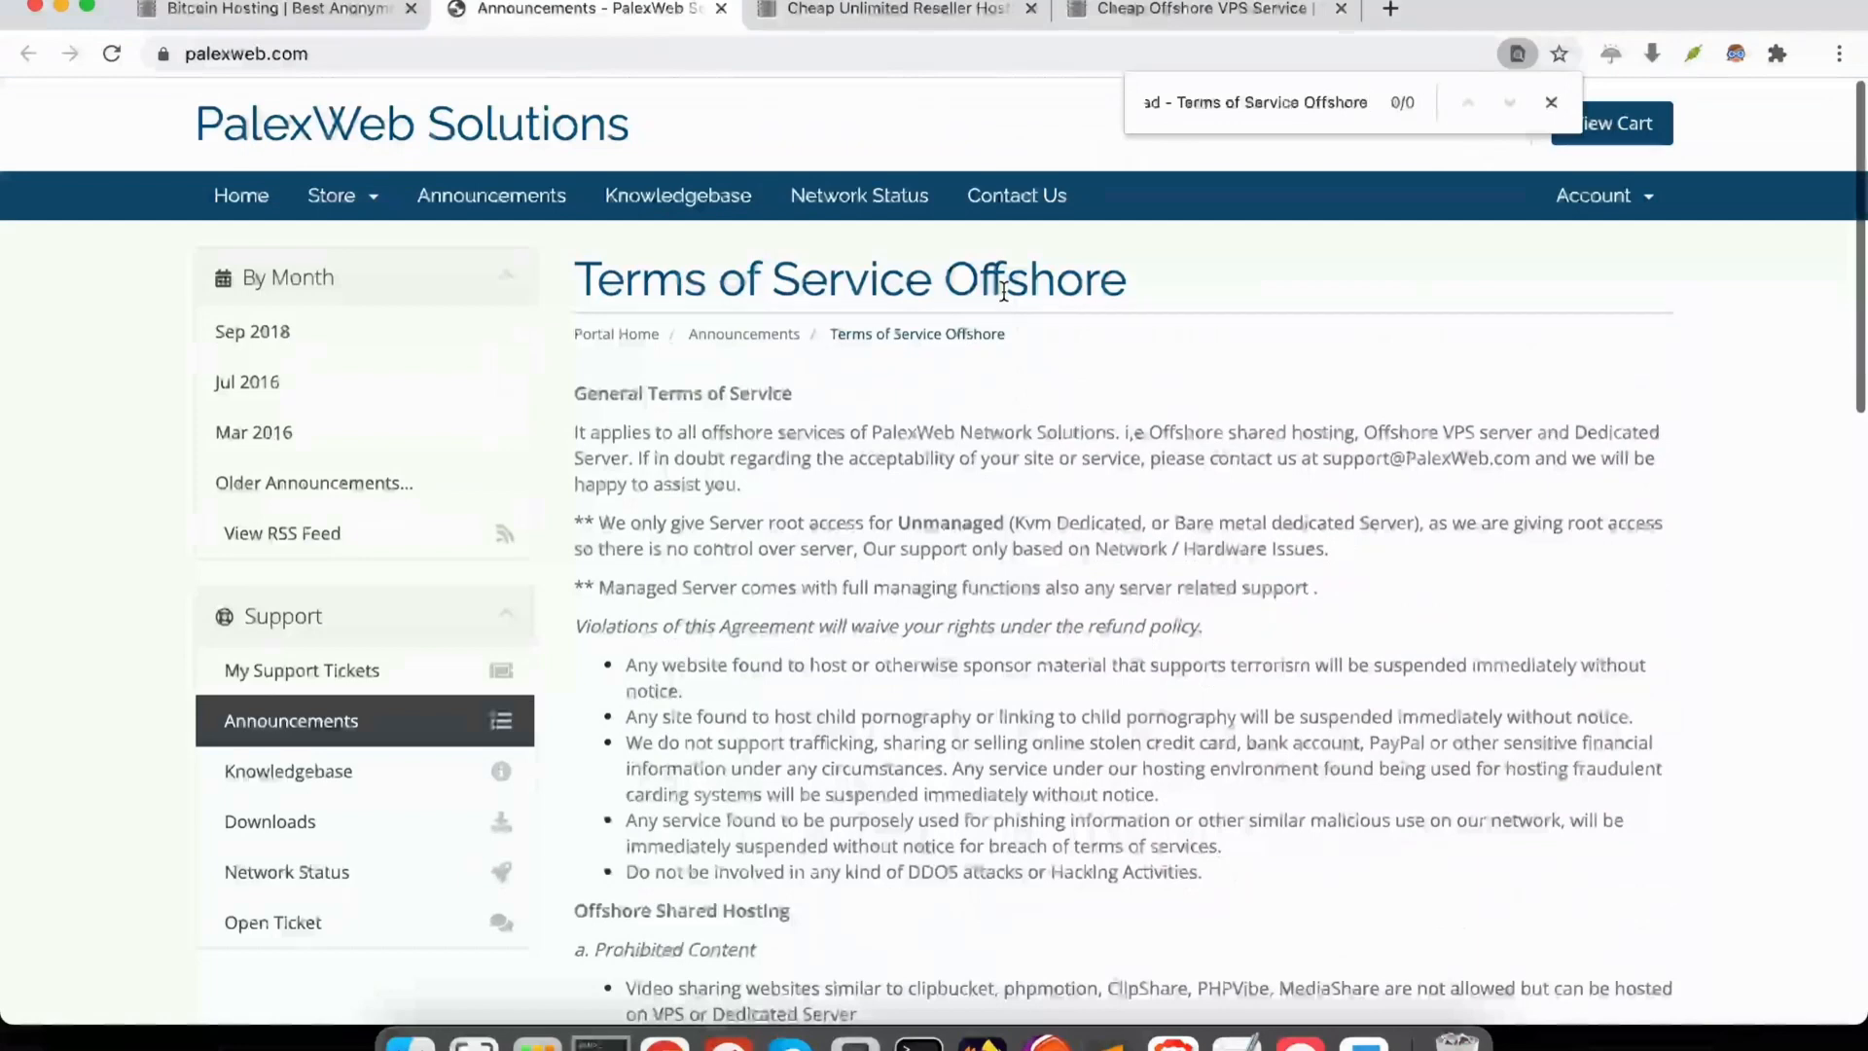
{"action": "type", "text": "must read"}
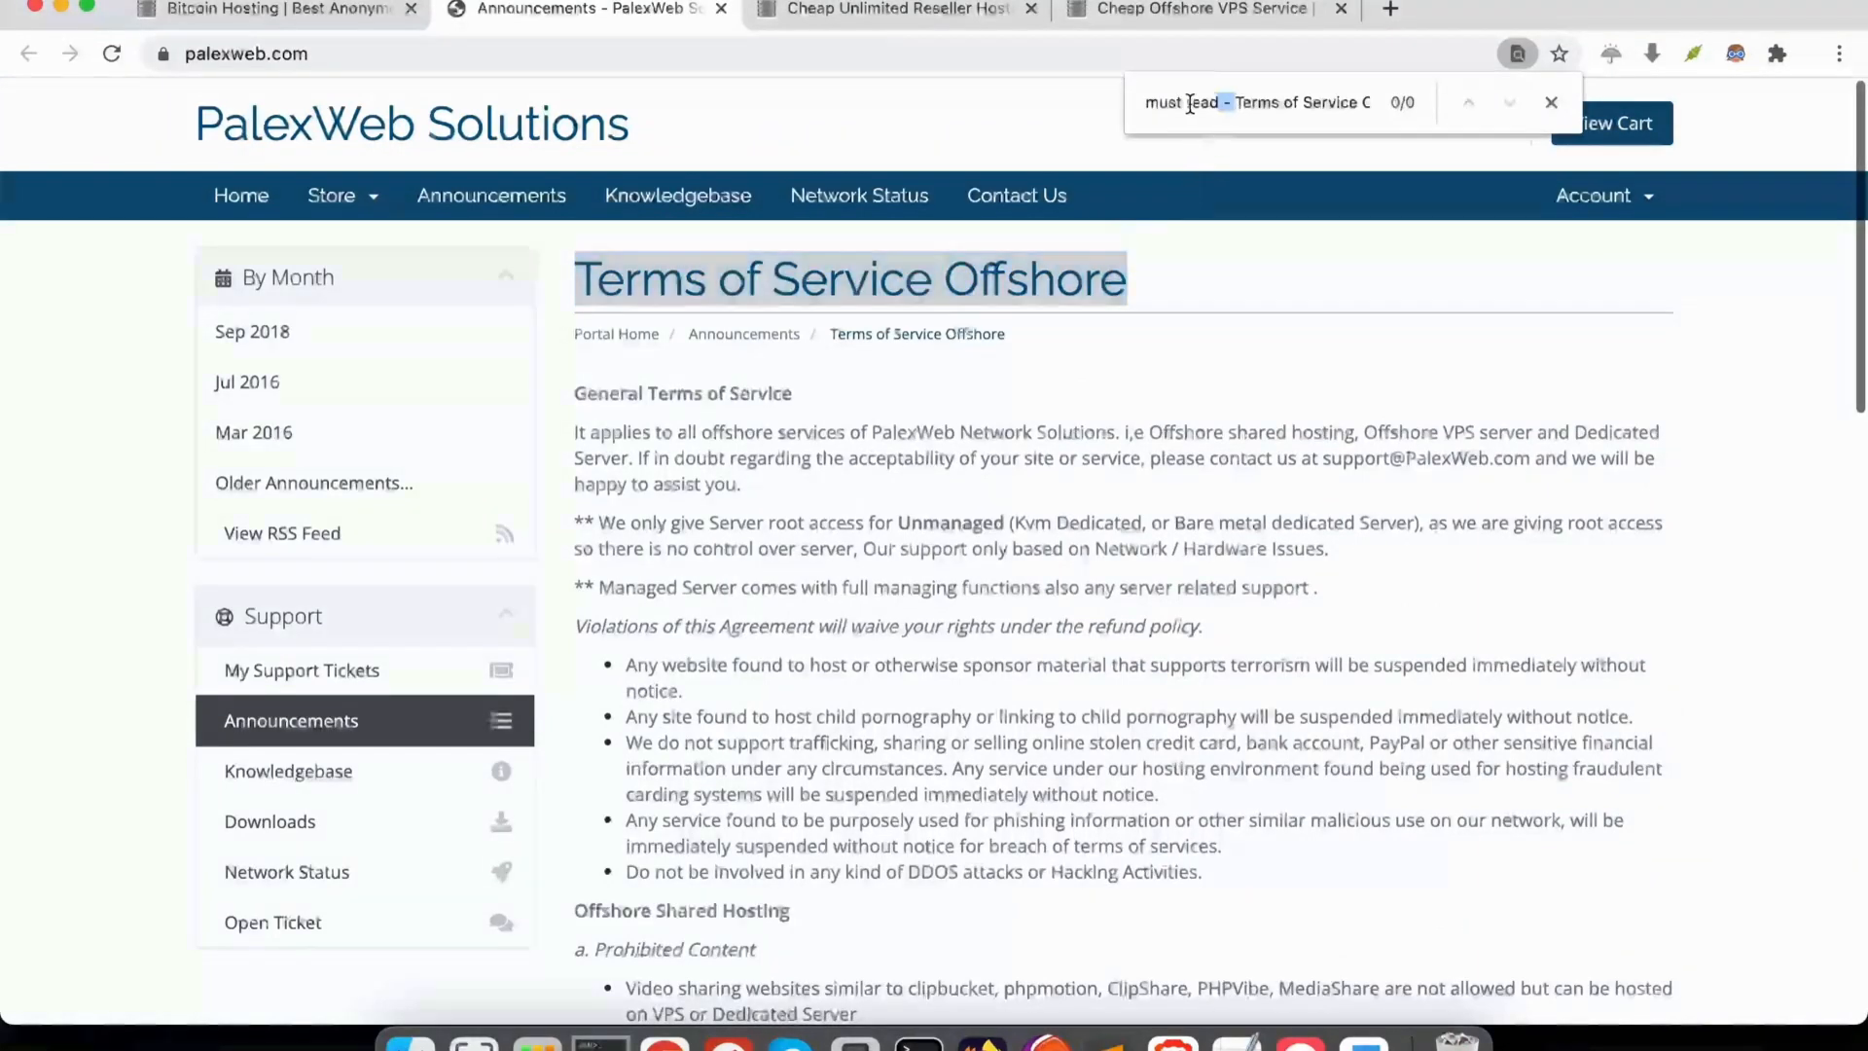
{"action": "type", "text": "Terms of Service Offshore"}
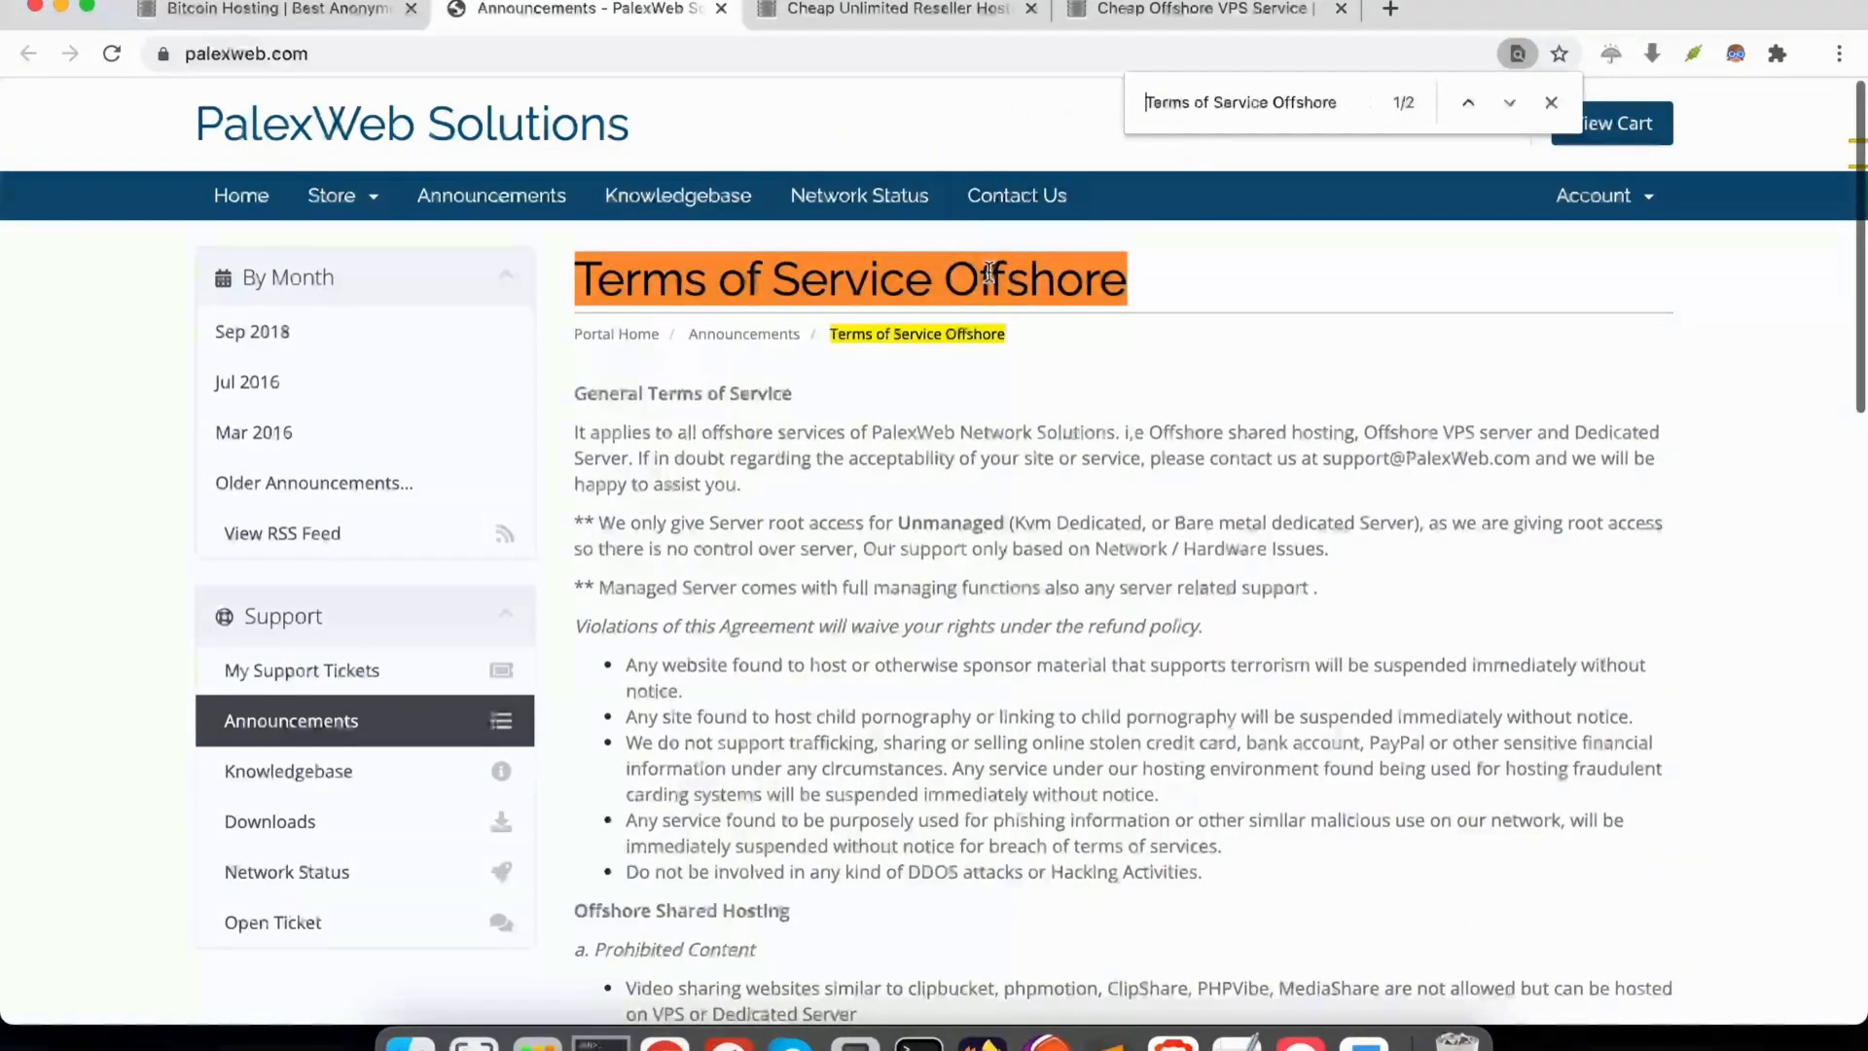
Highlight the Prohibited Content subheading and read down through the hosting rules
{"action": "scroll", "scroll_direction": "down", "scroll_amount": 3}
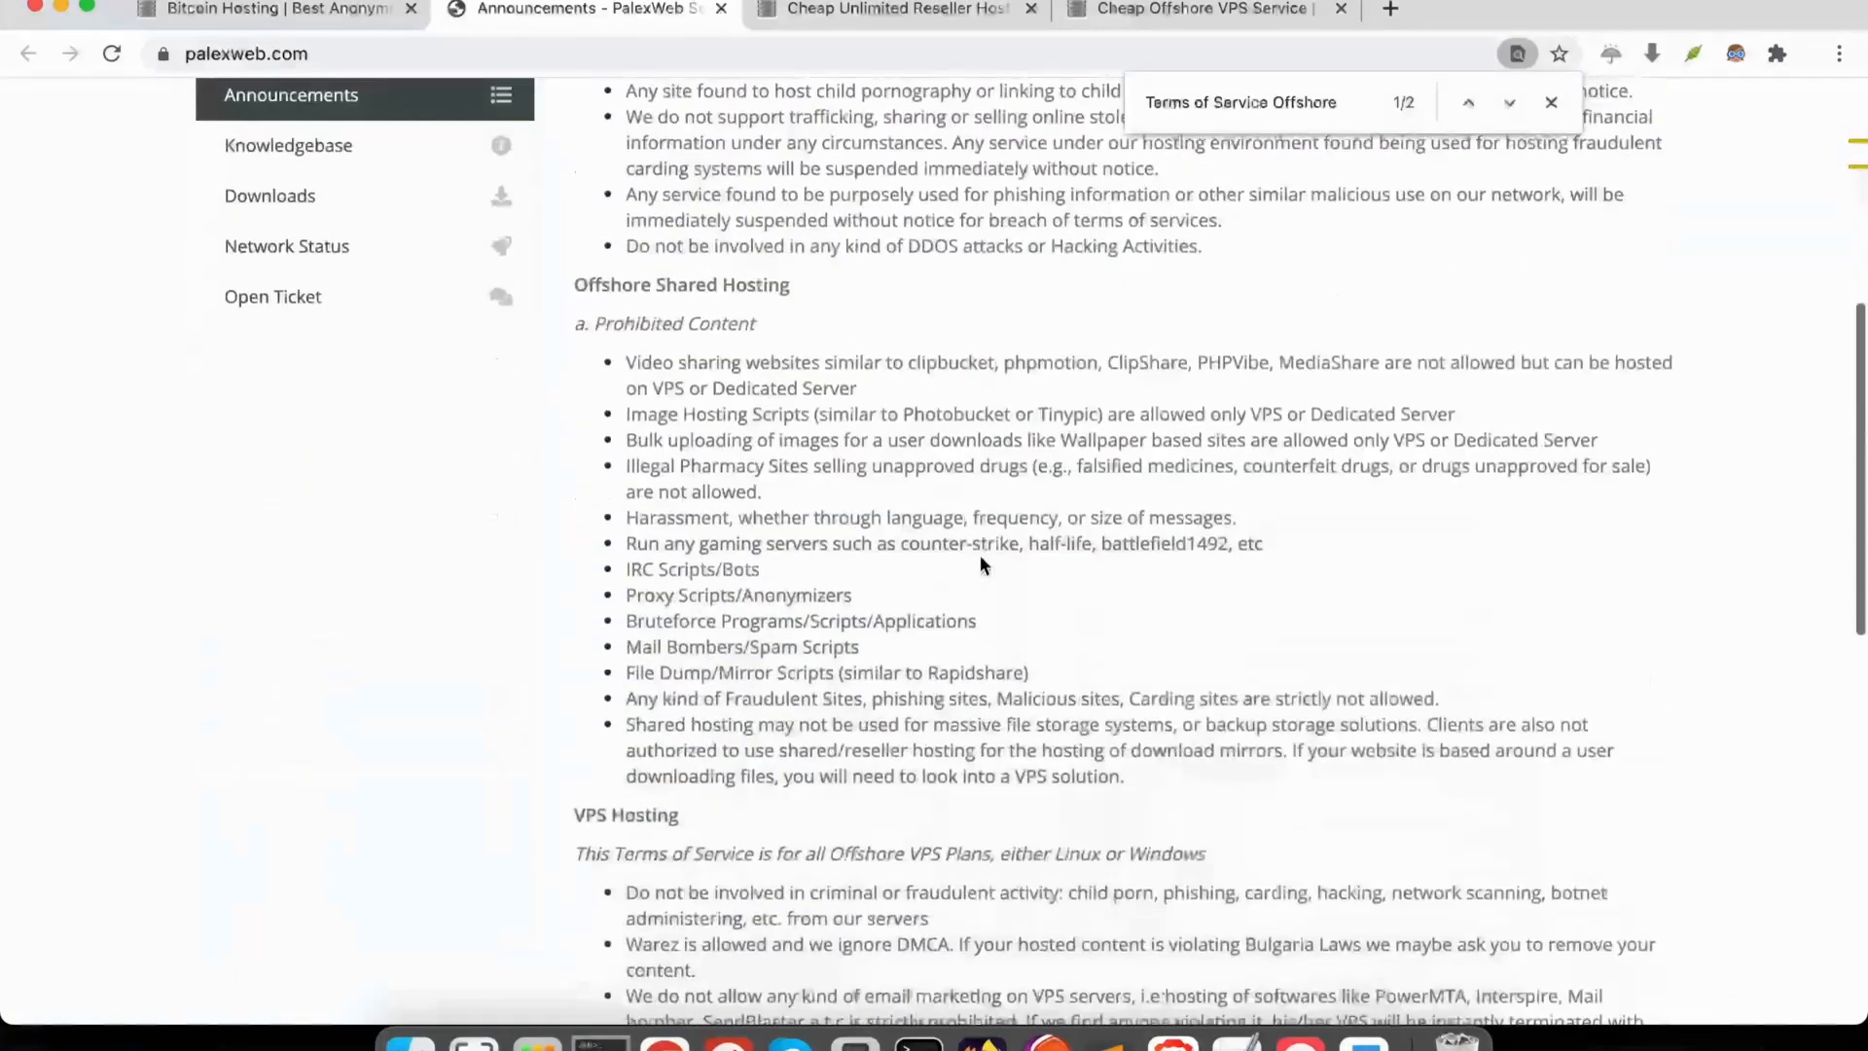
{"action": "double_click", "coordinate": [675, 323]}
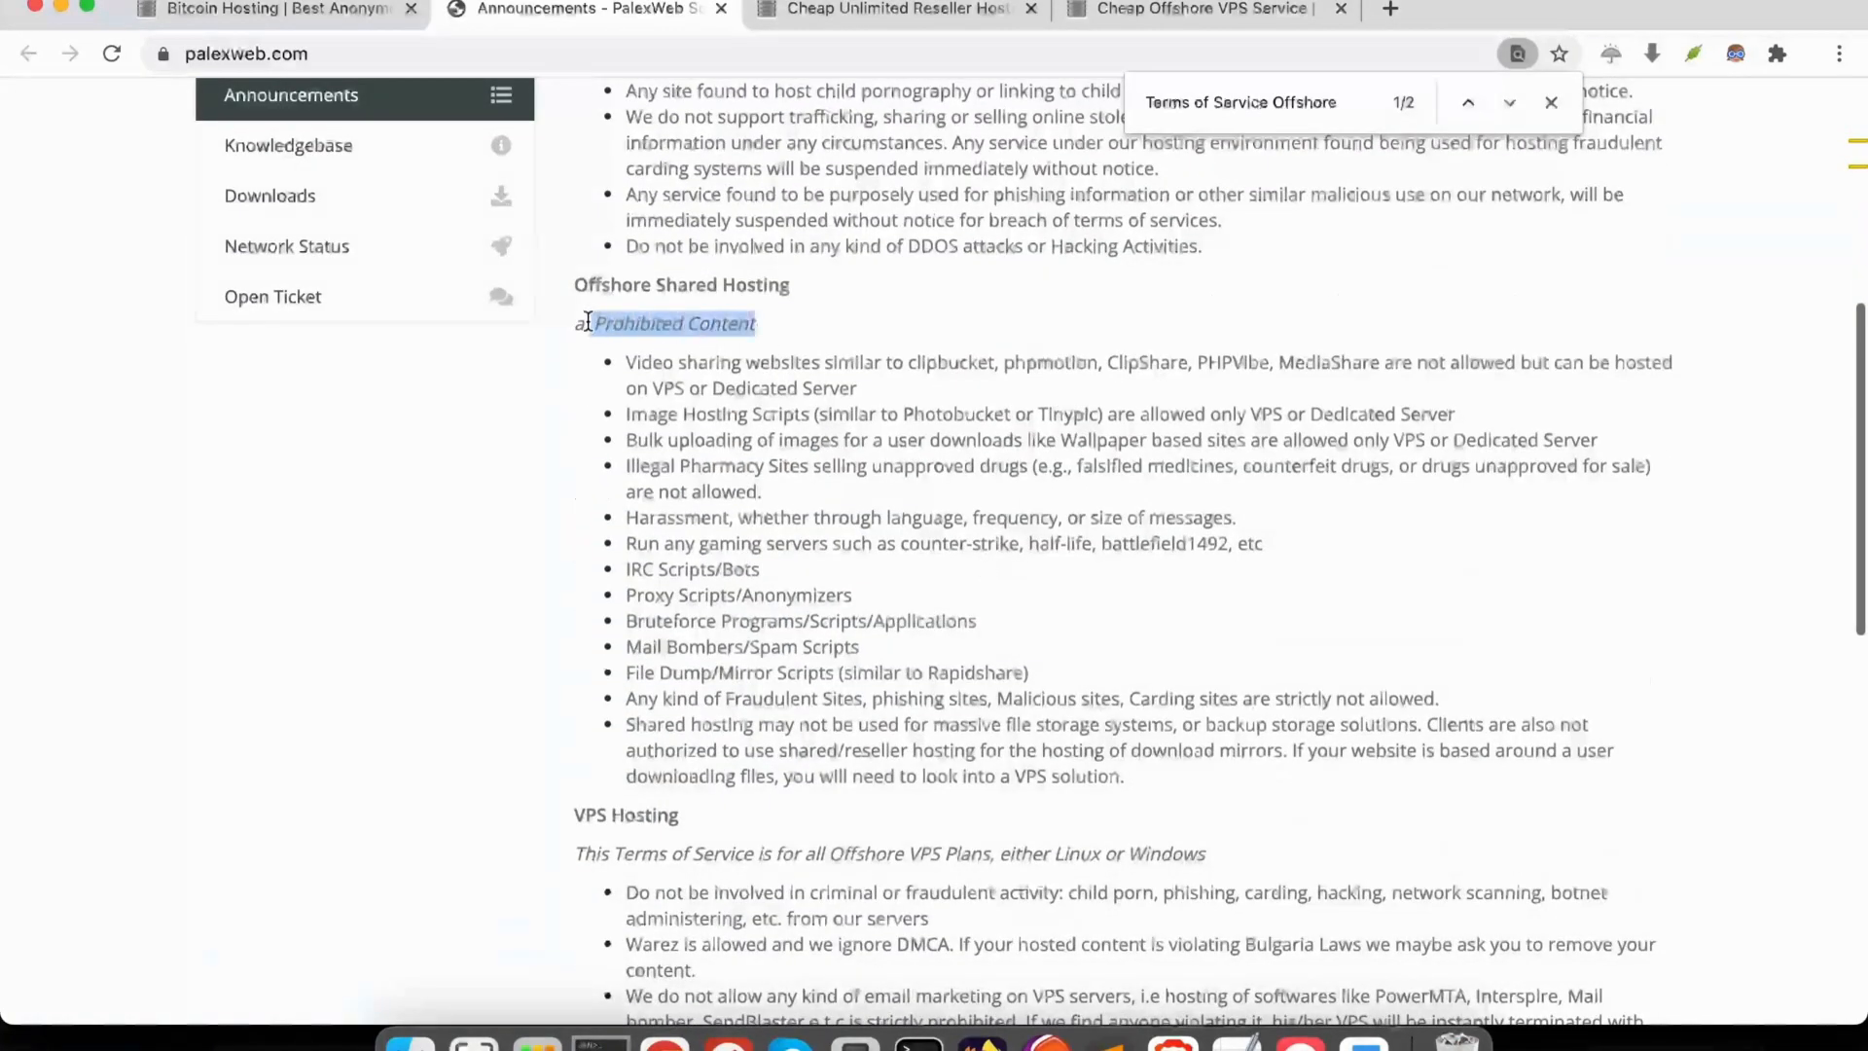
{"action": "scroll", "scroll_direction": "down", "scroll_amount": 3}
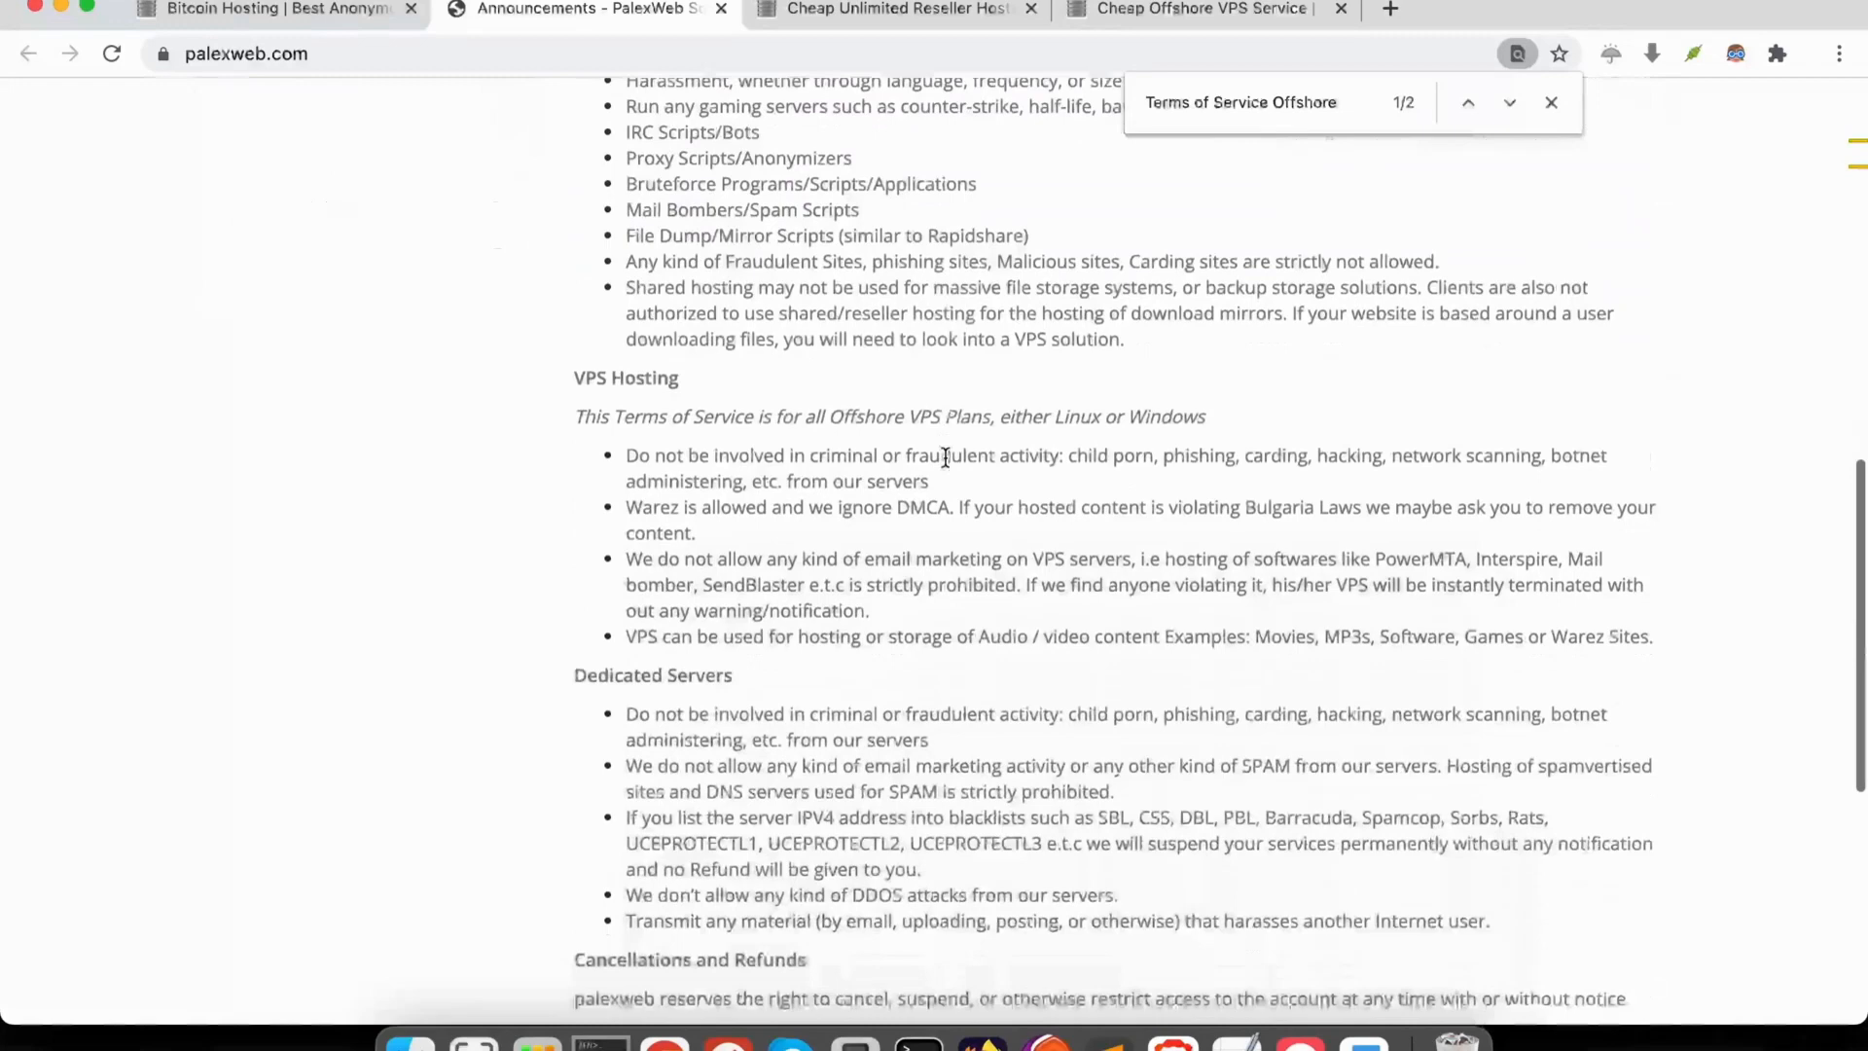
{"action": "scroll", "scroll_direction": "down", "scroll_amount": 3}
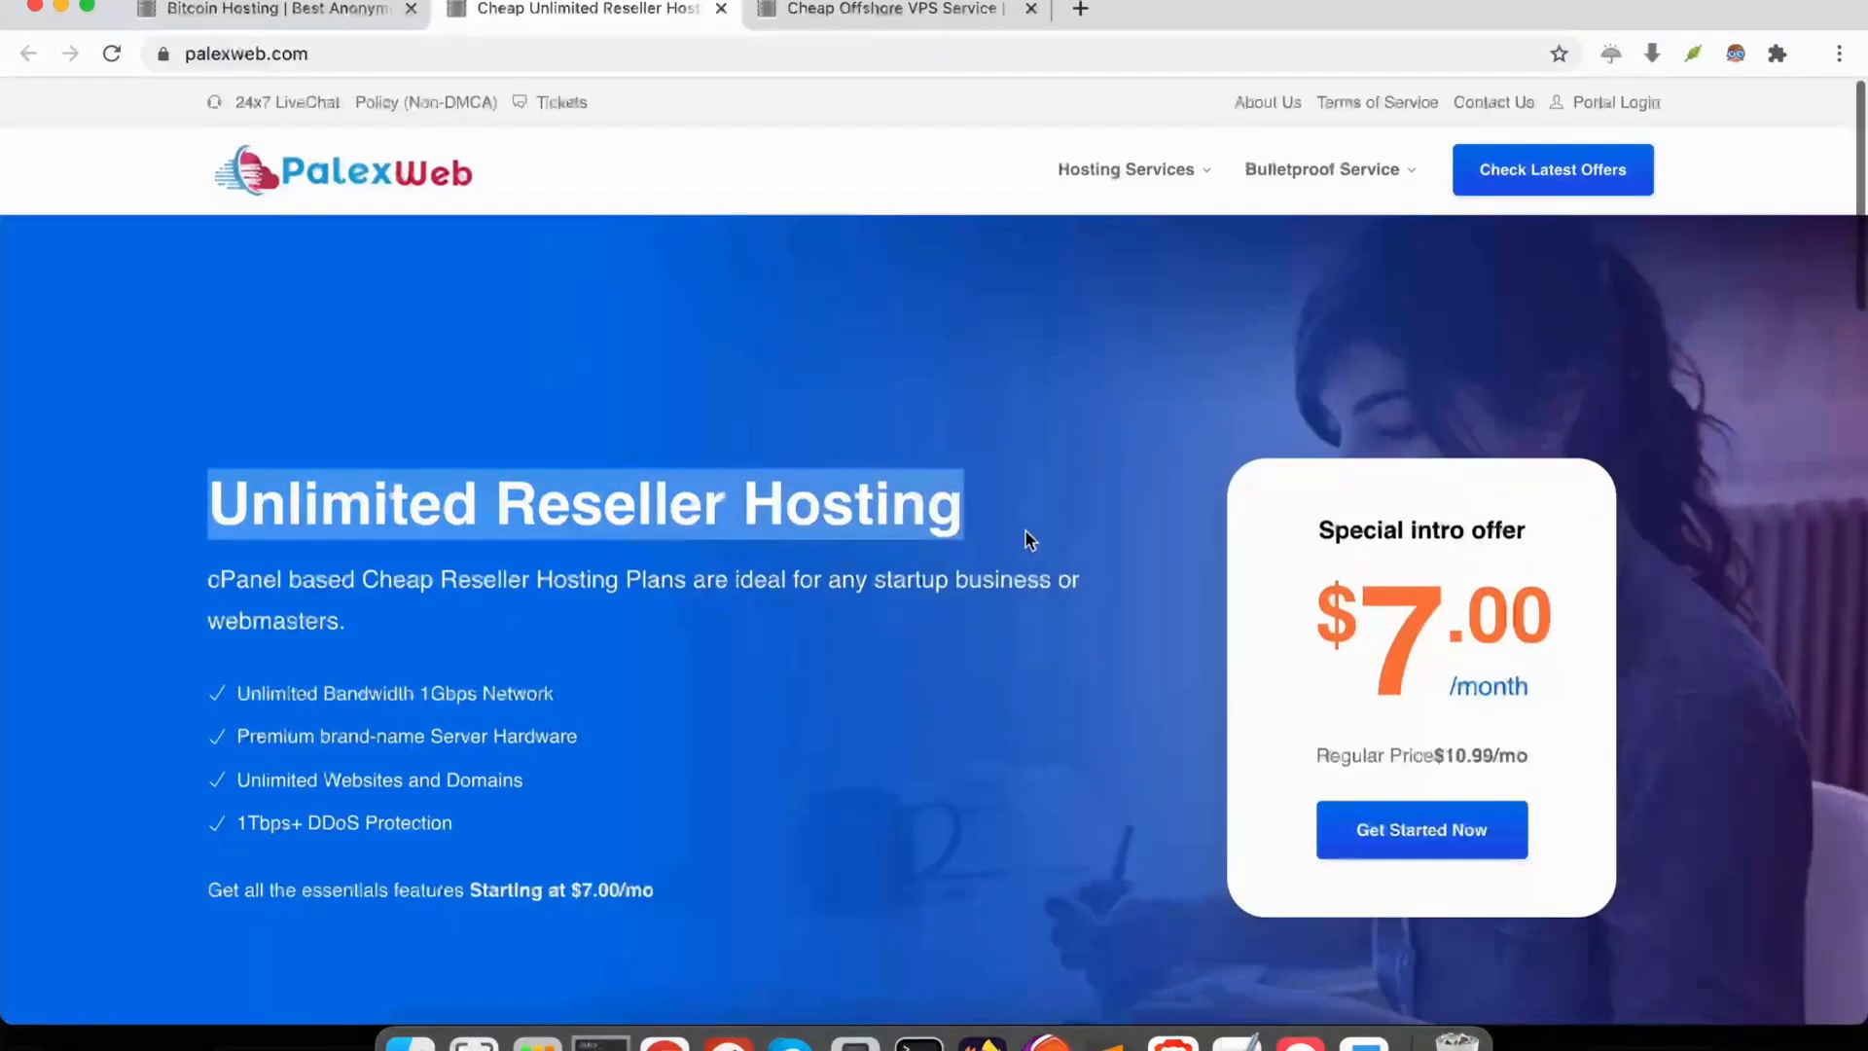
{"action": "mouse_move", "coordinate": [1105, 513]}
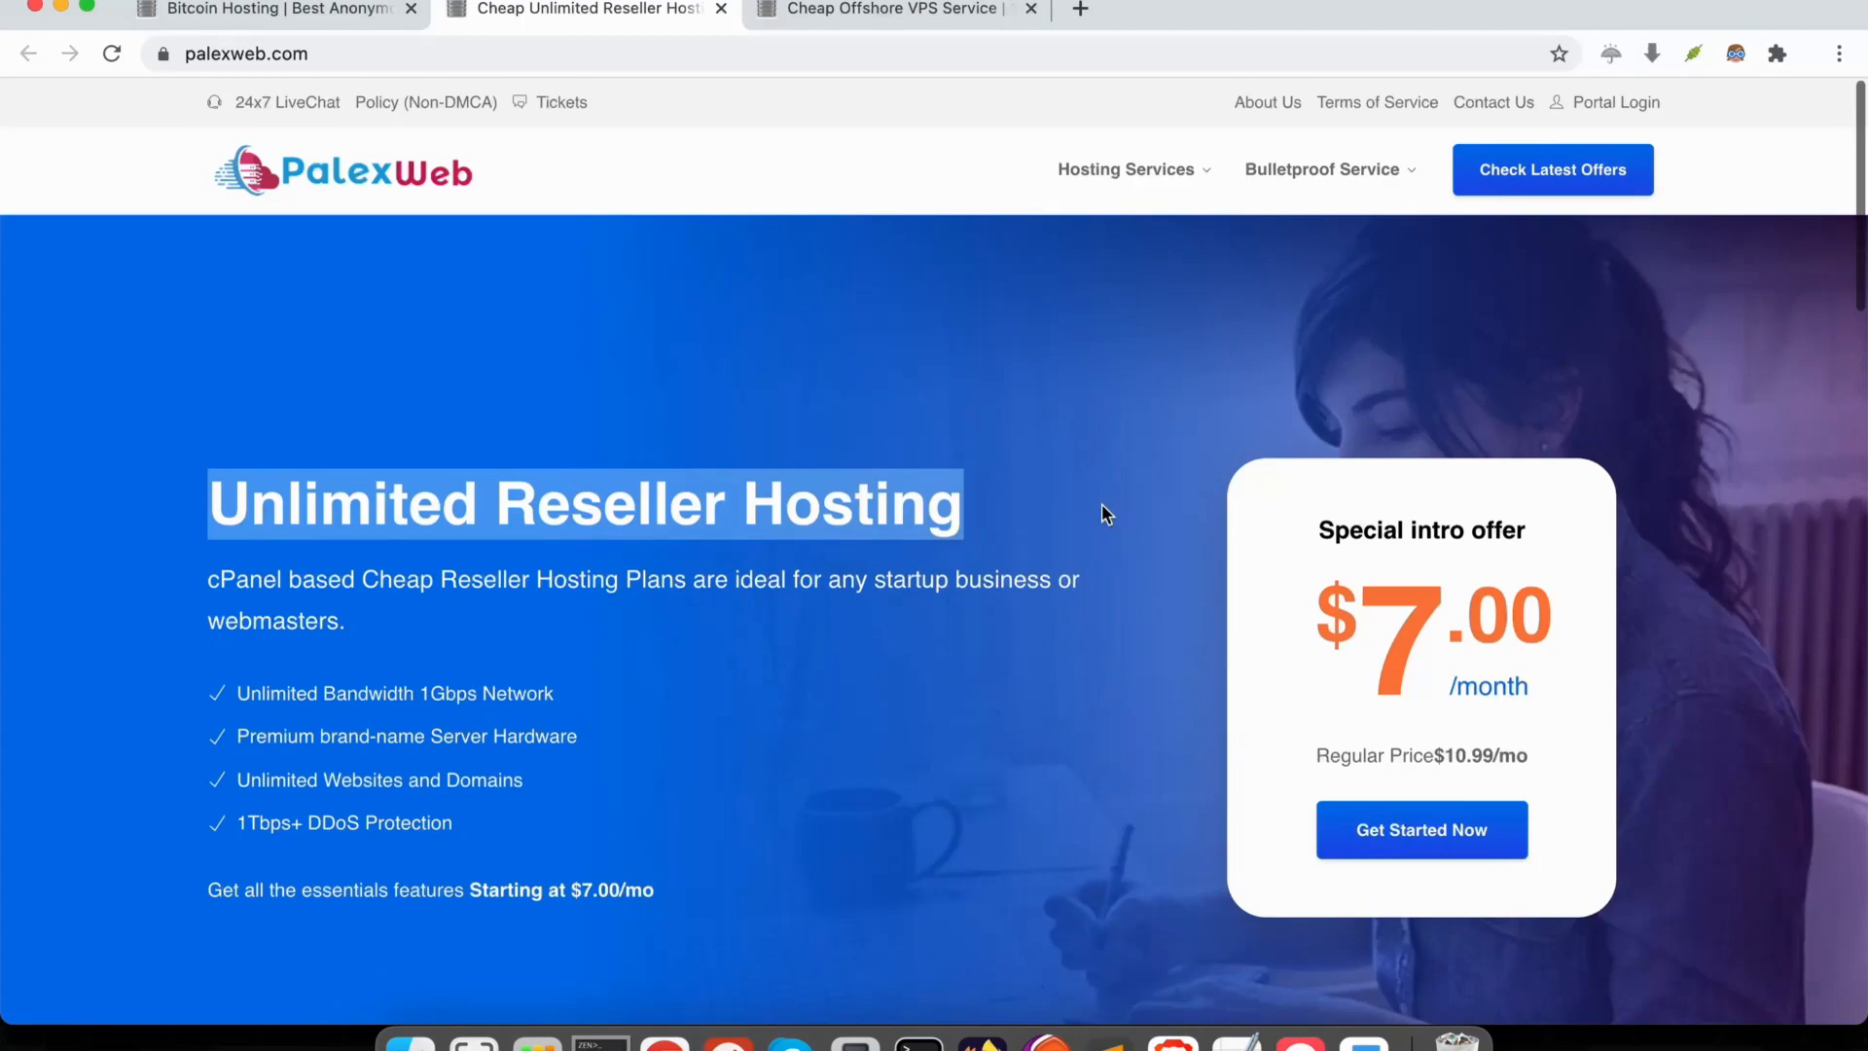
Browse the reseller plans and FAQ, then go to OpenVz VPS from Hosting Services
{"action": "scroll", "scroll_direction": "down", "scroll_amount": 3}
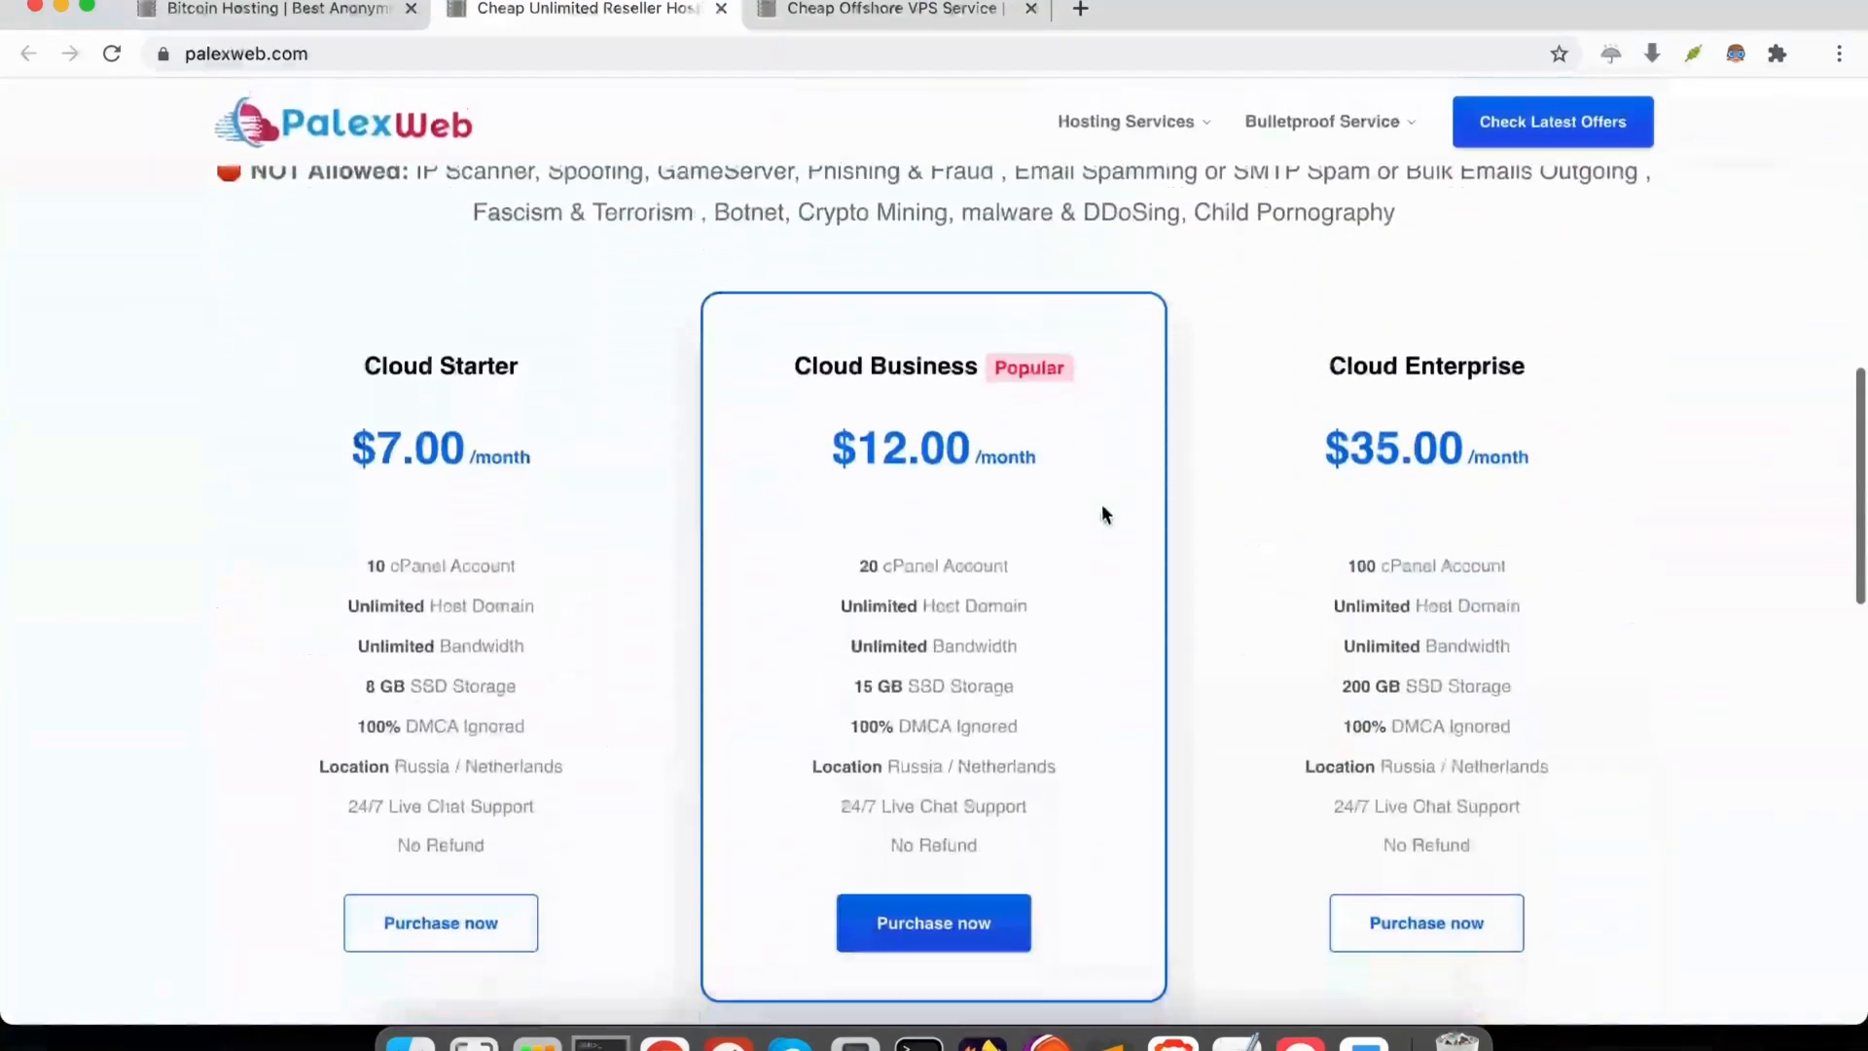
{"action": "scroll", "scroll_direction": "down", "scroll_amount": 3}
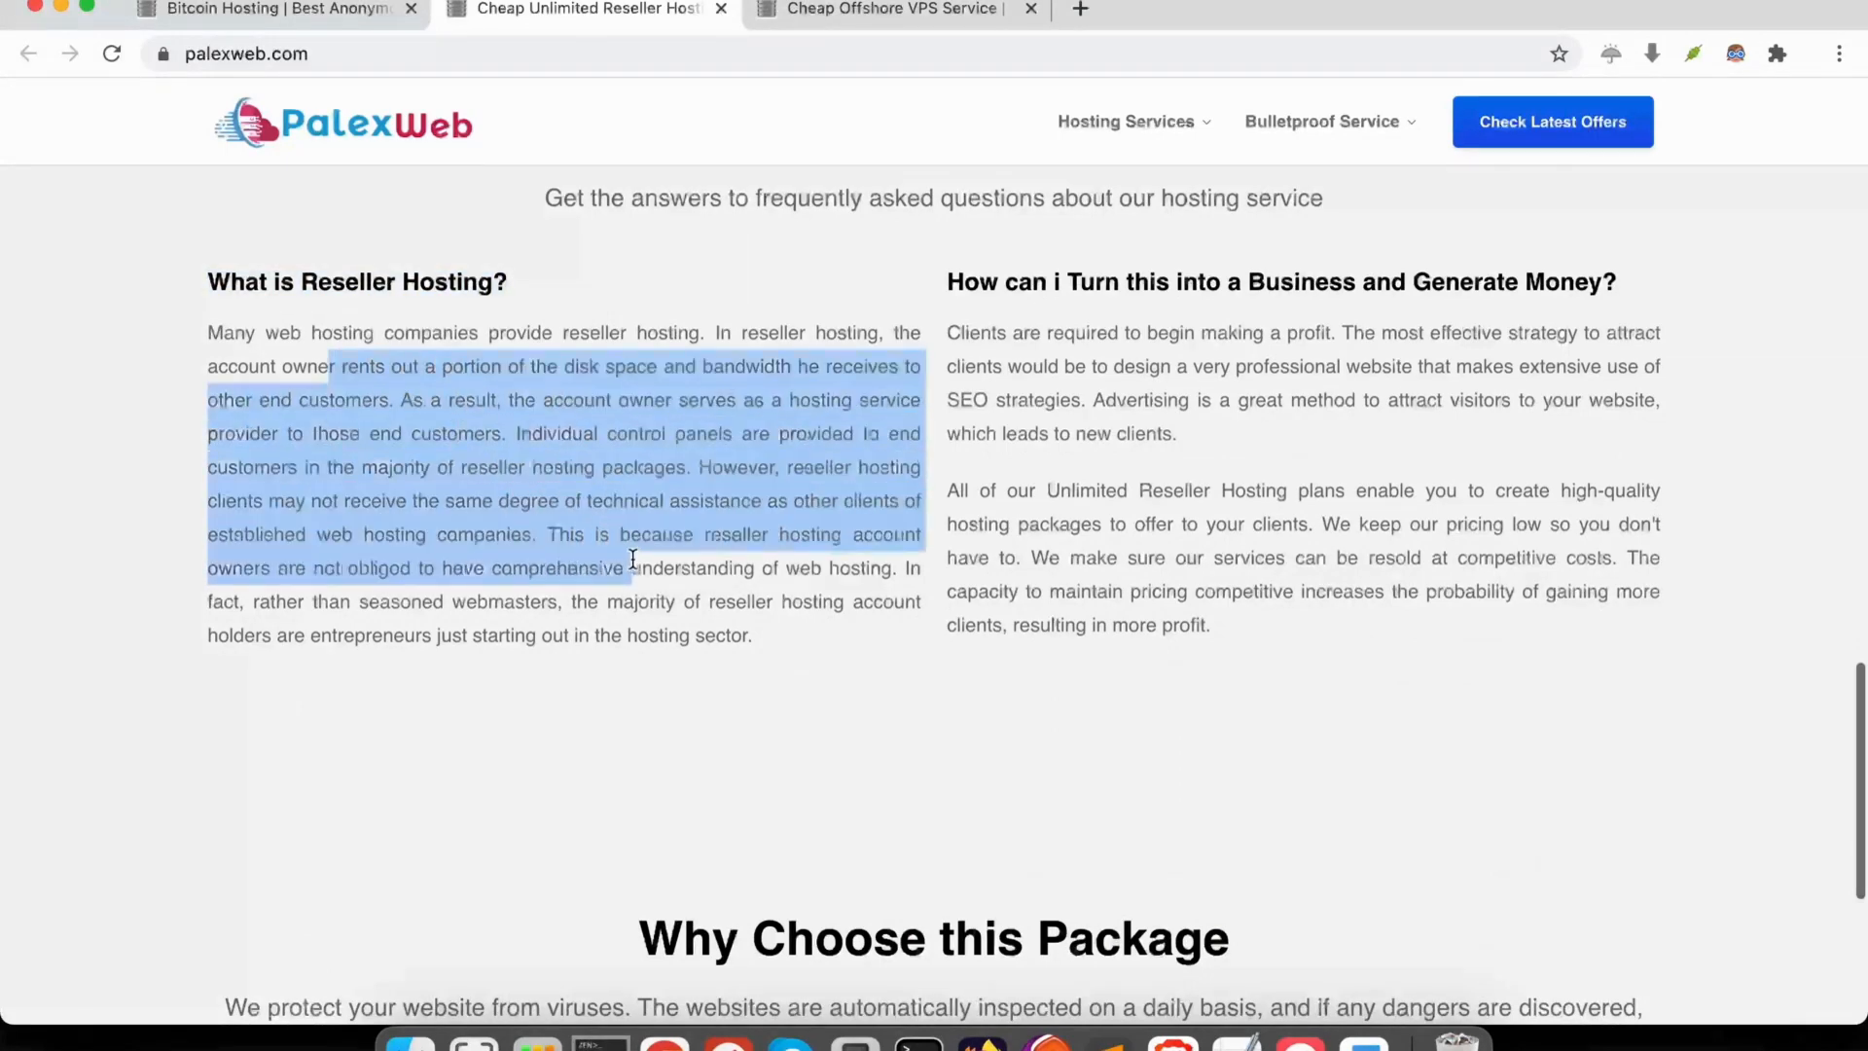
{"action": "scroll", "scroll_direction": "down", "scroll_amount": 3}
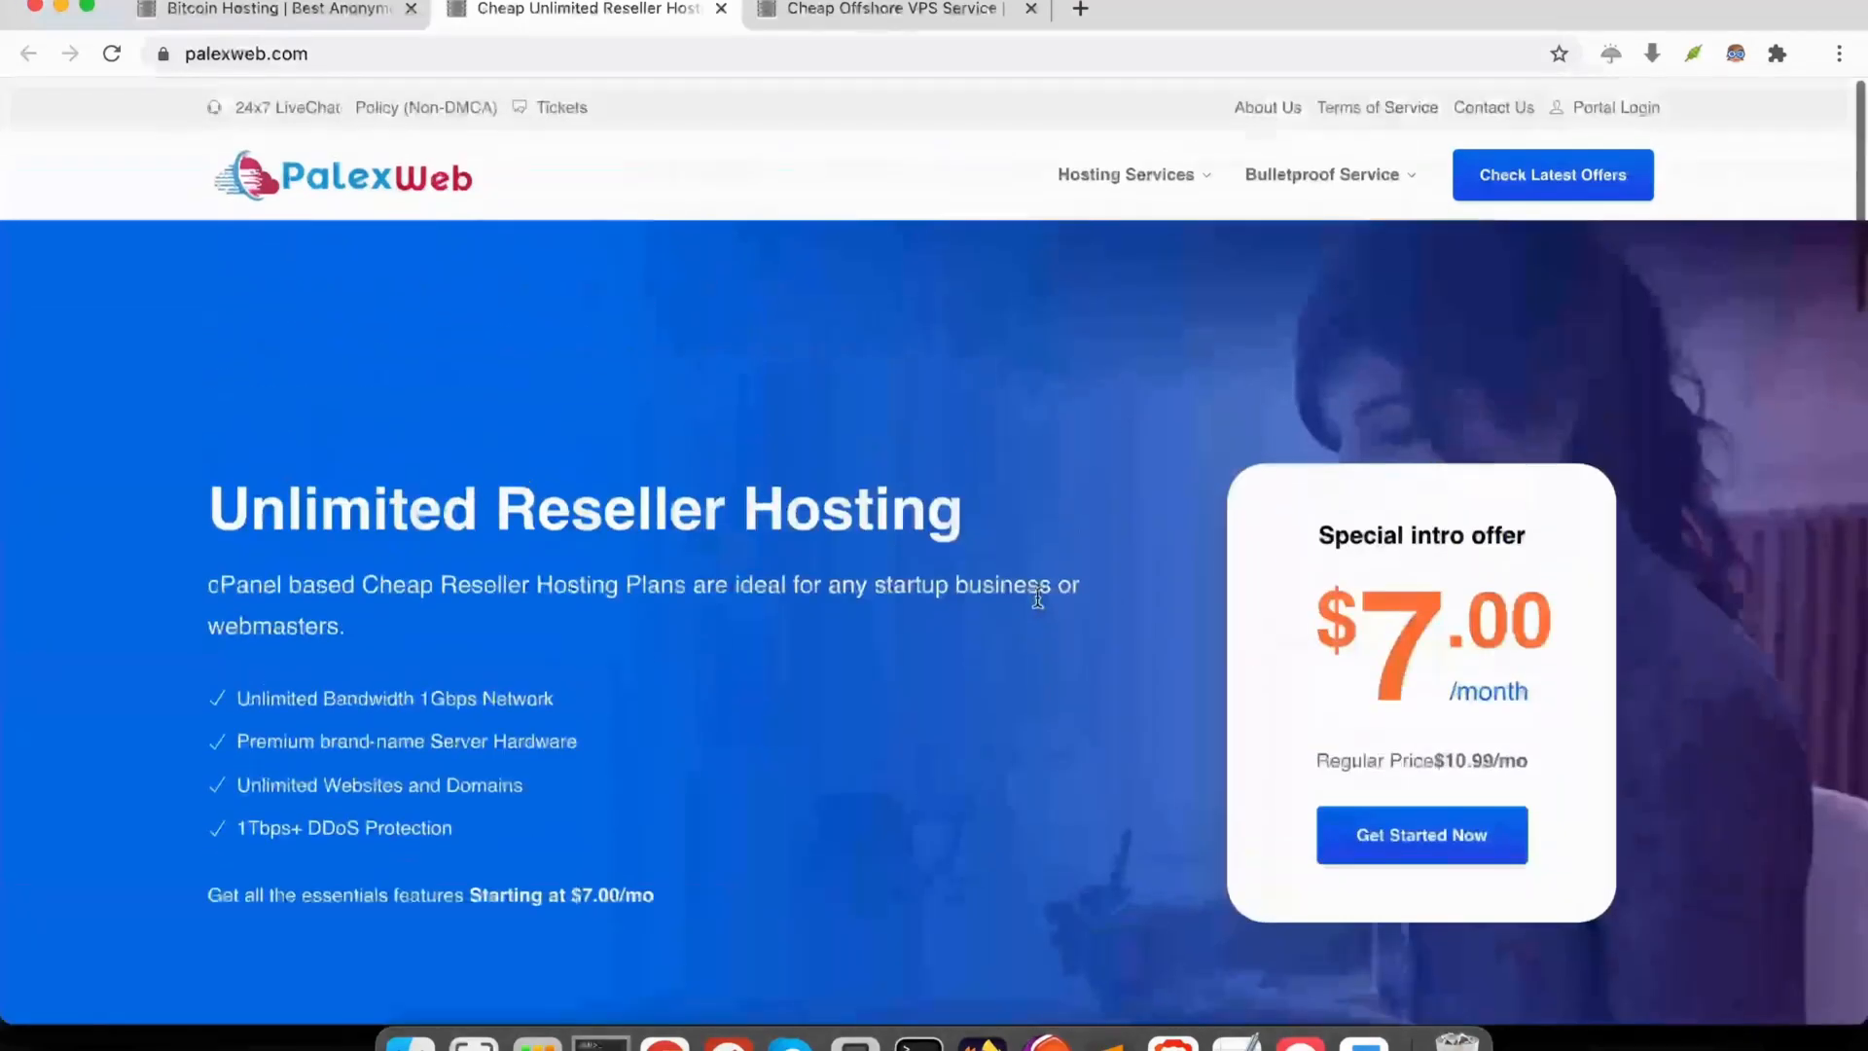
{"action": "left_click", "coordinate": [1125, 174]}
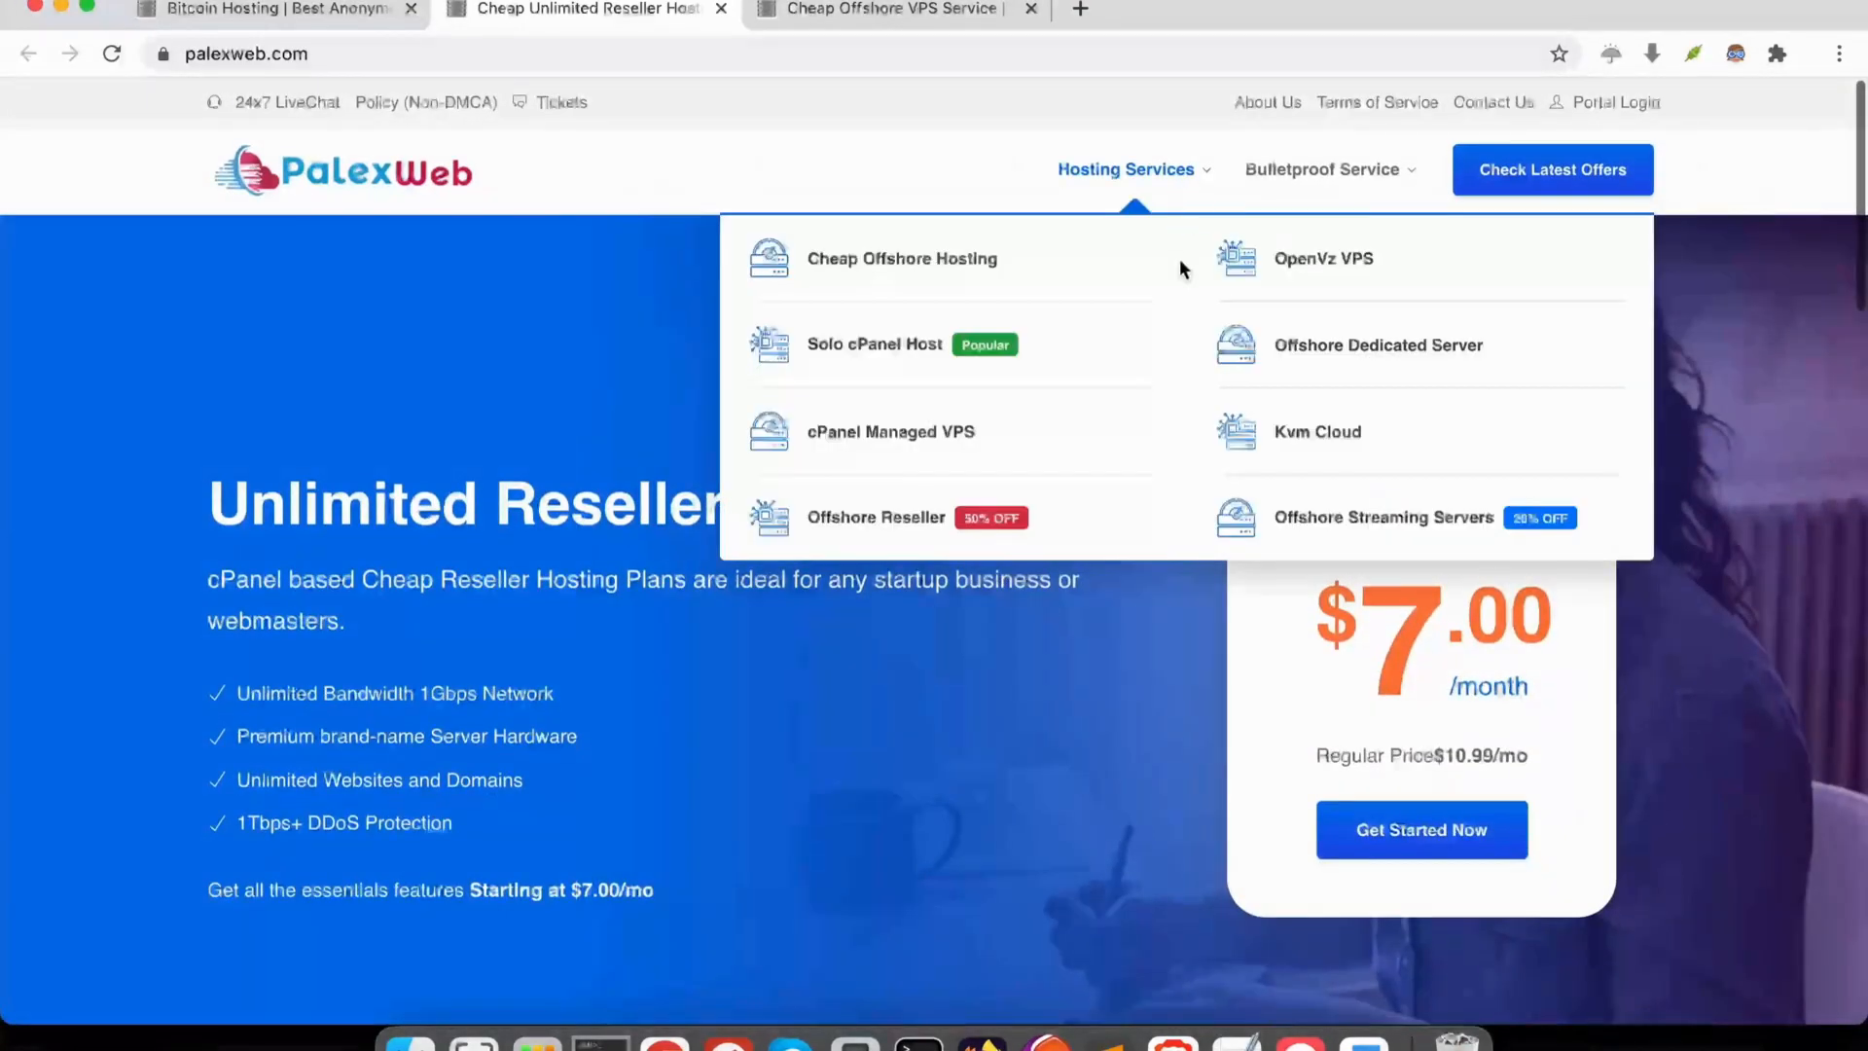
{"action": "left_click", "coordinate": [1323, 259]}
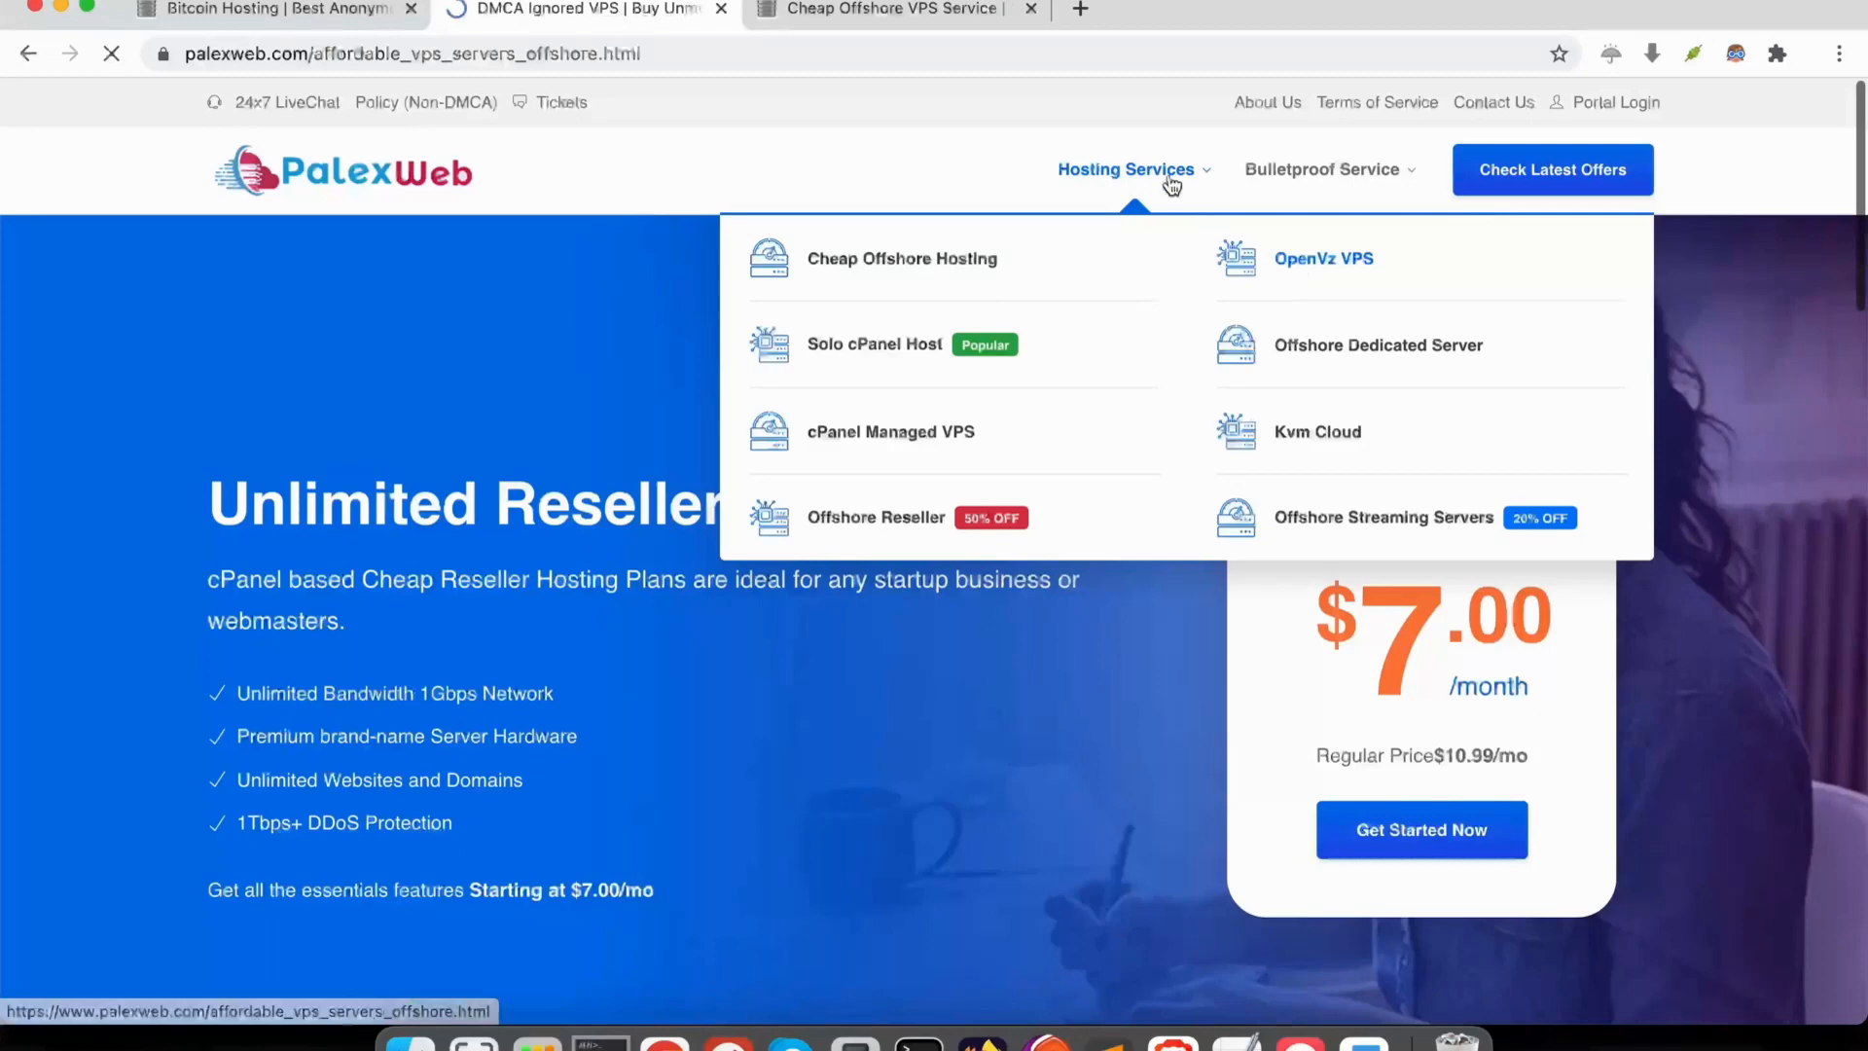
Scroll to the OpenVZ plan table and highlight the Ovz 4 plan's specs
{"action": "left_click", "coordinate": [1324, 259]}
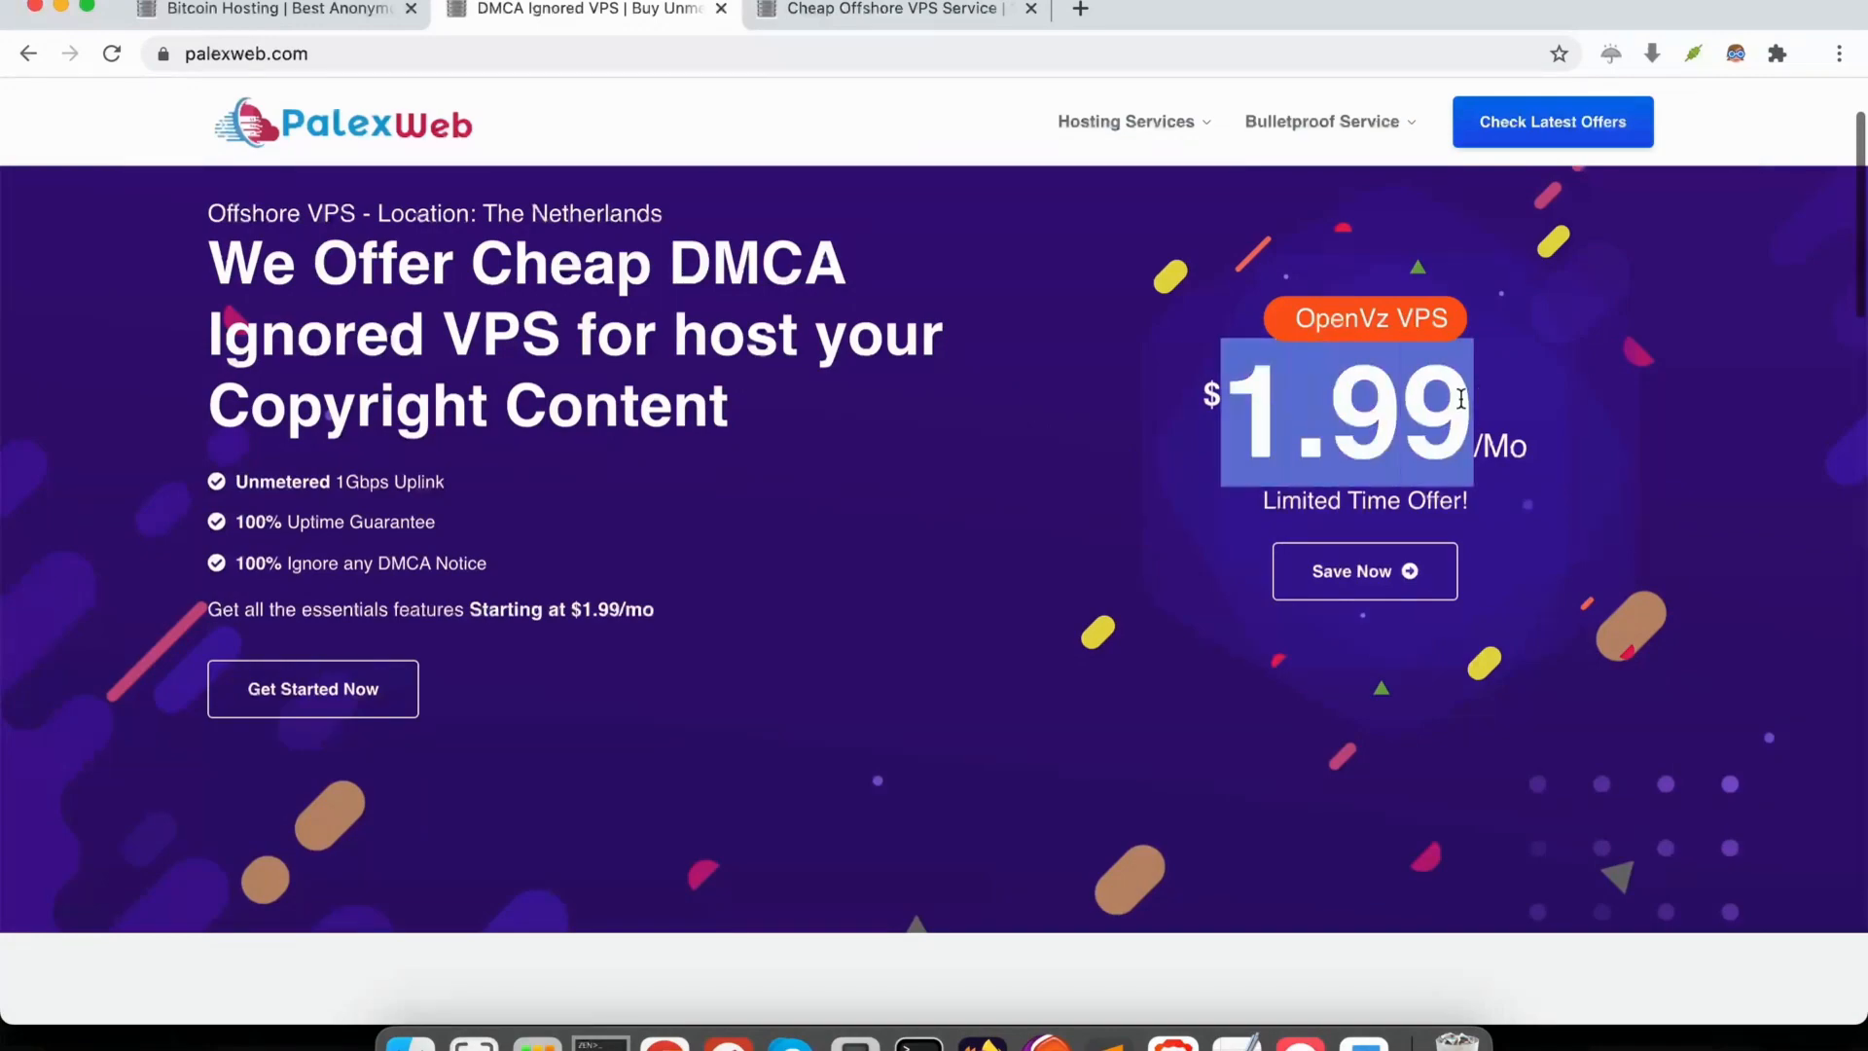
{"action": "scroll", "scroll_direction": "down", "scroll_amount": 3}
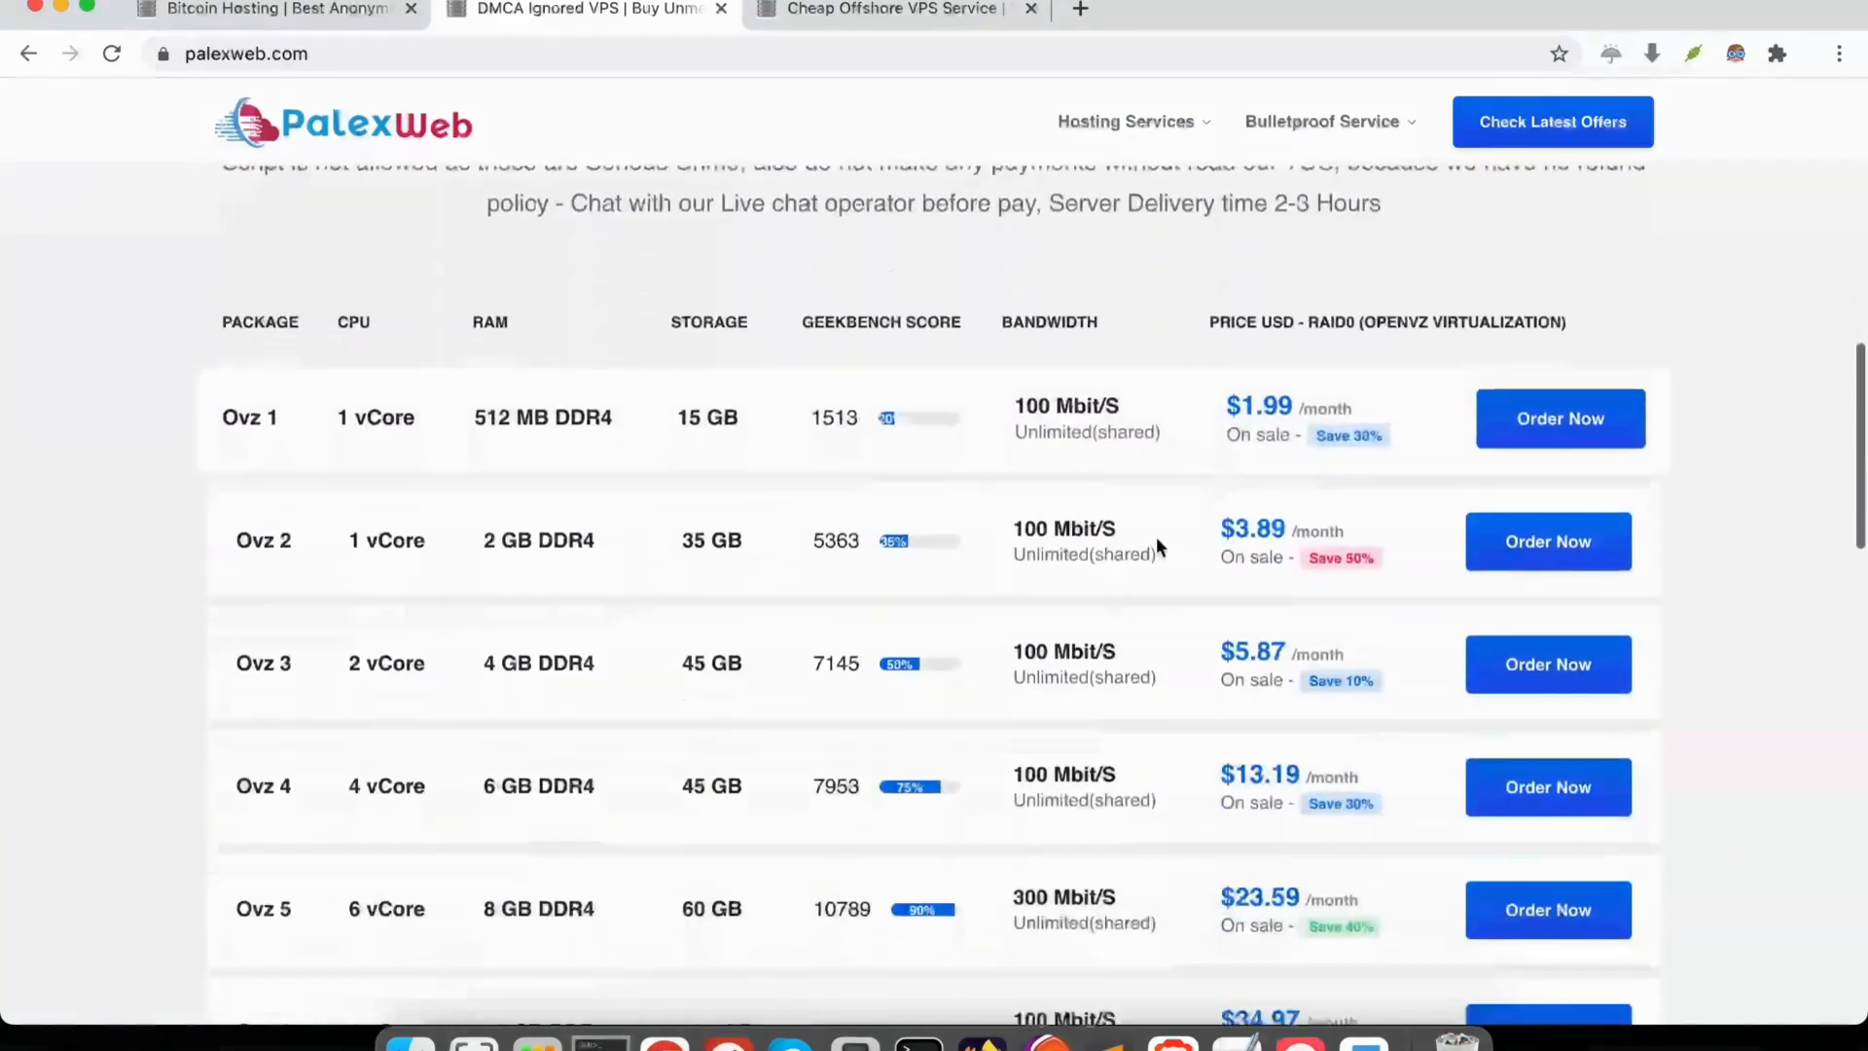
{"action": "double_click", "coordinate": [375, 784]}
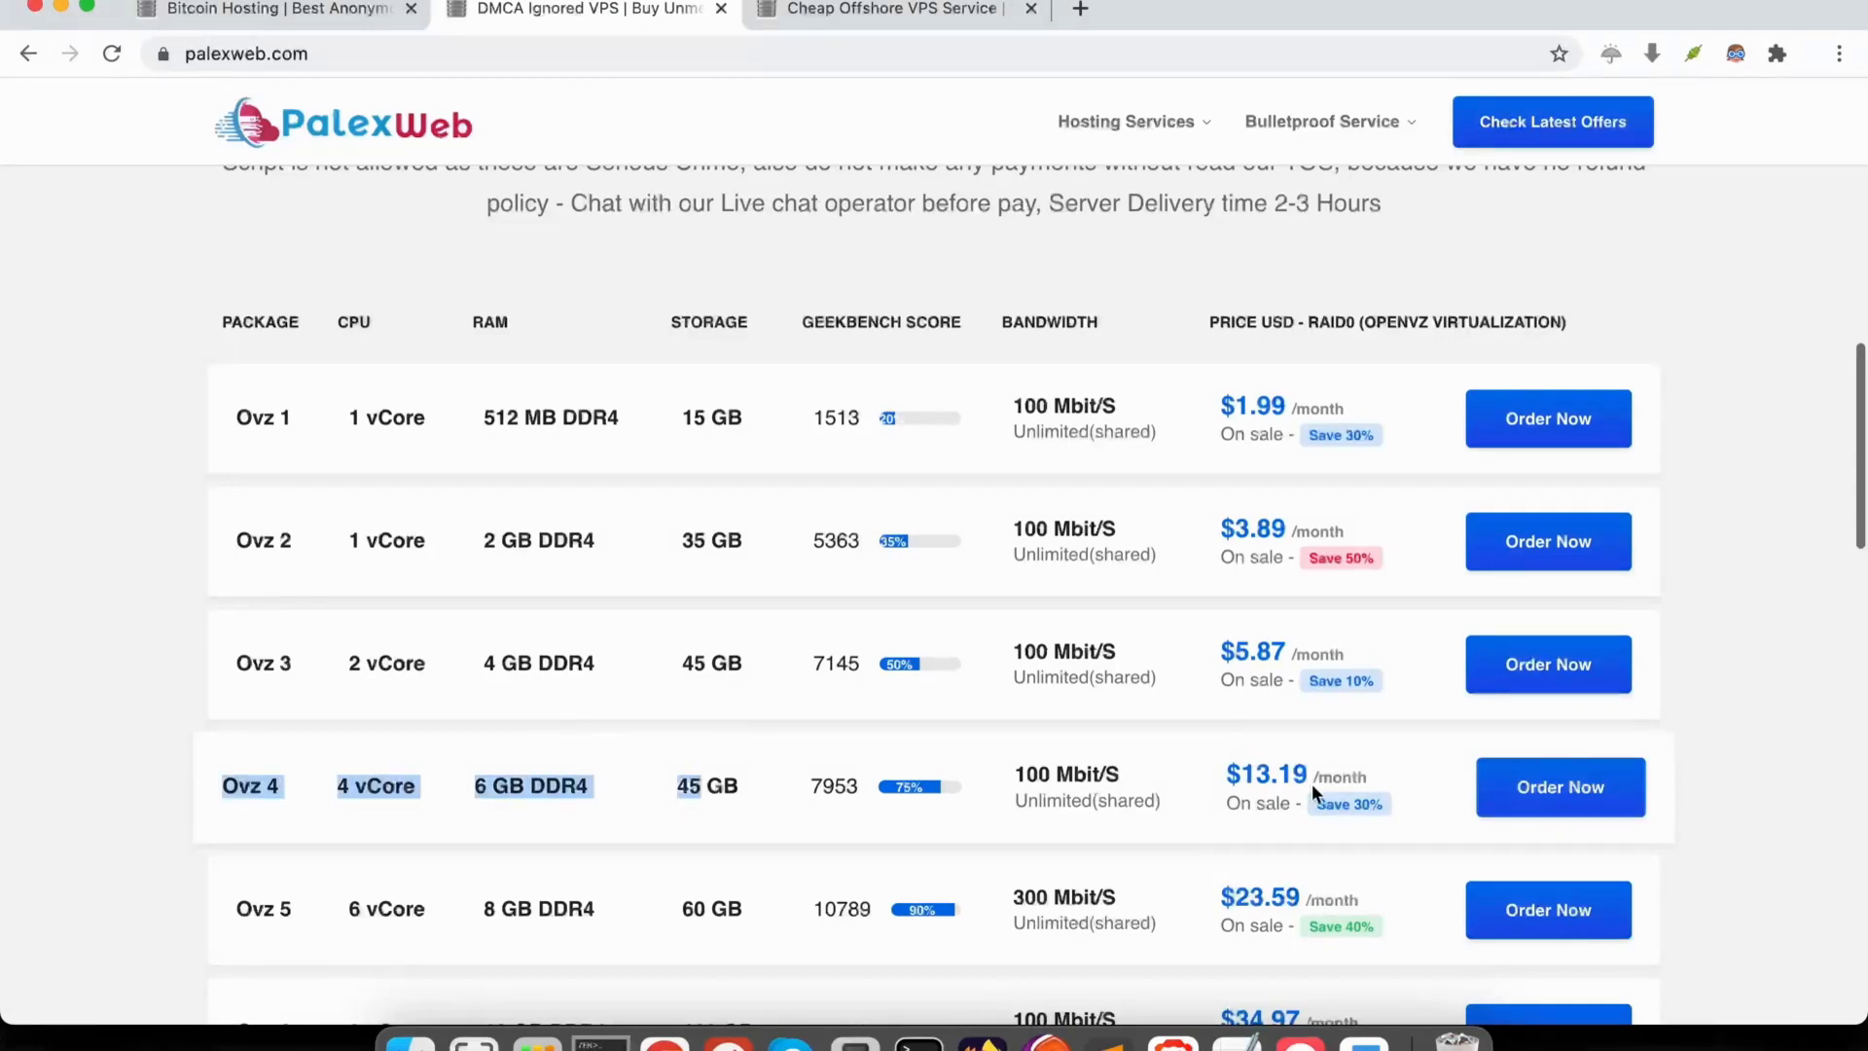
{"action": "scroll", "scroll_direction": "down", "scroll_amount": 3}
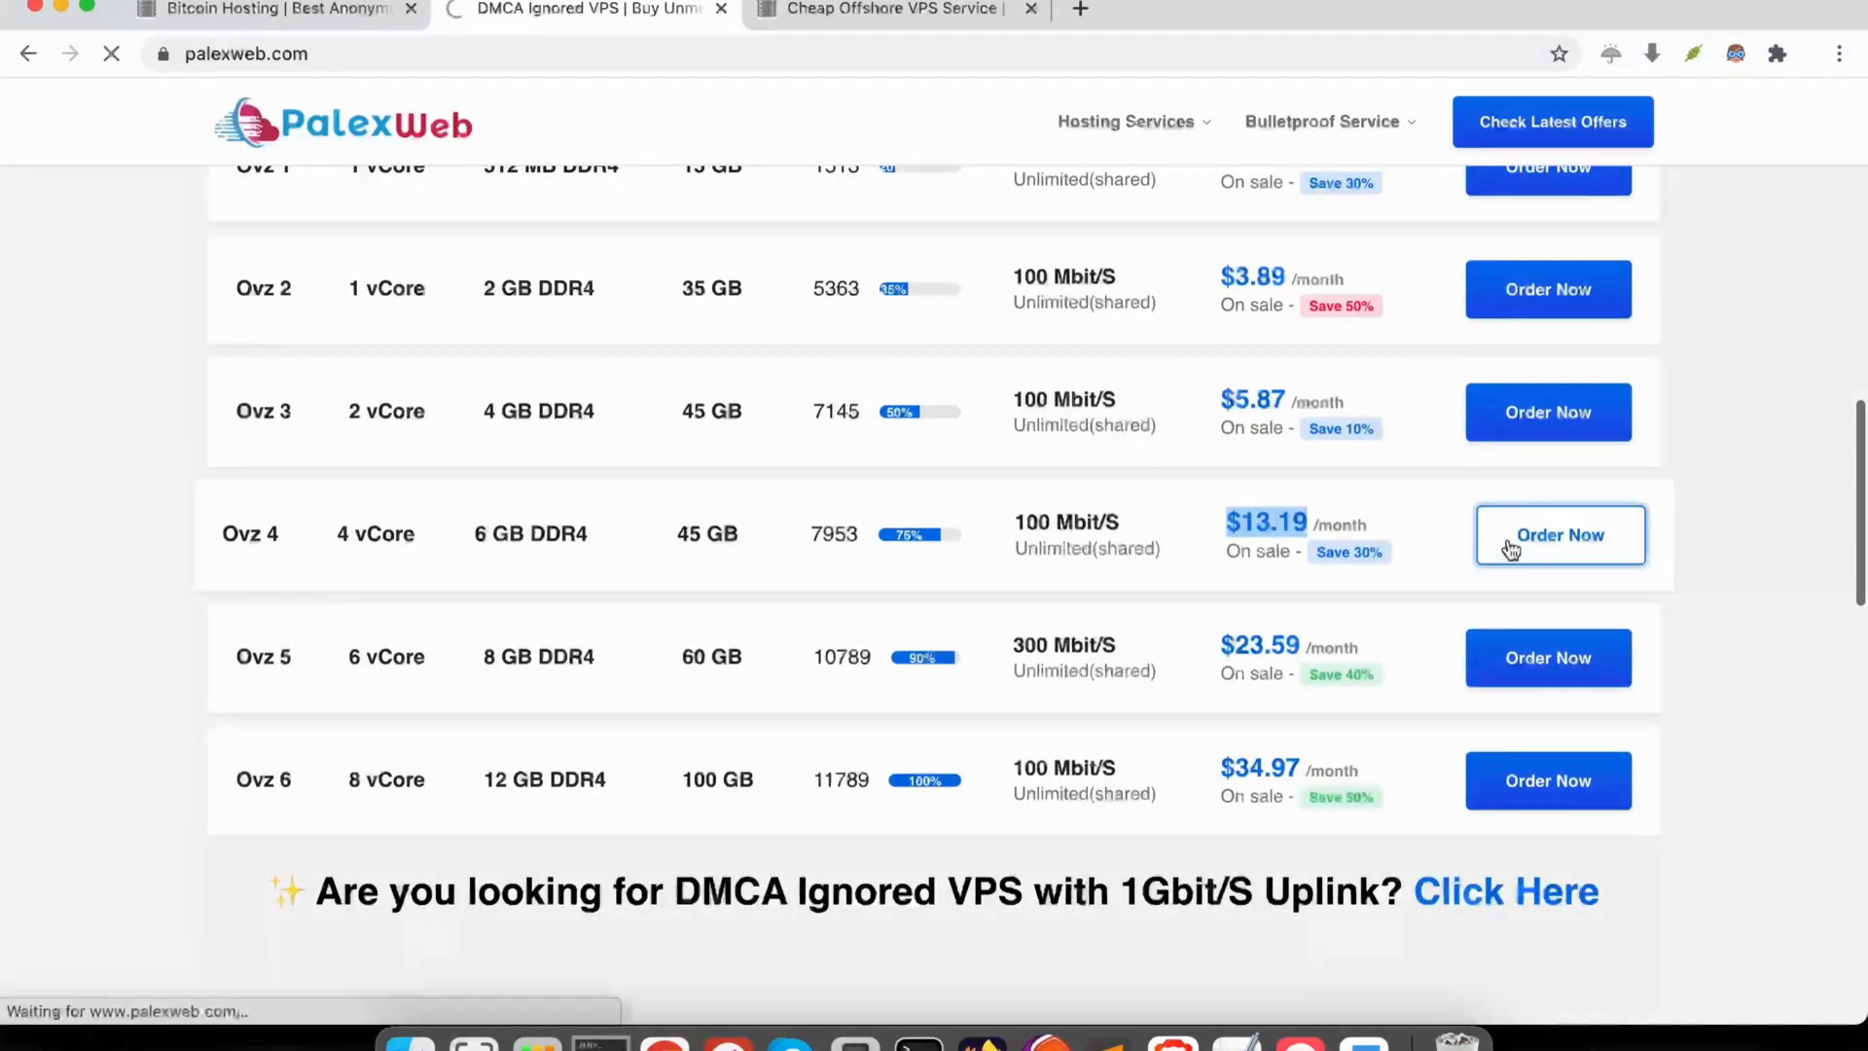
Start the order for the Ovz 4 plan, reaching the client area login
{"action": "left_click", "coordinate": [1559, 534]}
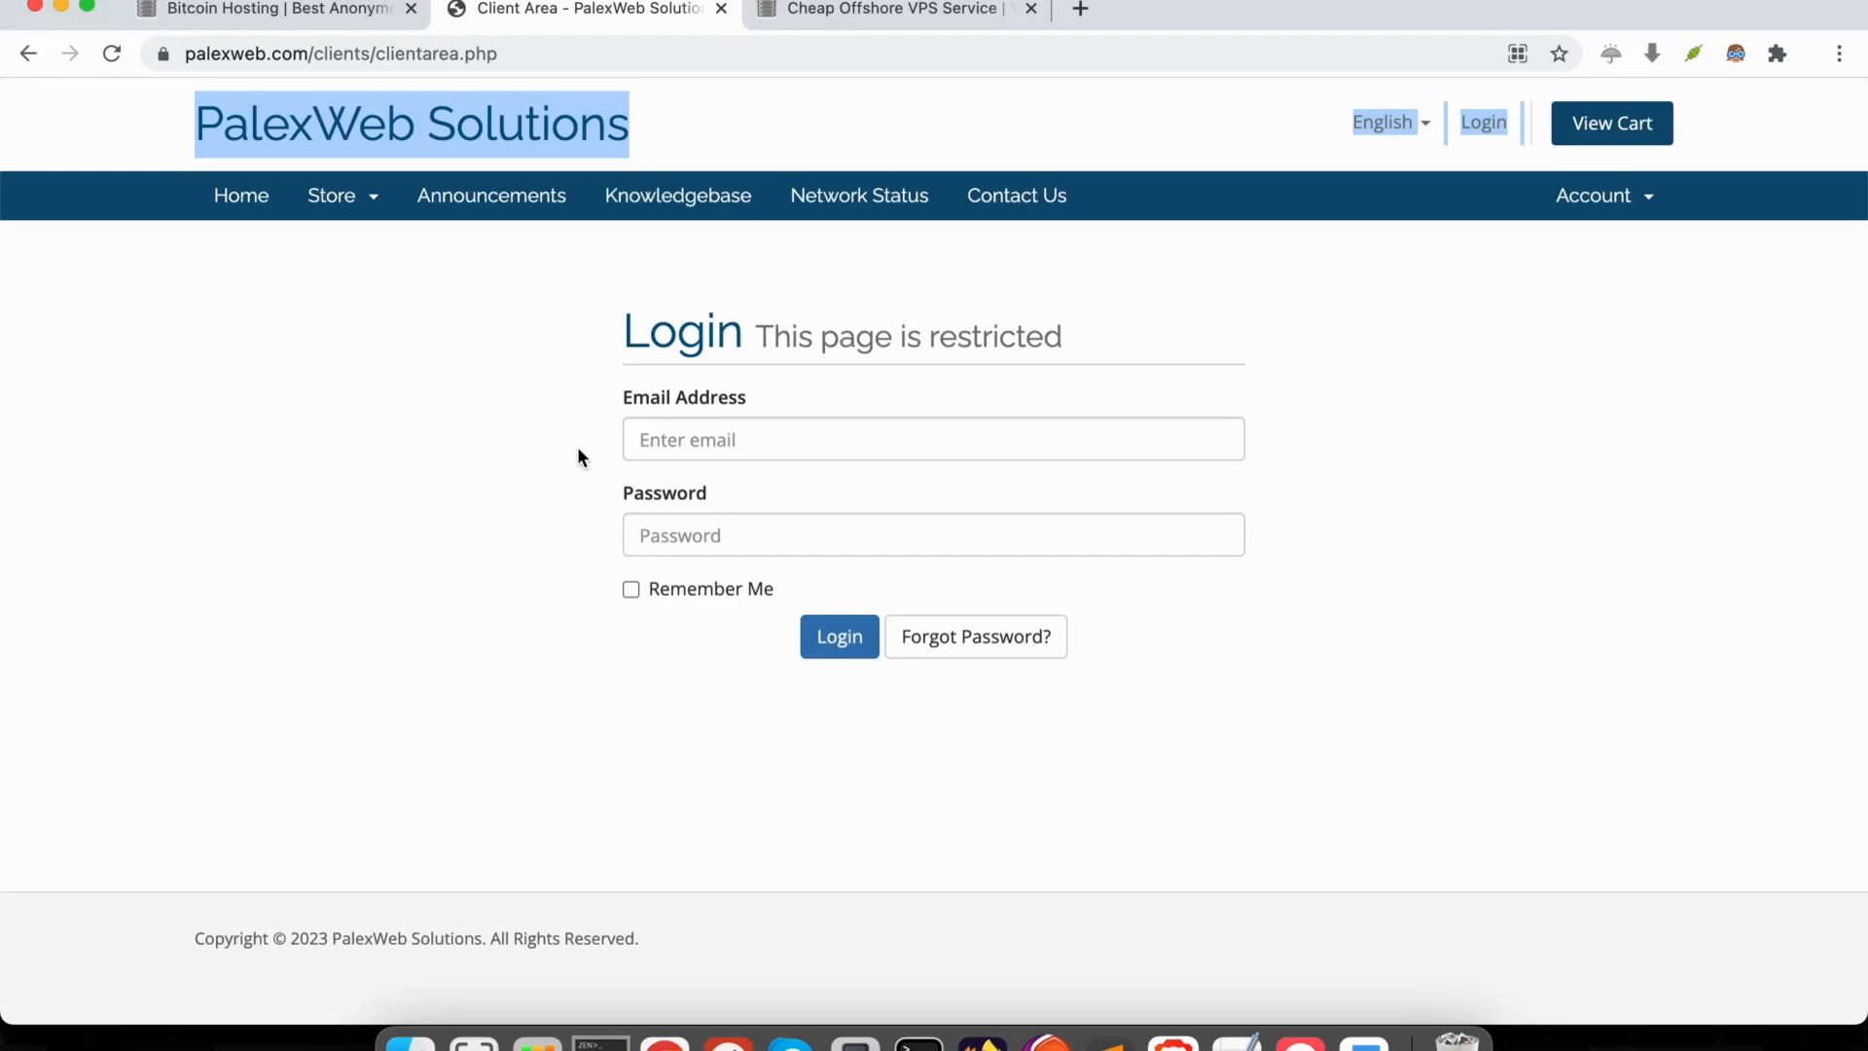
{"action": "mouse_move", "coordinate": [214, 301]}
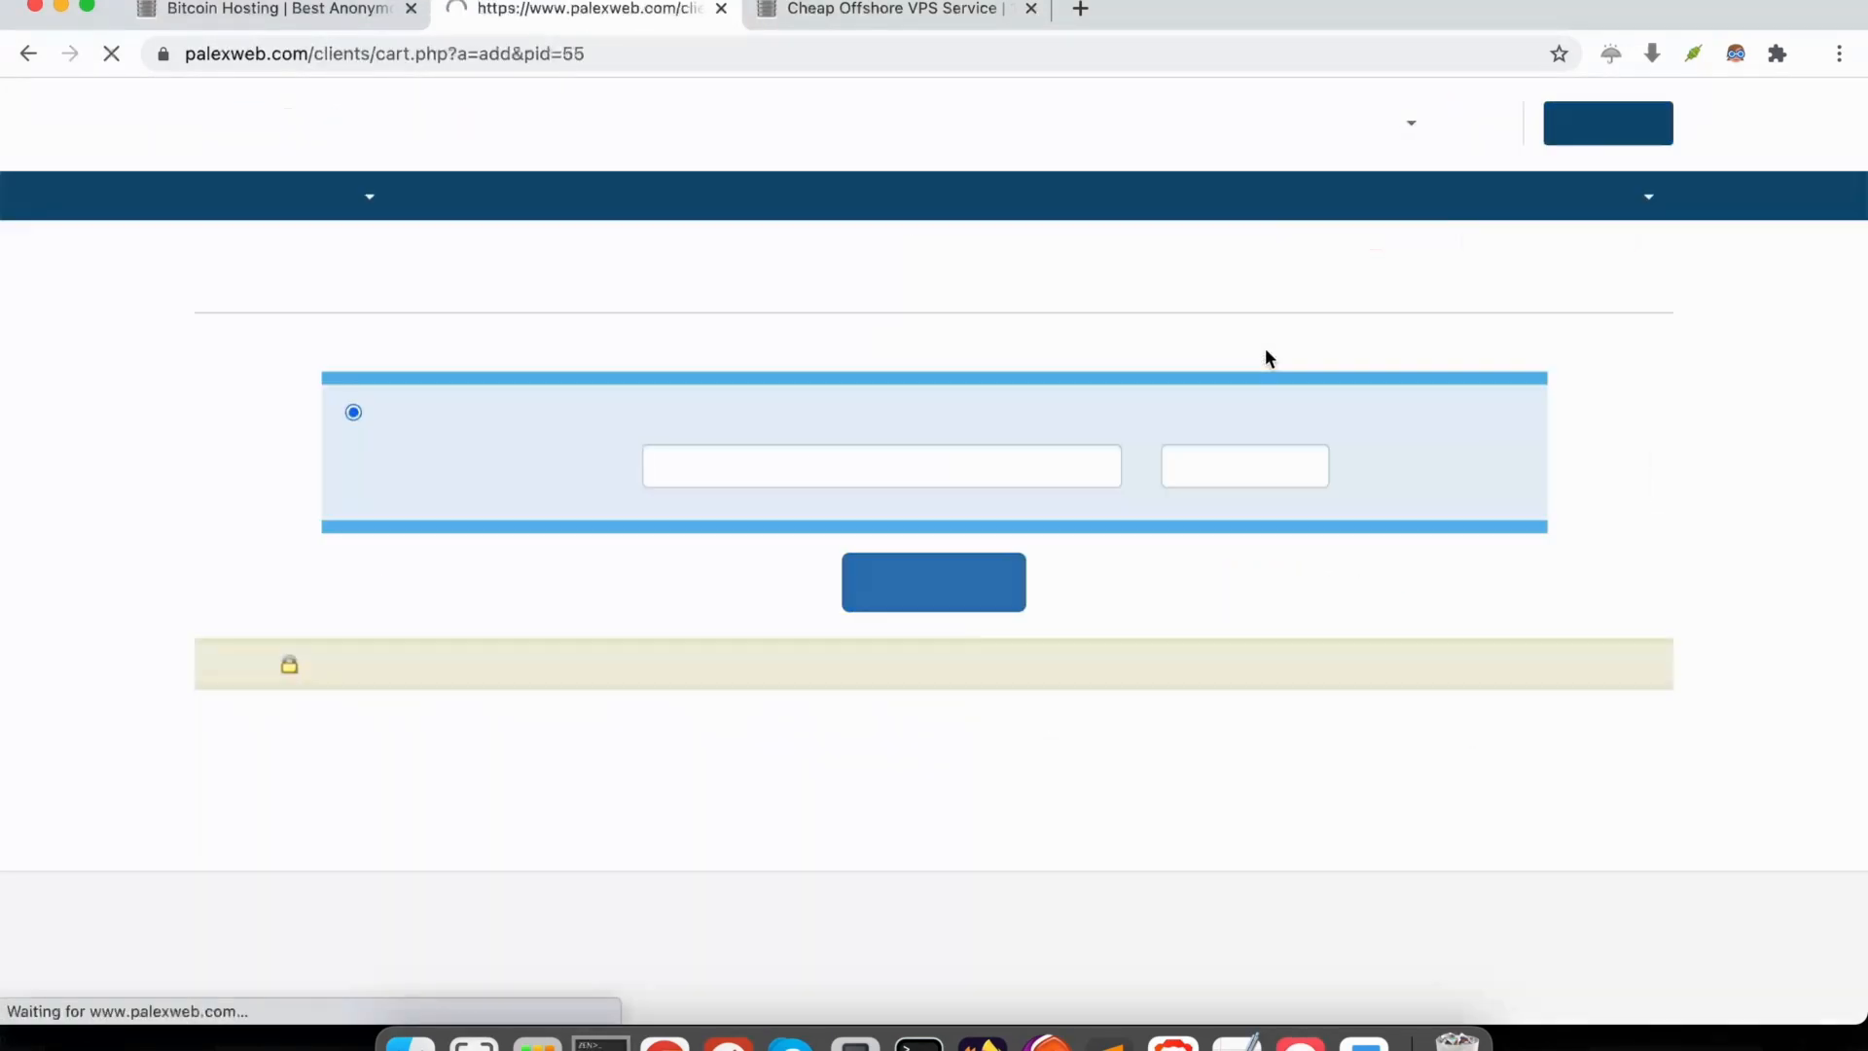
Enter the domain your-domain with extension com and continue to server configuration
{"action": "type", "text": "your"}
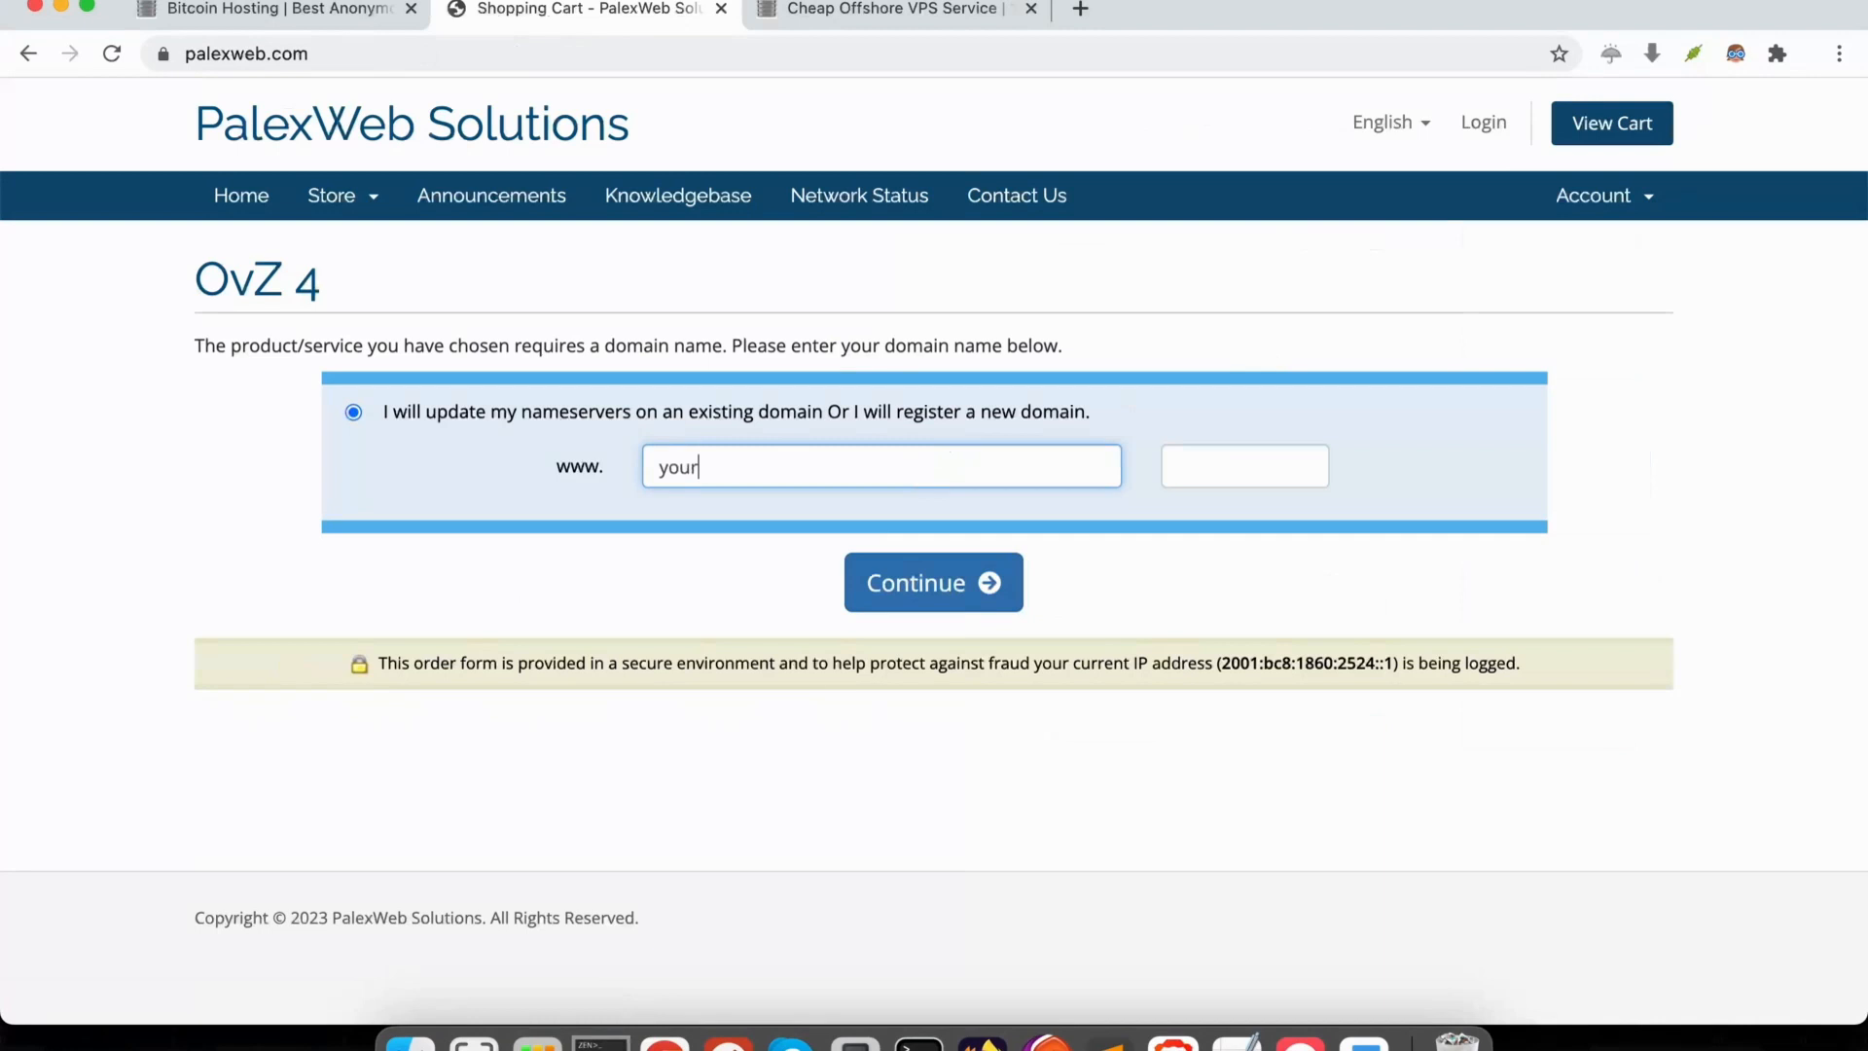
{"action": "type", "text": "domain"}
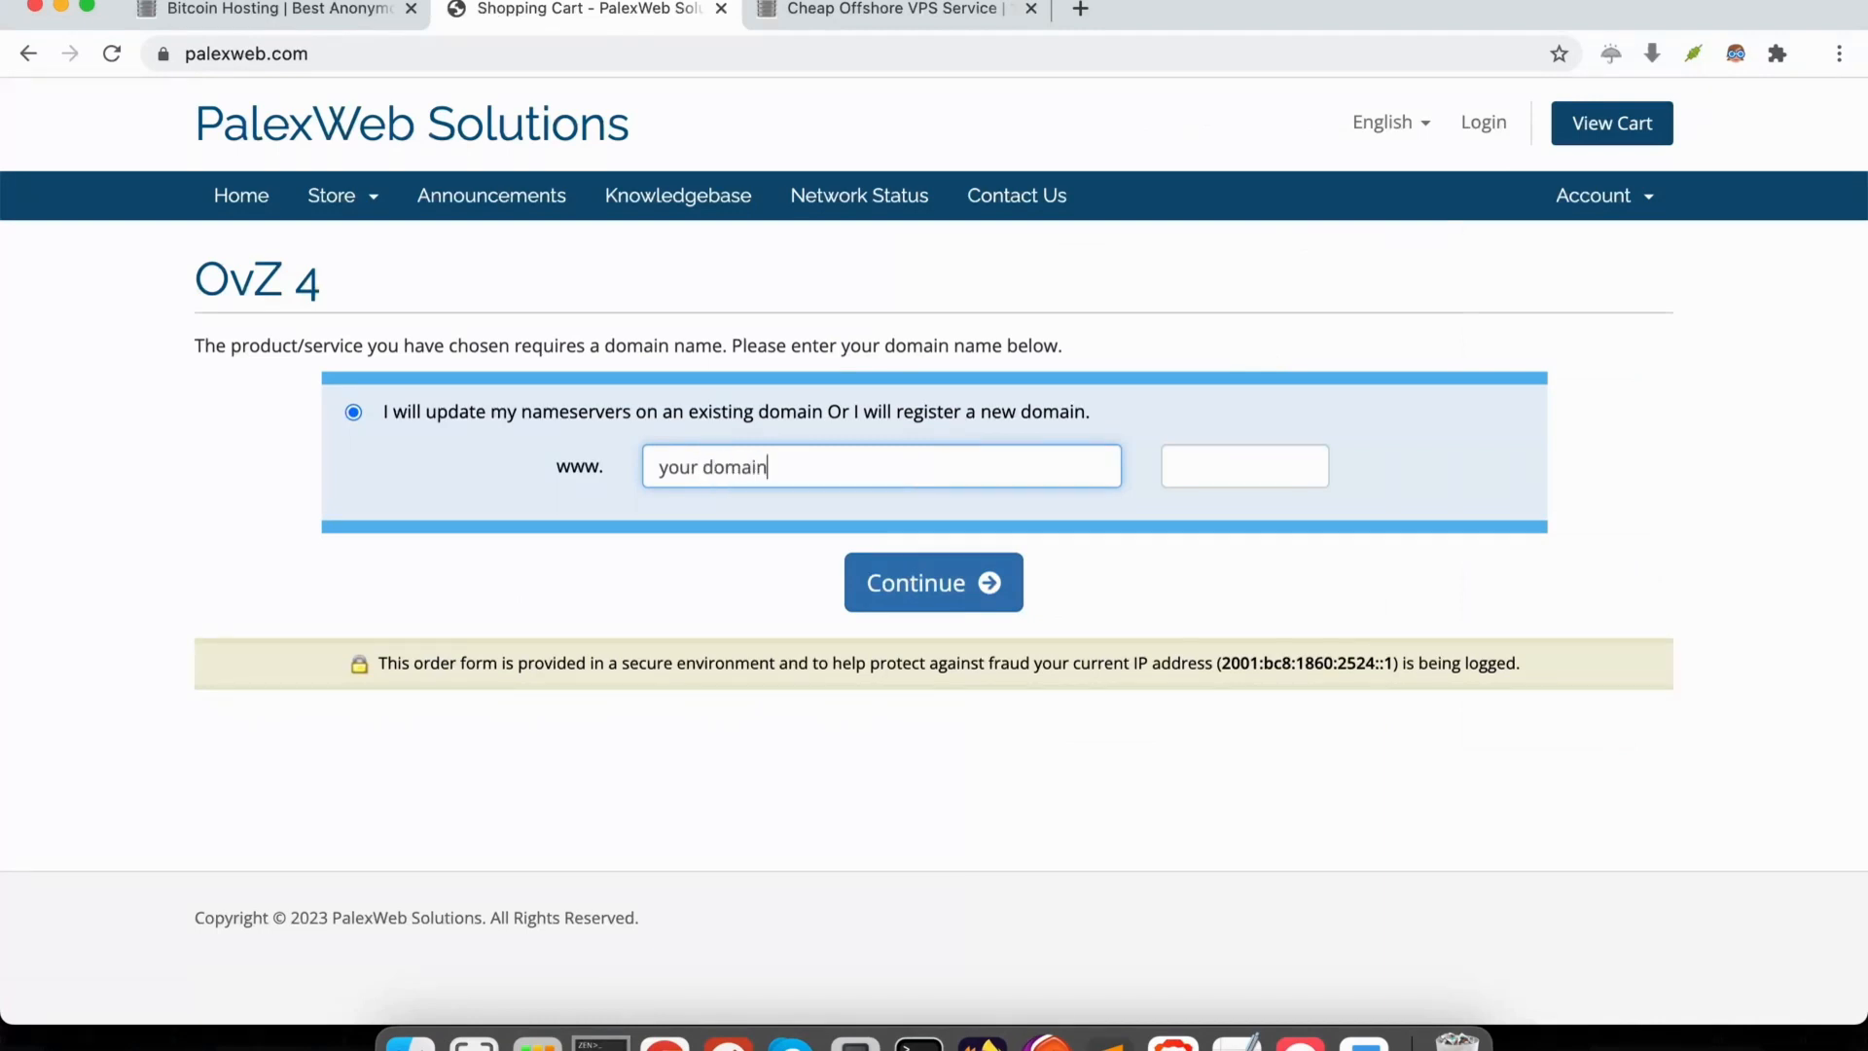
{"action": "left_click", "coordinate": [1243, 465]}
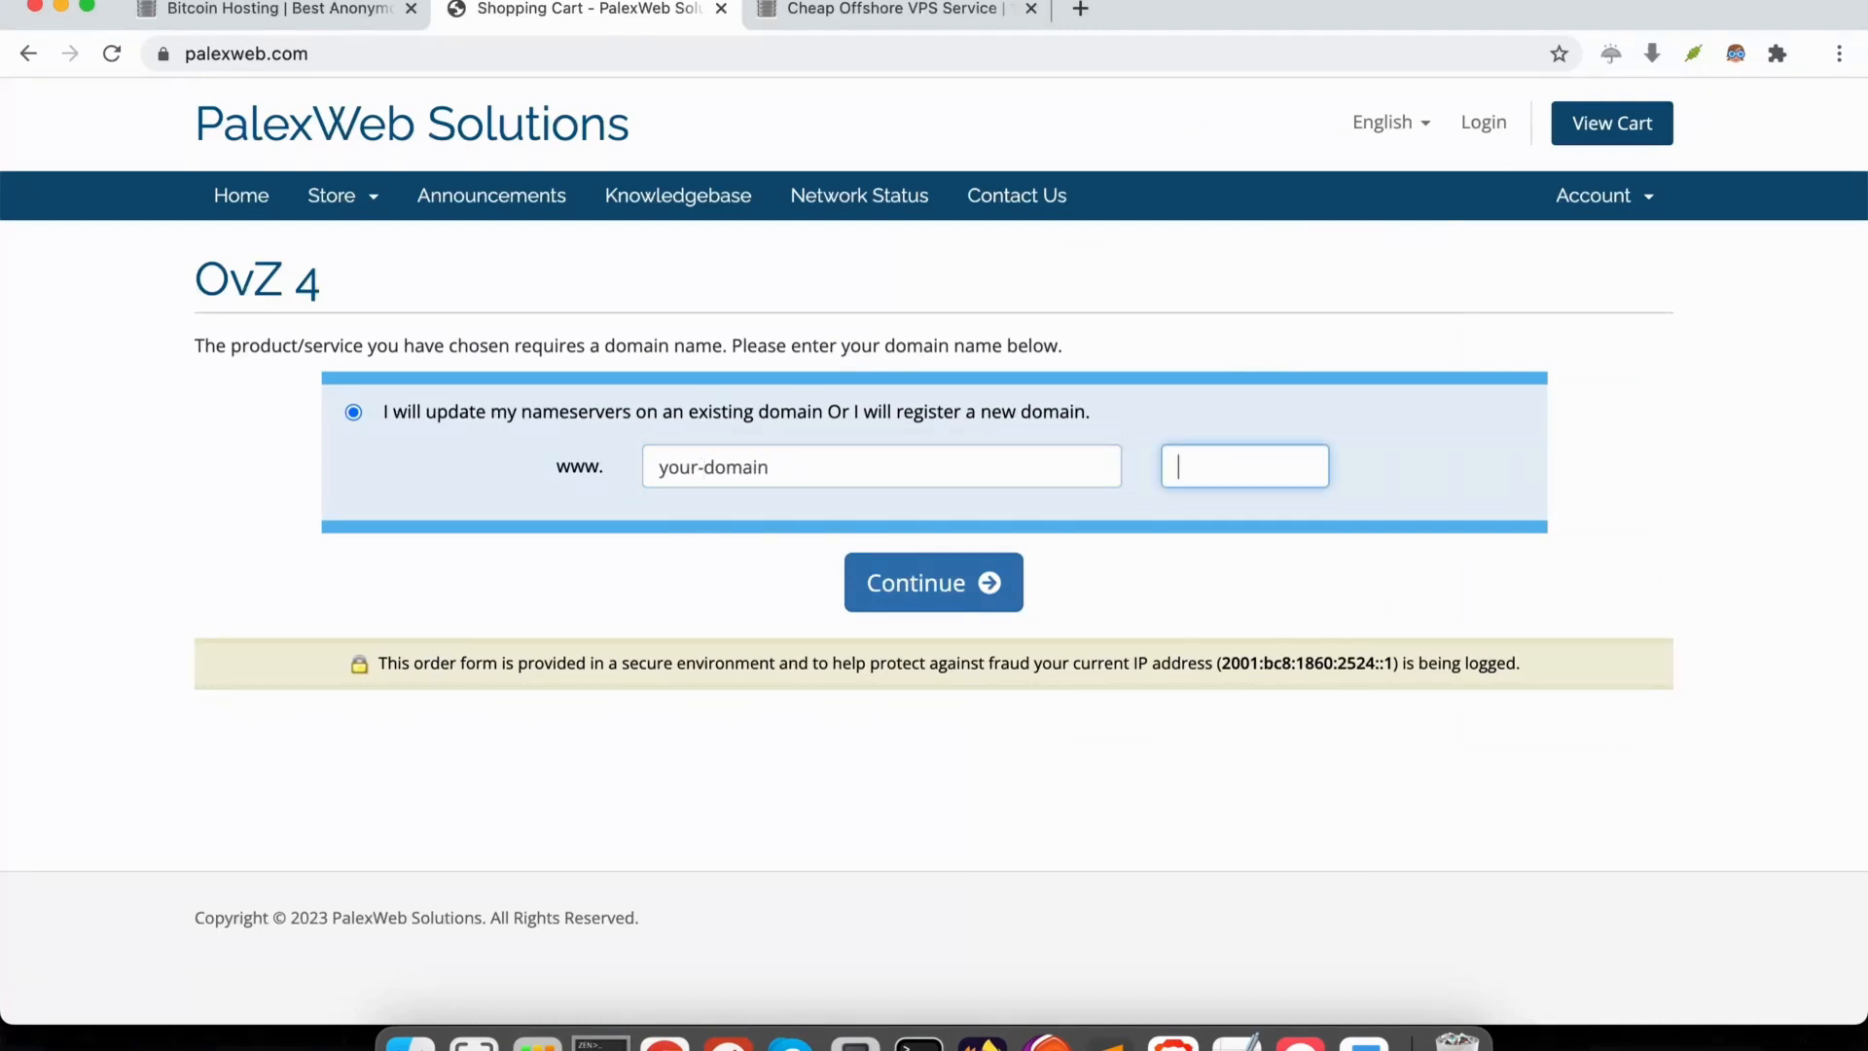
{"action": "type", "text": "com"}
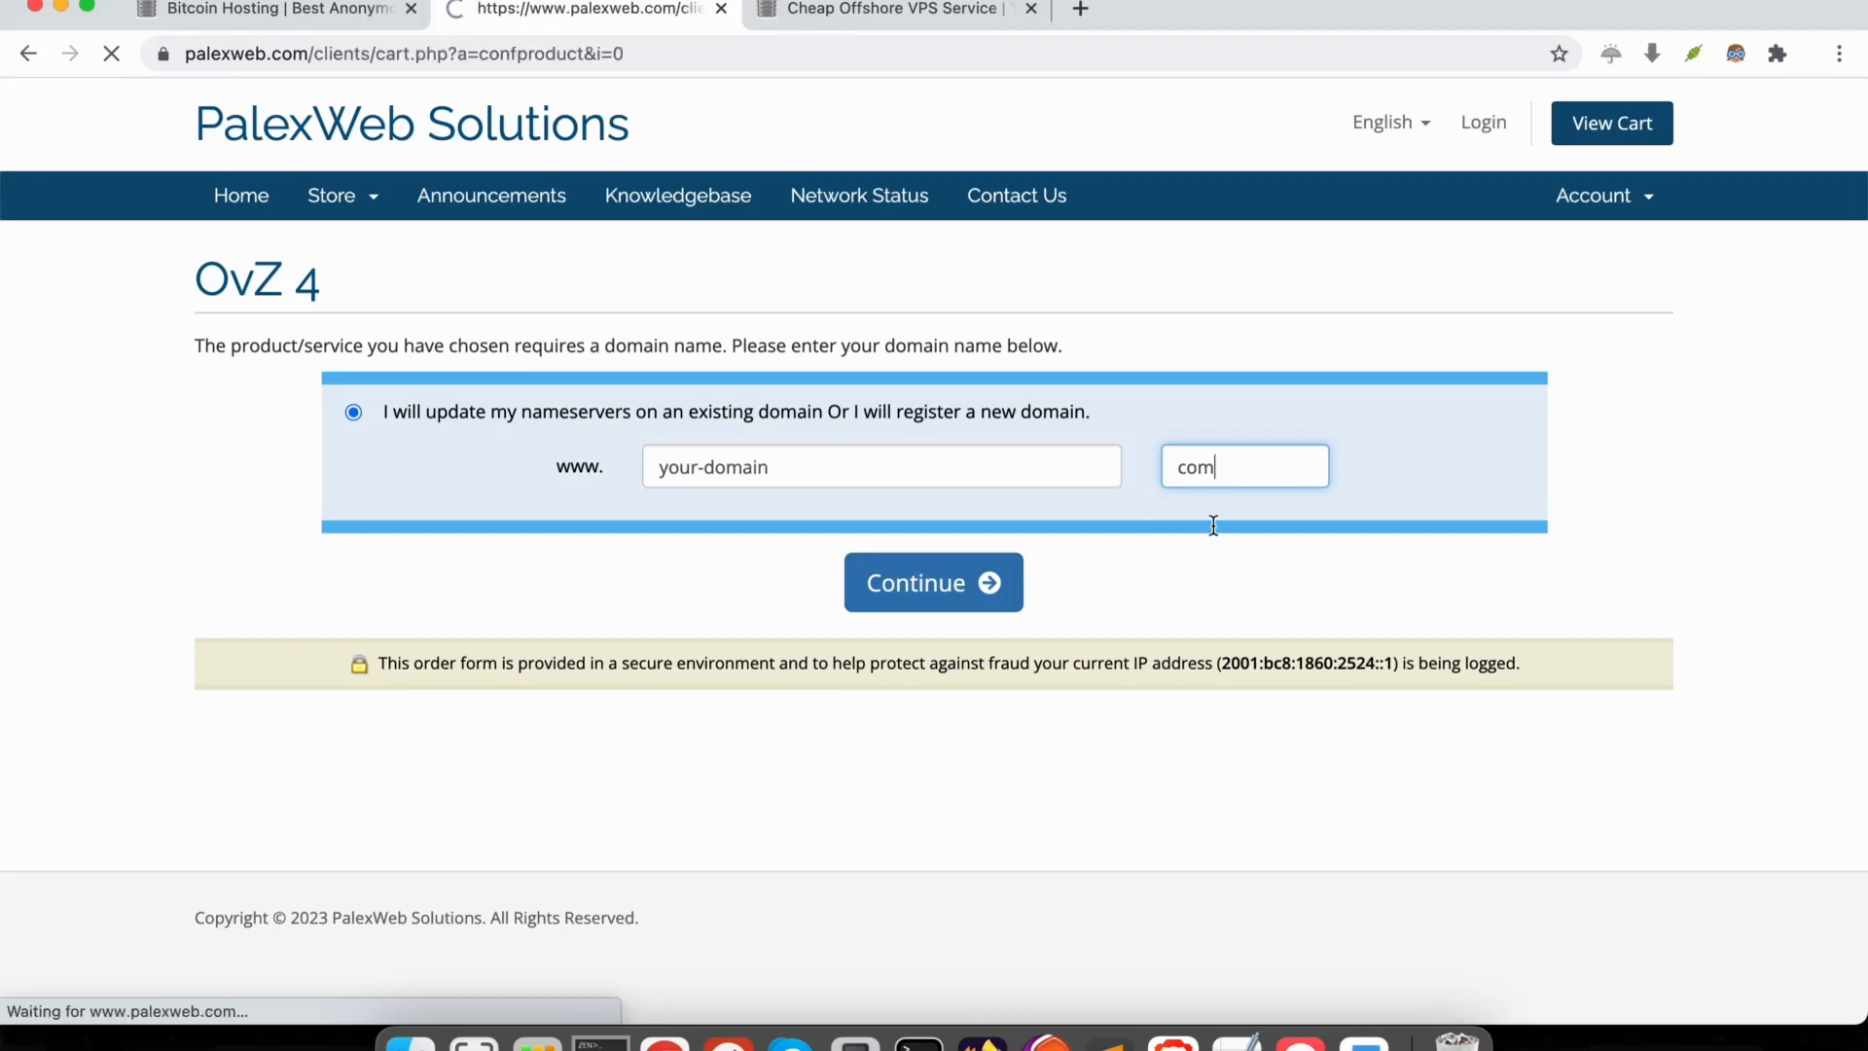
{"action": "left_click", "coordinate": [932, 582]}
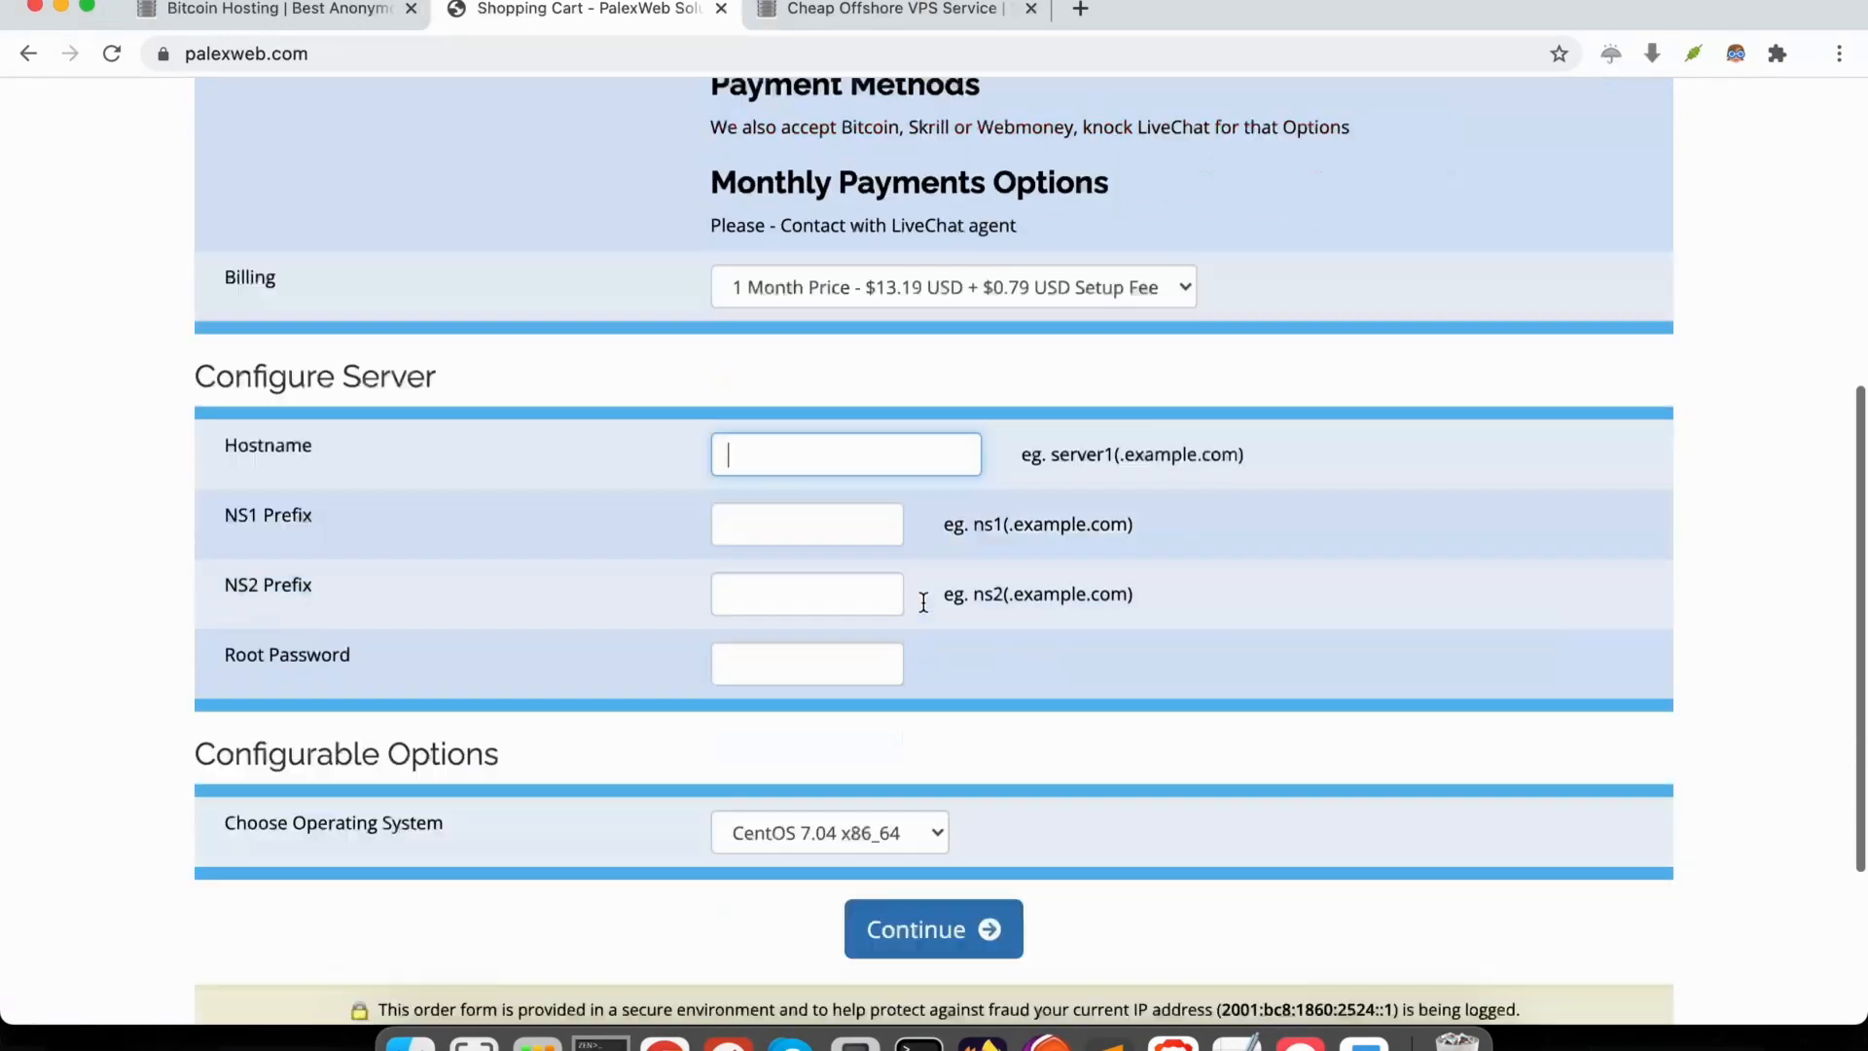
Look over the OvZ 4 configuration options, then close the shopping cart tab
{"action": "scroll", "scroll_direction": "down", "scroll_amount": 3}
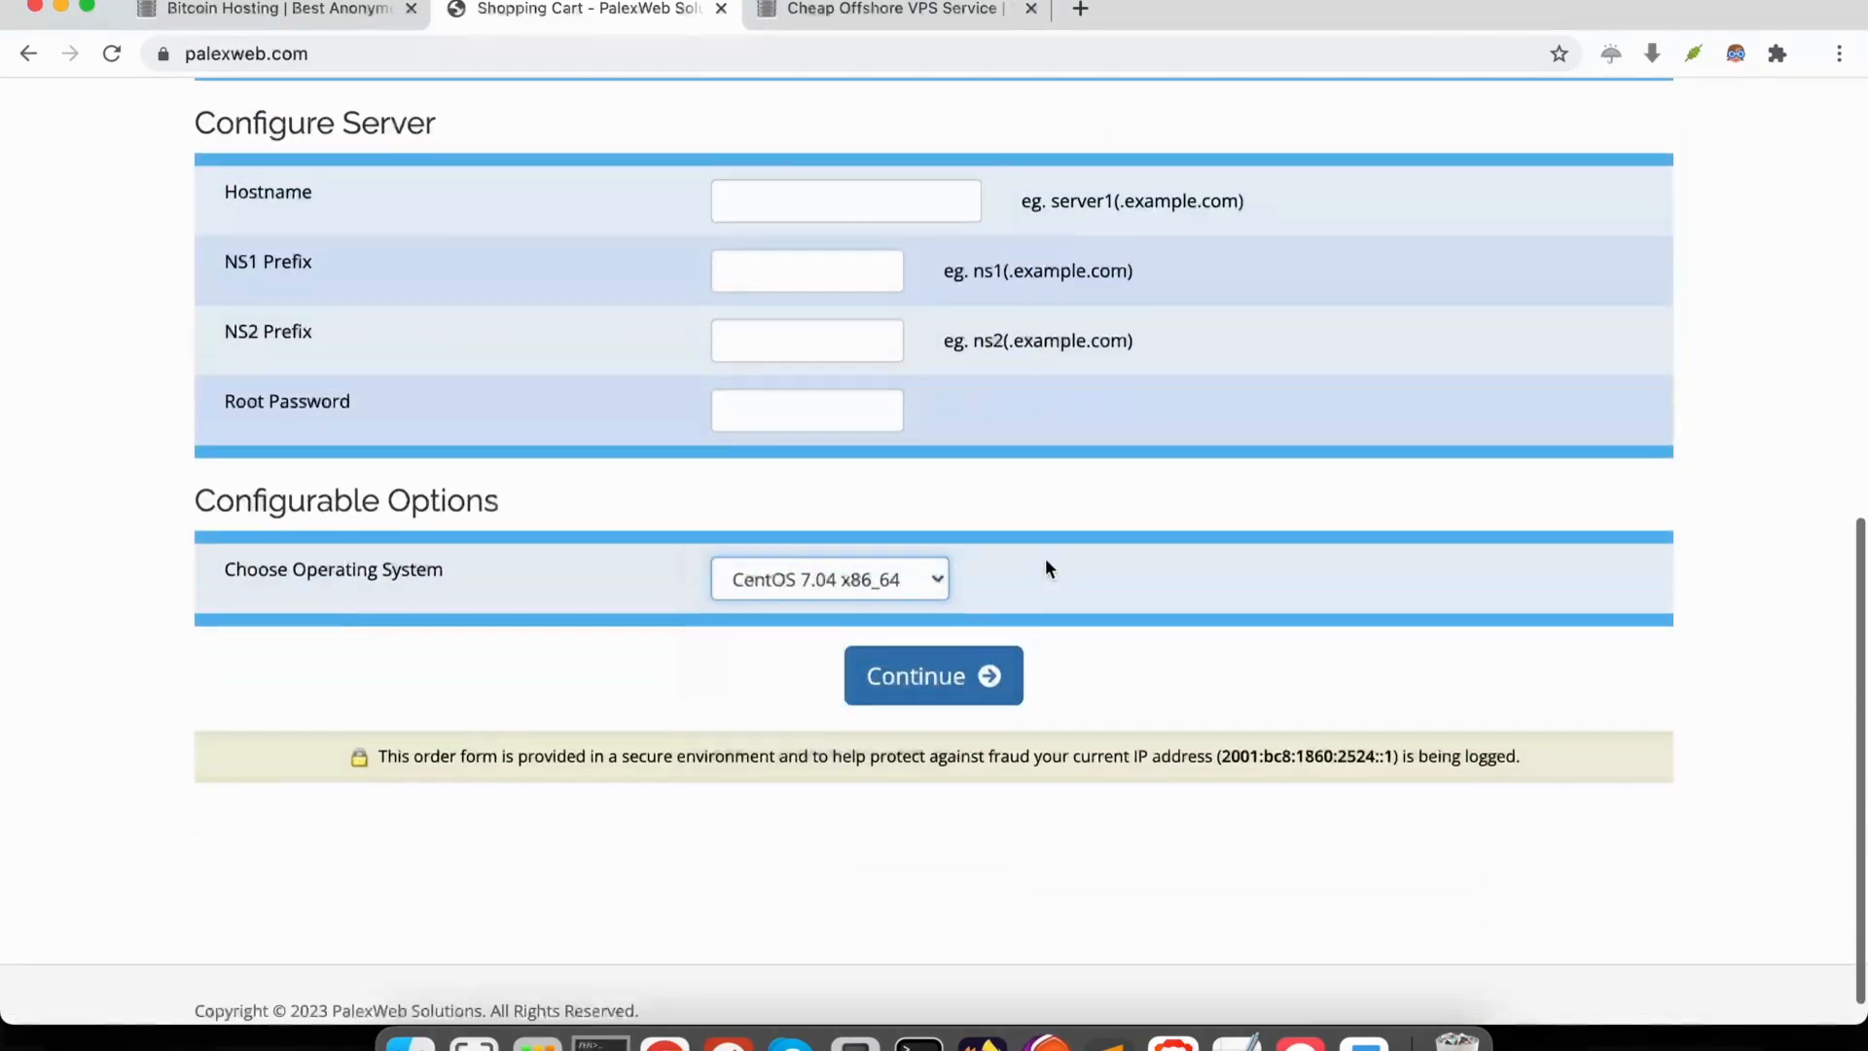
{"action": "scroll", "scroll_direction": "up", "scroll_amount": 3}
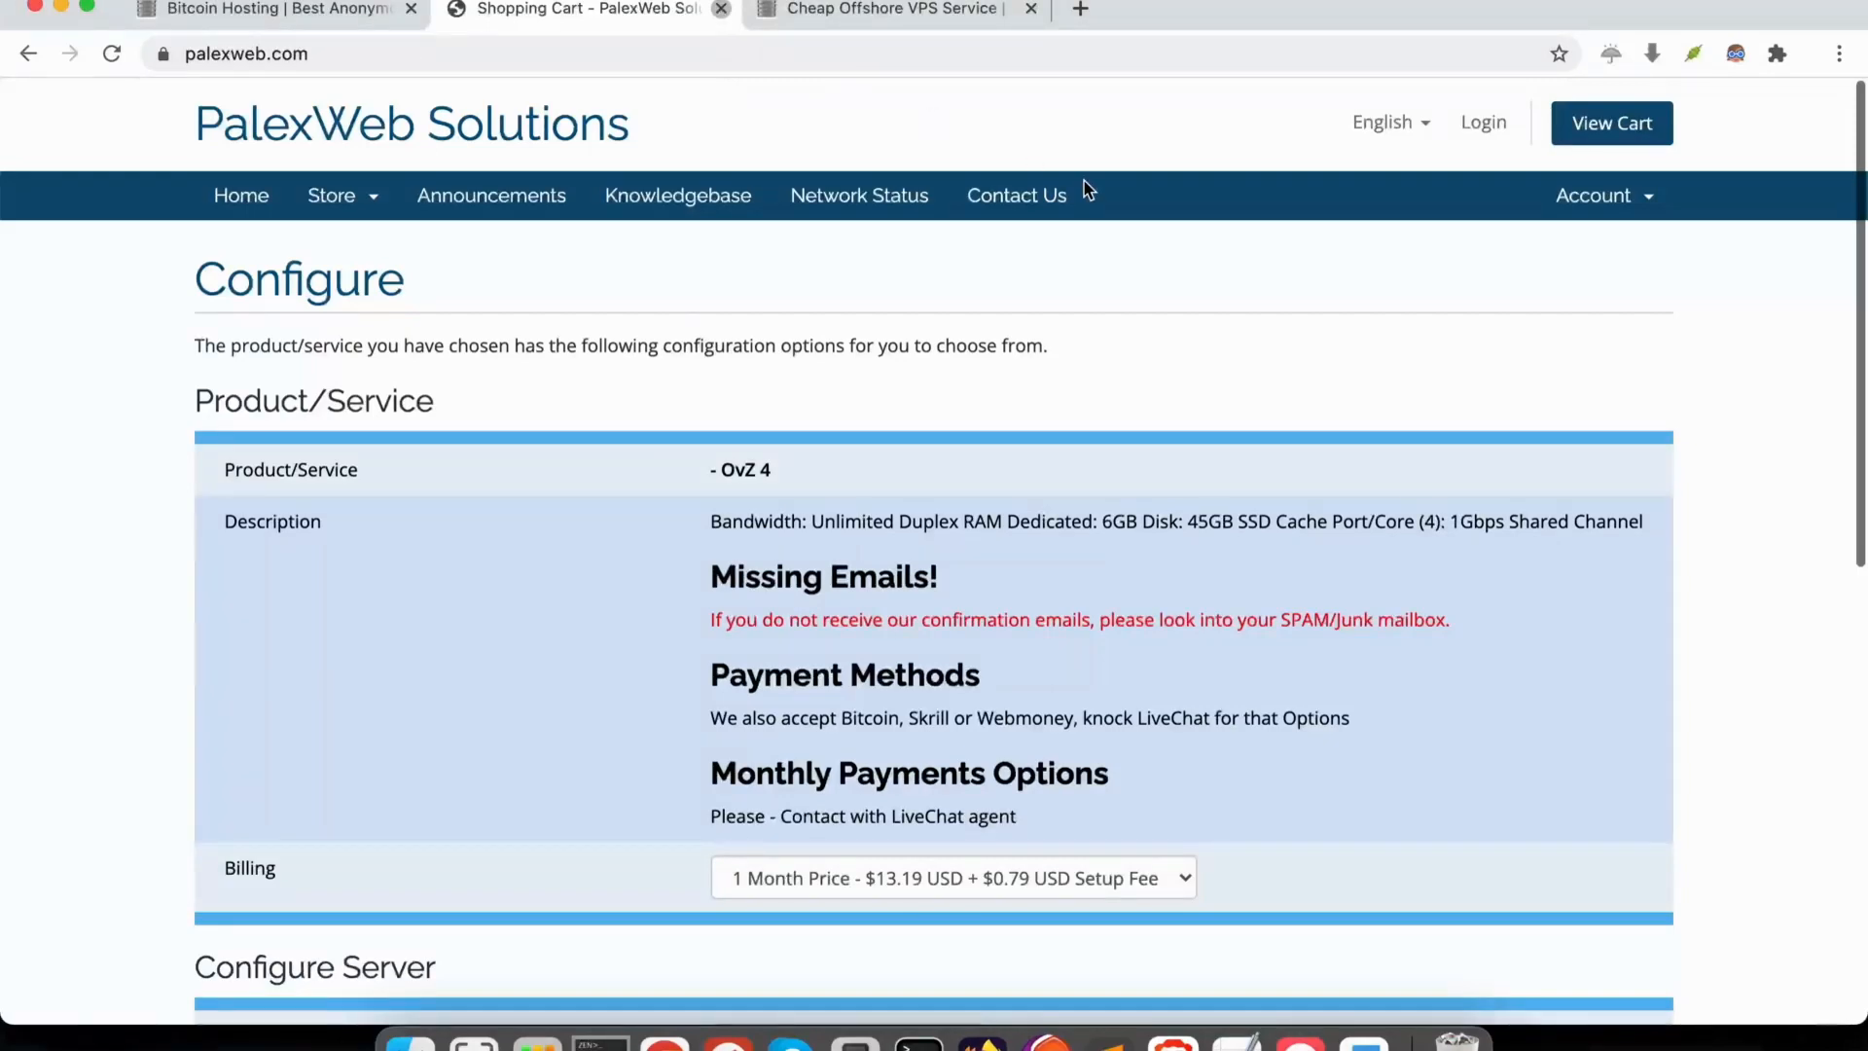
{"action": "left_click", "coordinate": [718, 8]}
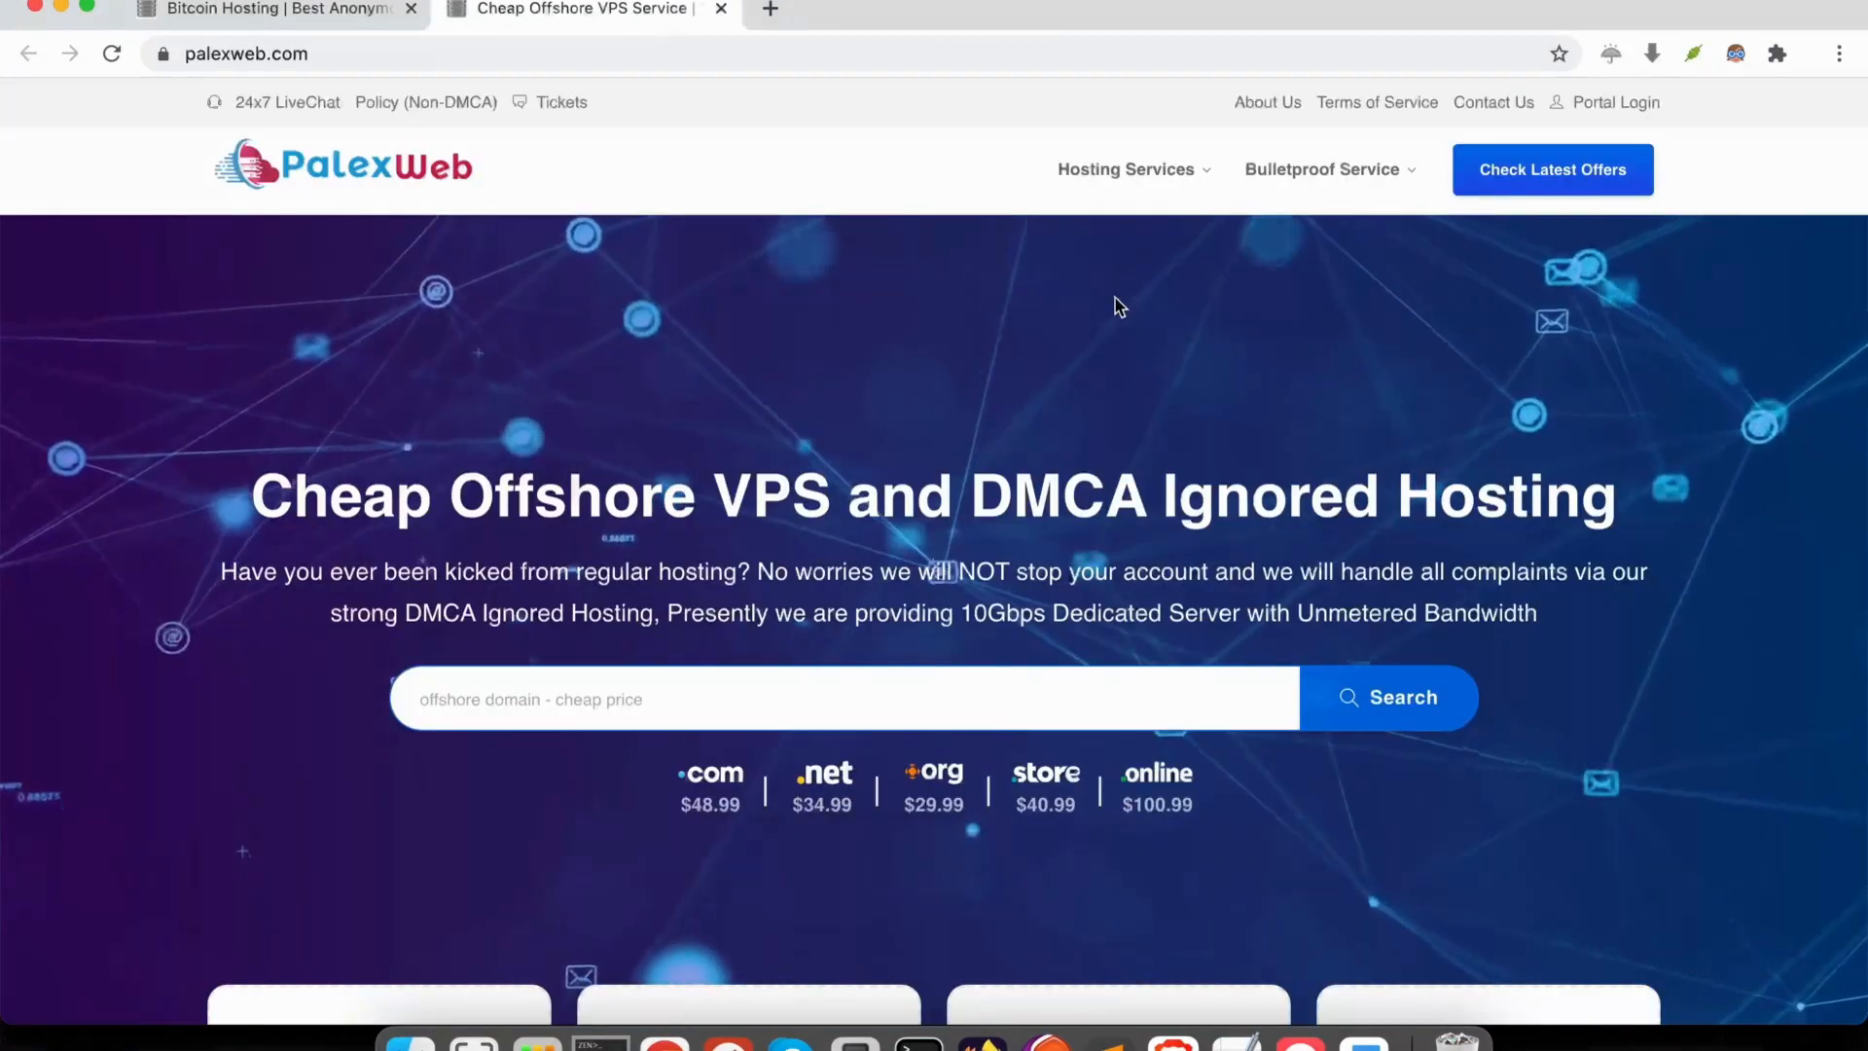
Scroll the offshore hosting home page through its features and domain sections to the footer
{"action": "scroll", "scroll_direction": "down", "scroll_amount": 3}
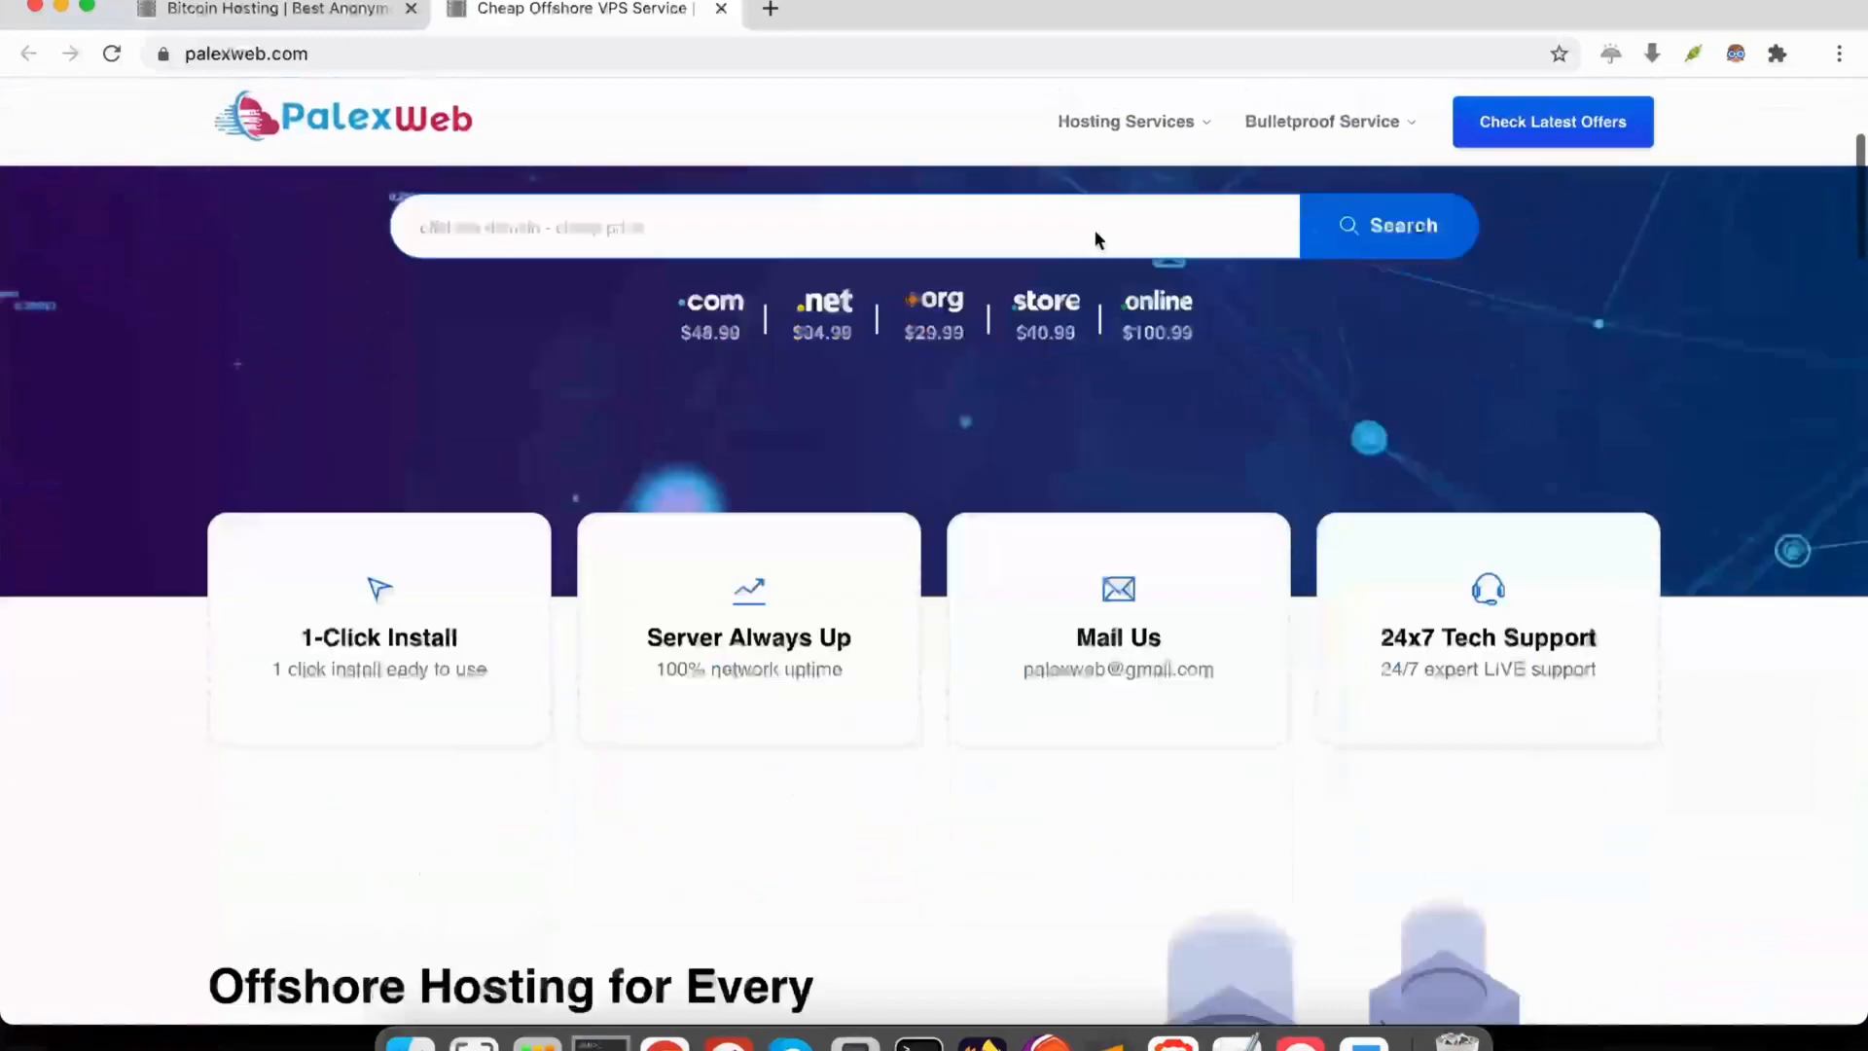
{"action": "scroll", "scroll_direction": "down", "scroll_amount": 3}
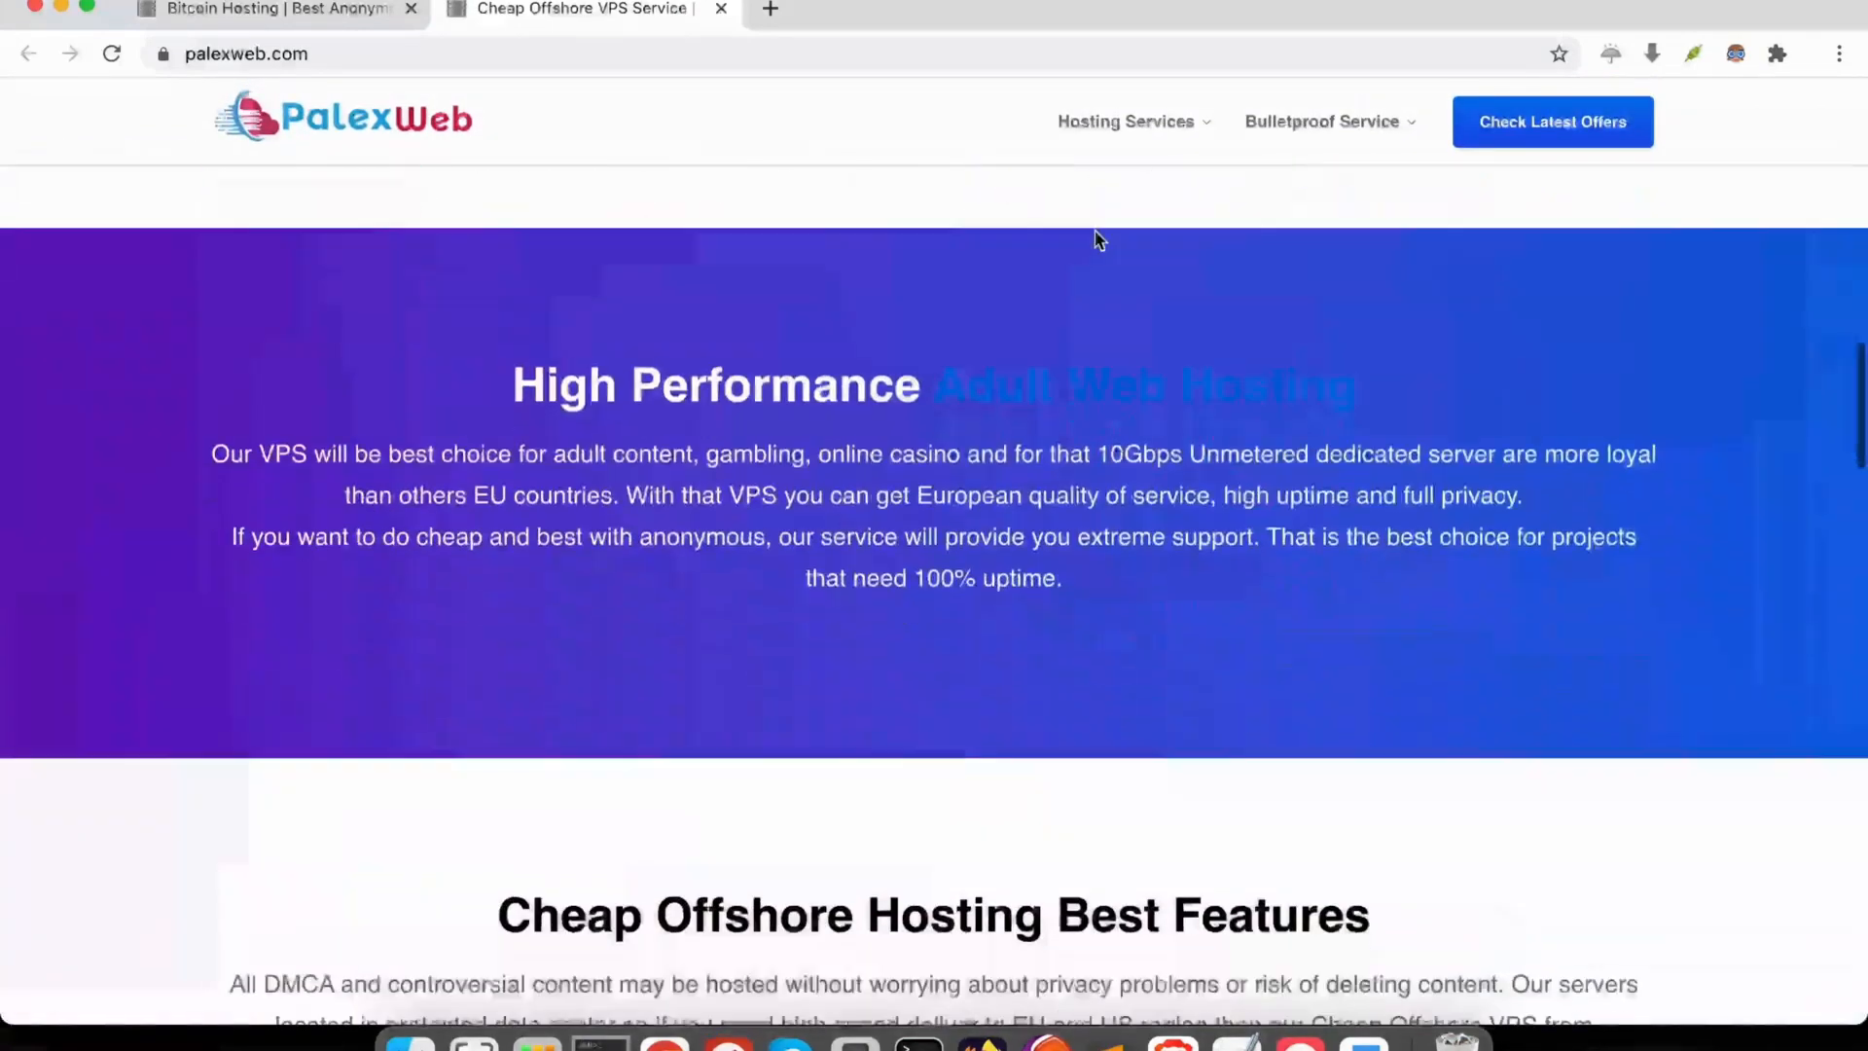
{"action": "scroll", "scroll_direction": "down", "scroll_amount": 3}
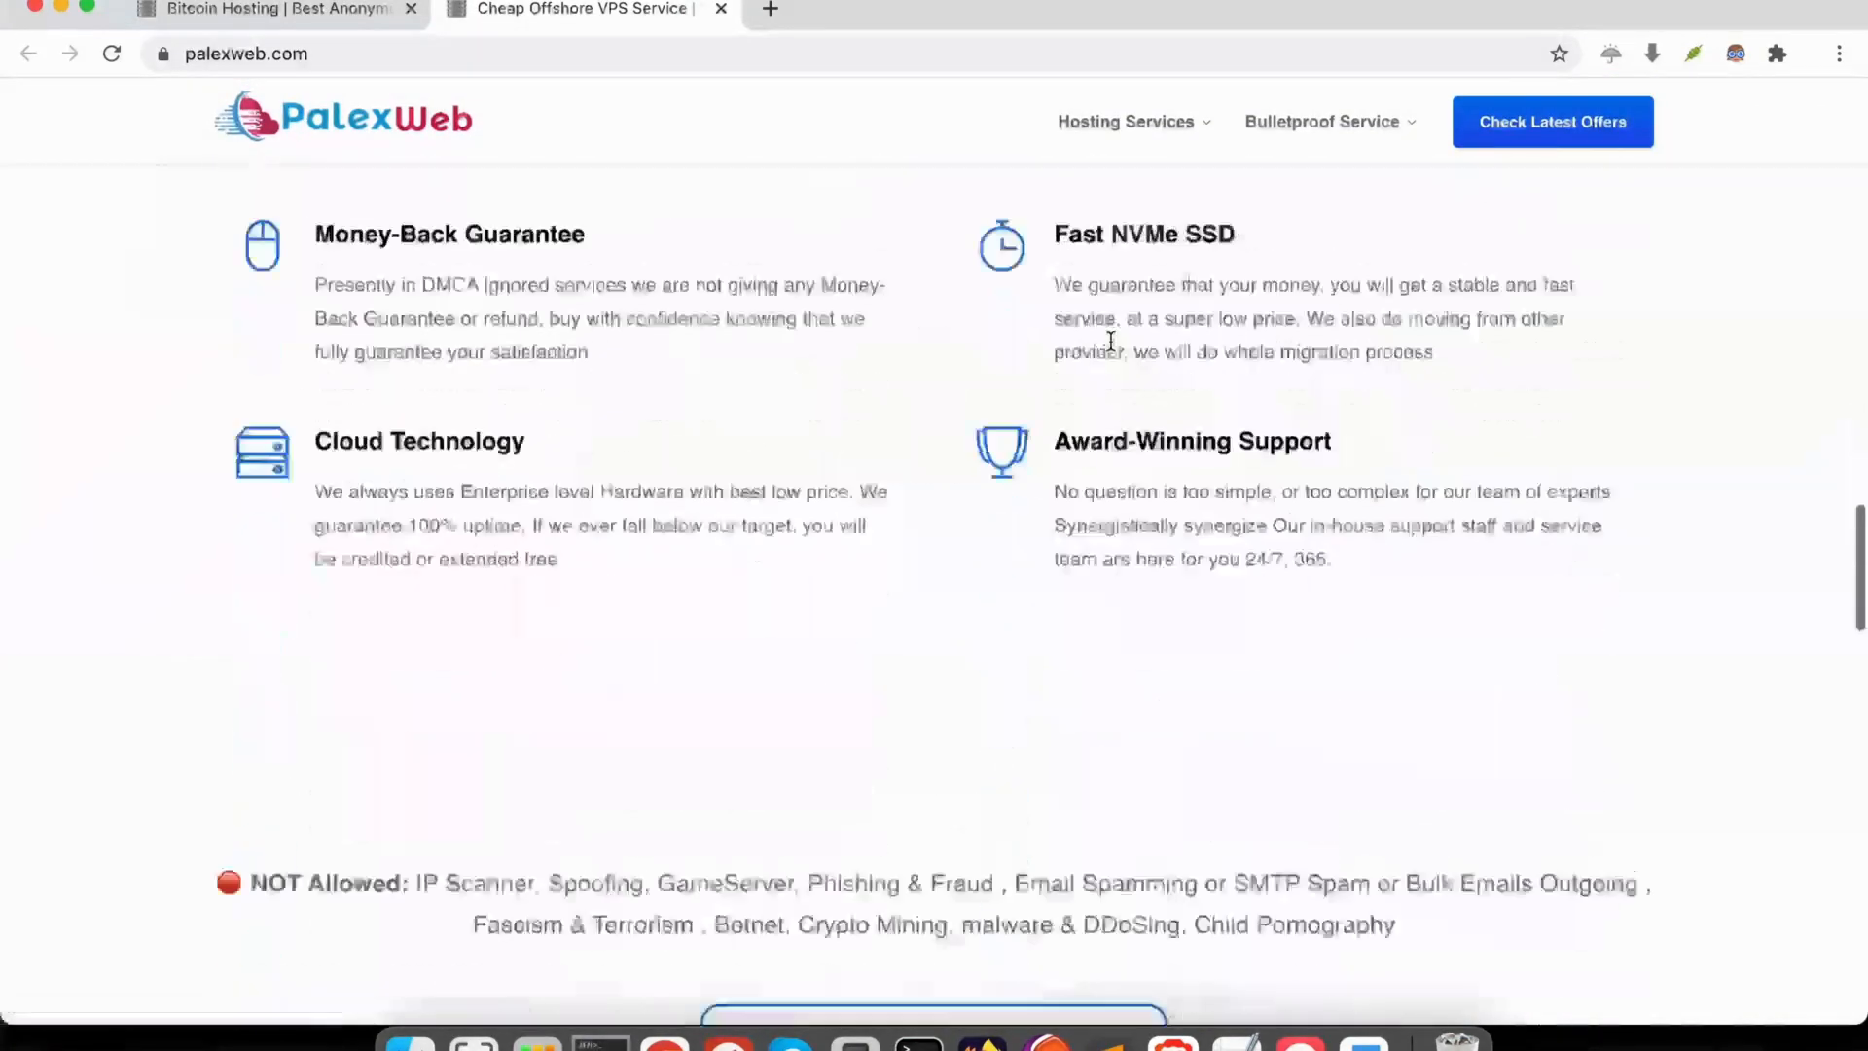
{"action": "scroll", "scroll_direction": "down", "scroll_amount": 3}
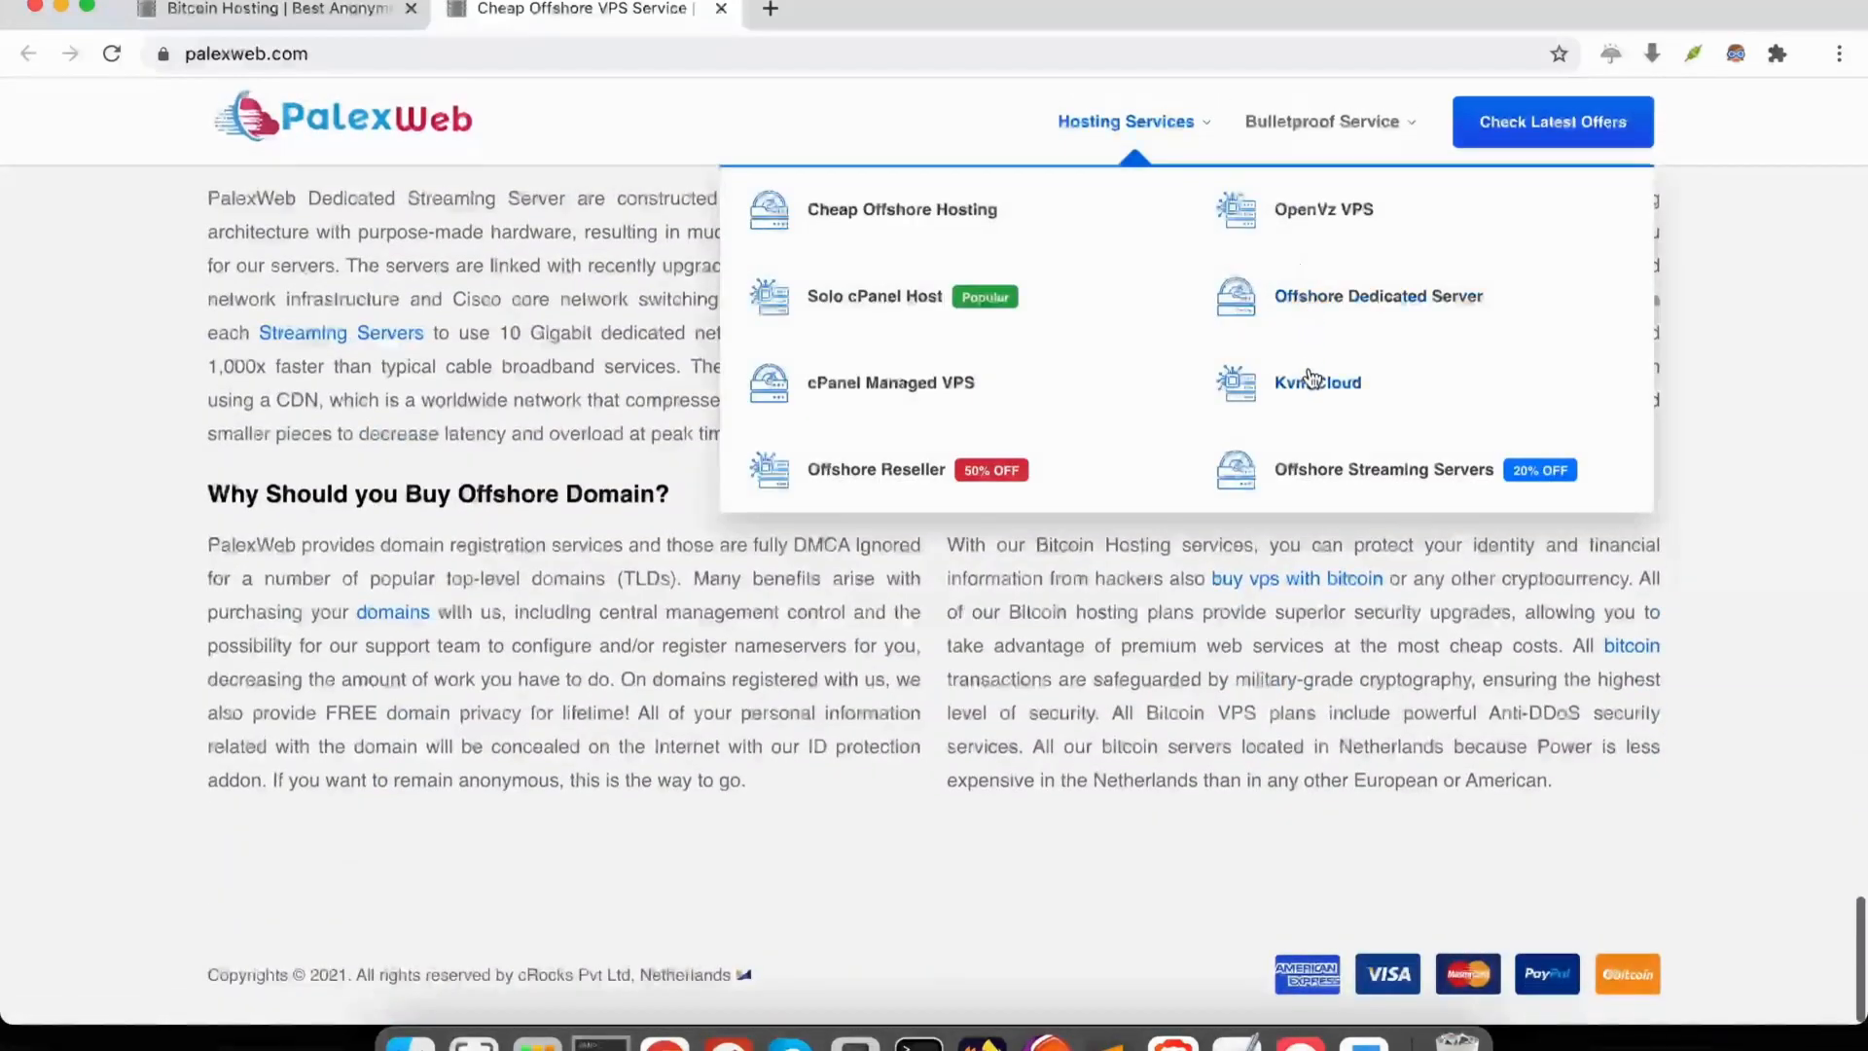
Go to the Kvm Cloud page and bring the Anonymous VPS Netherlands plans table into view
{"action": "left_click", "coordinate": [1318, 384]}
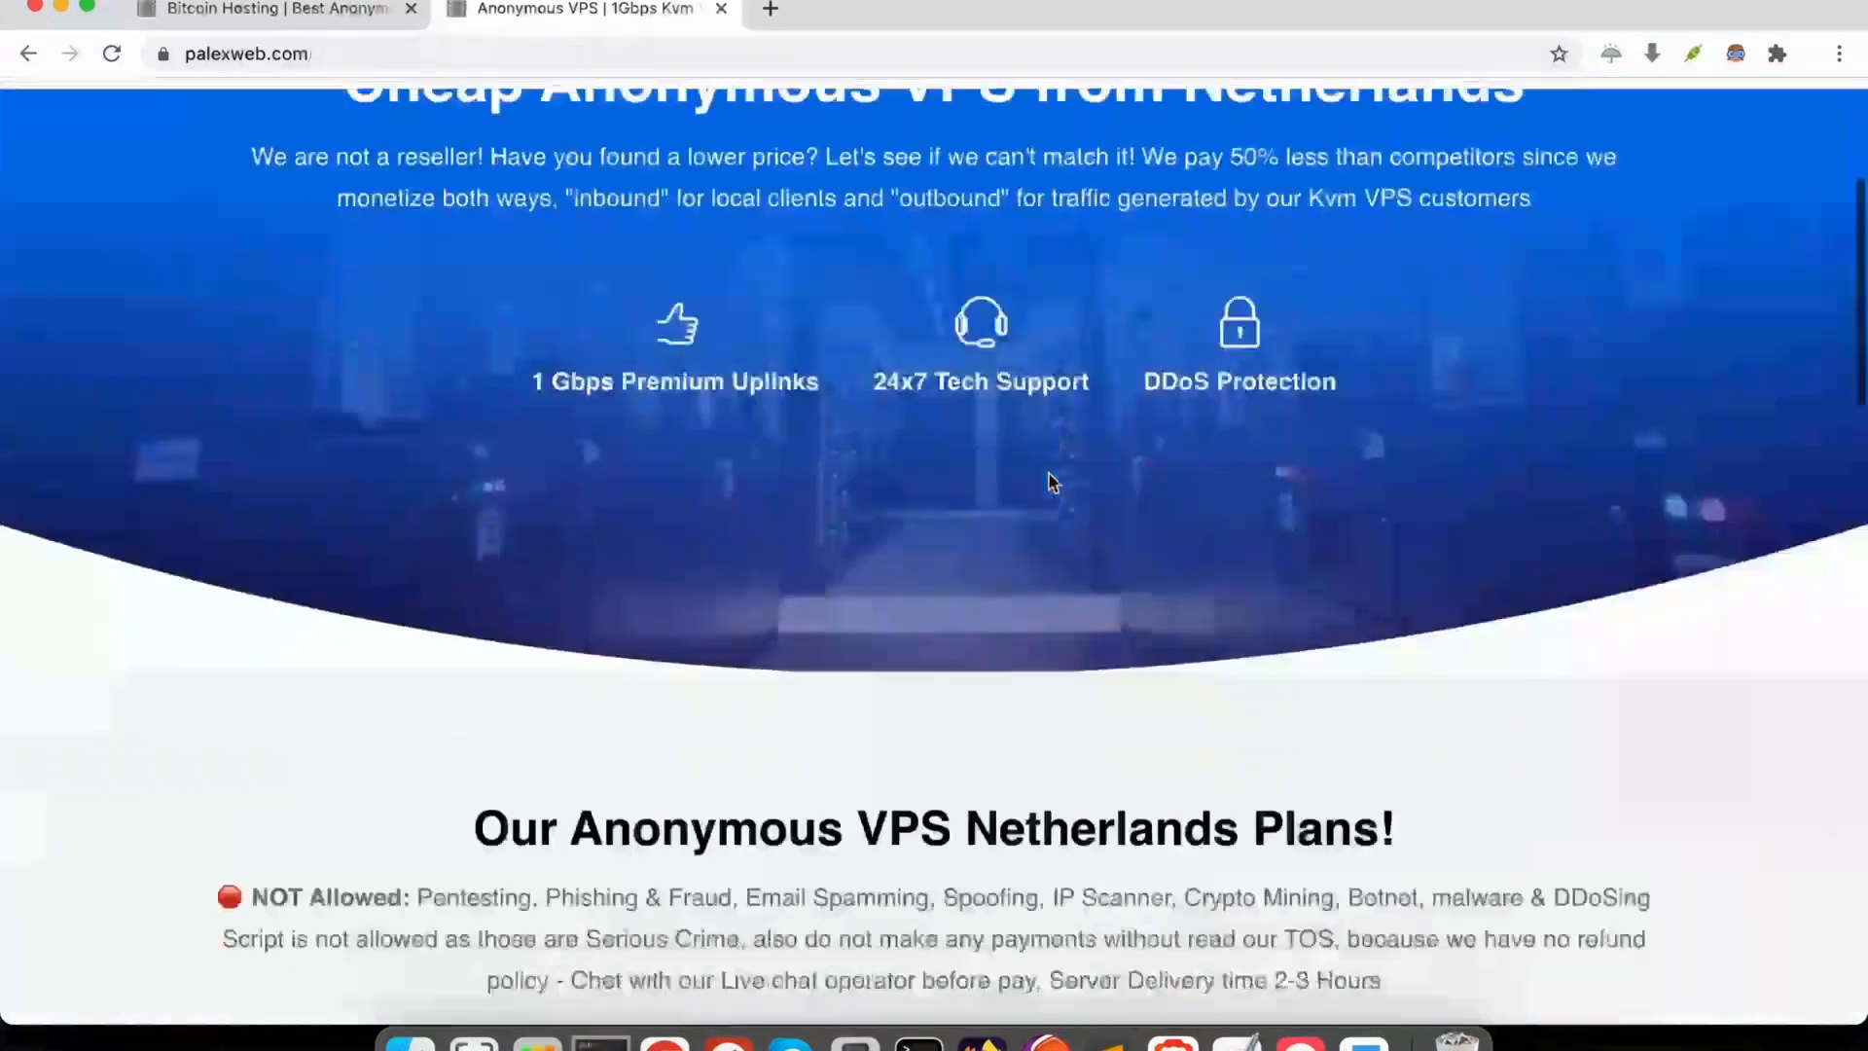
{"action": "scroll", "scroll_direction": "down", "scroll_amount": 3}
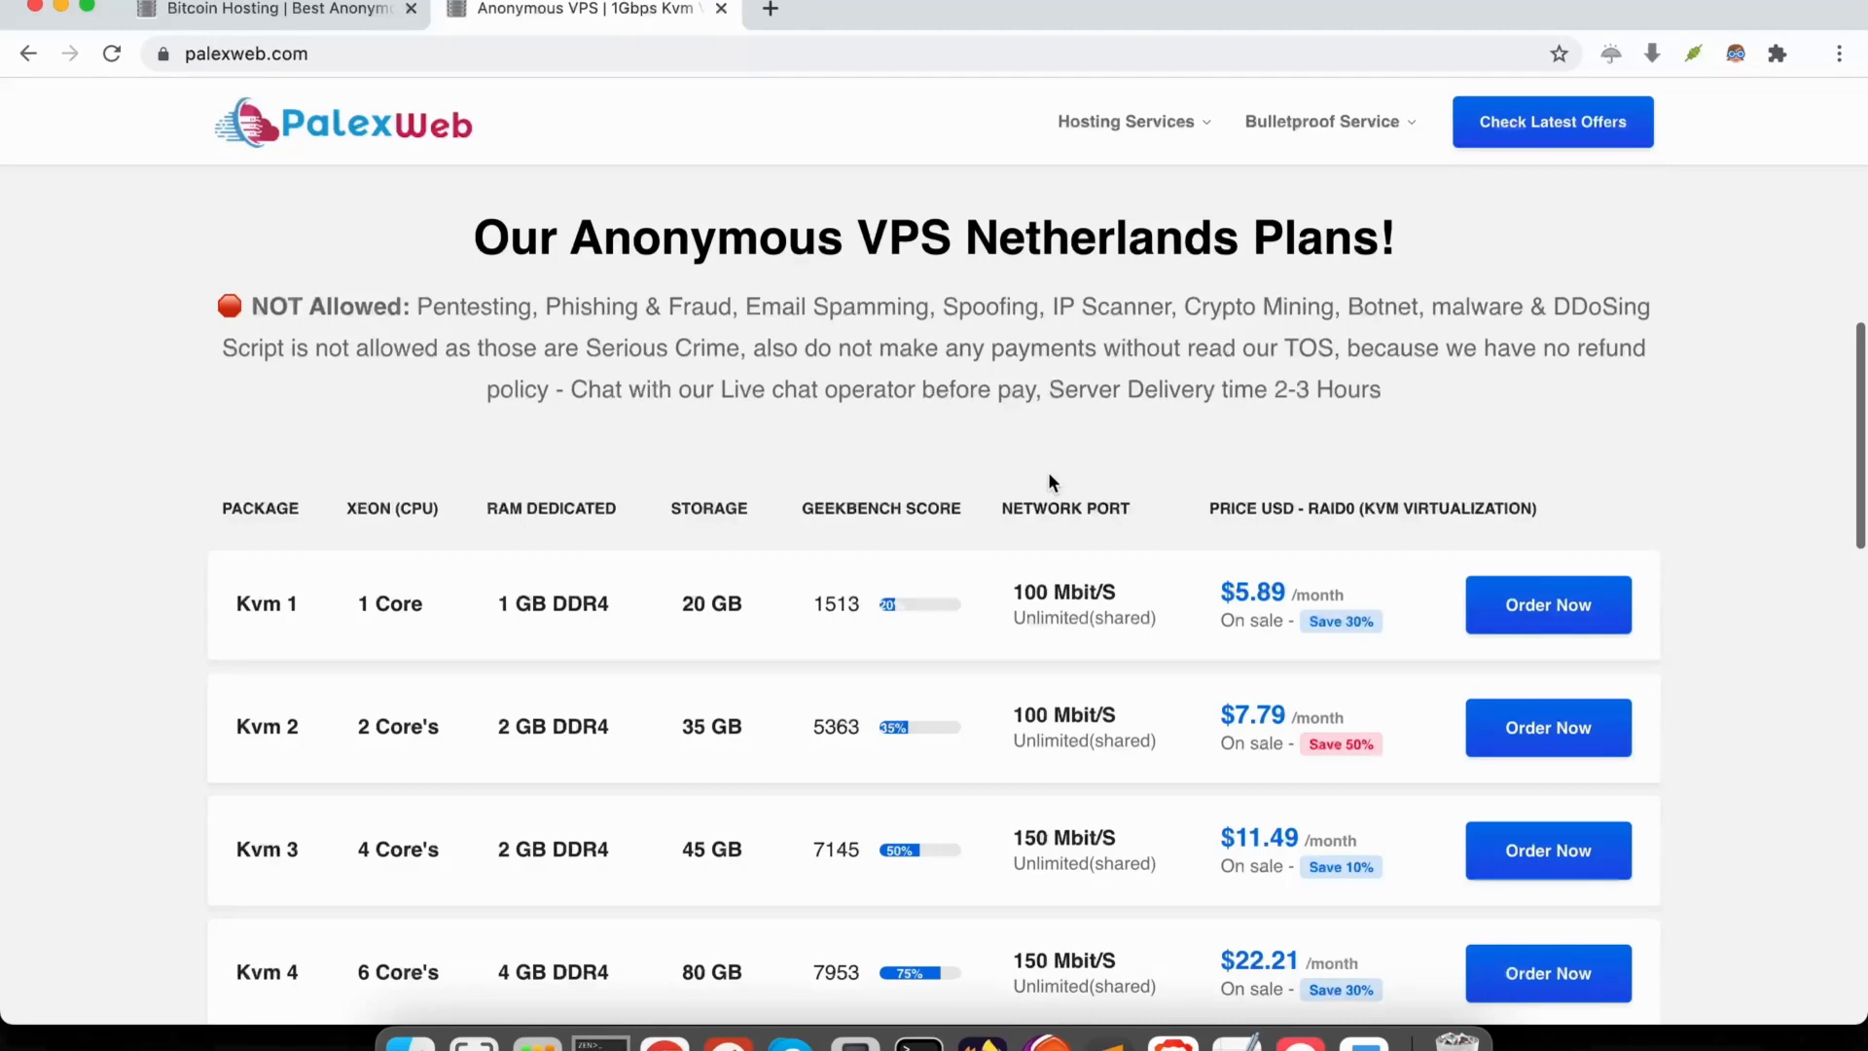
{"action": "mouse_move", "coordinate": [1034, 613]}
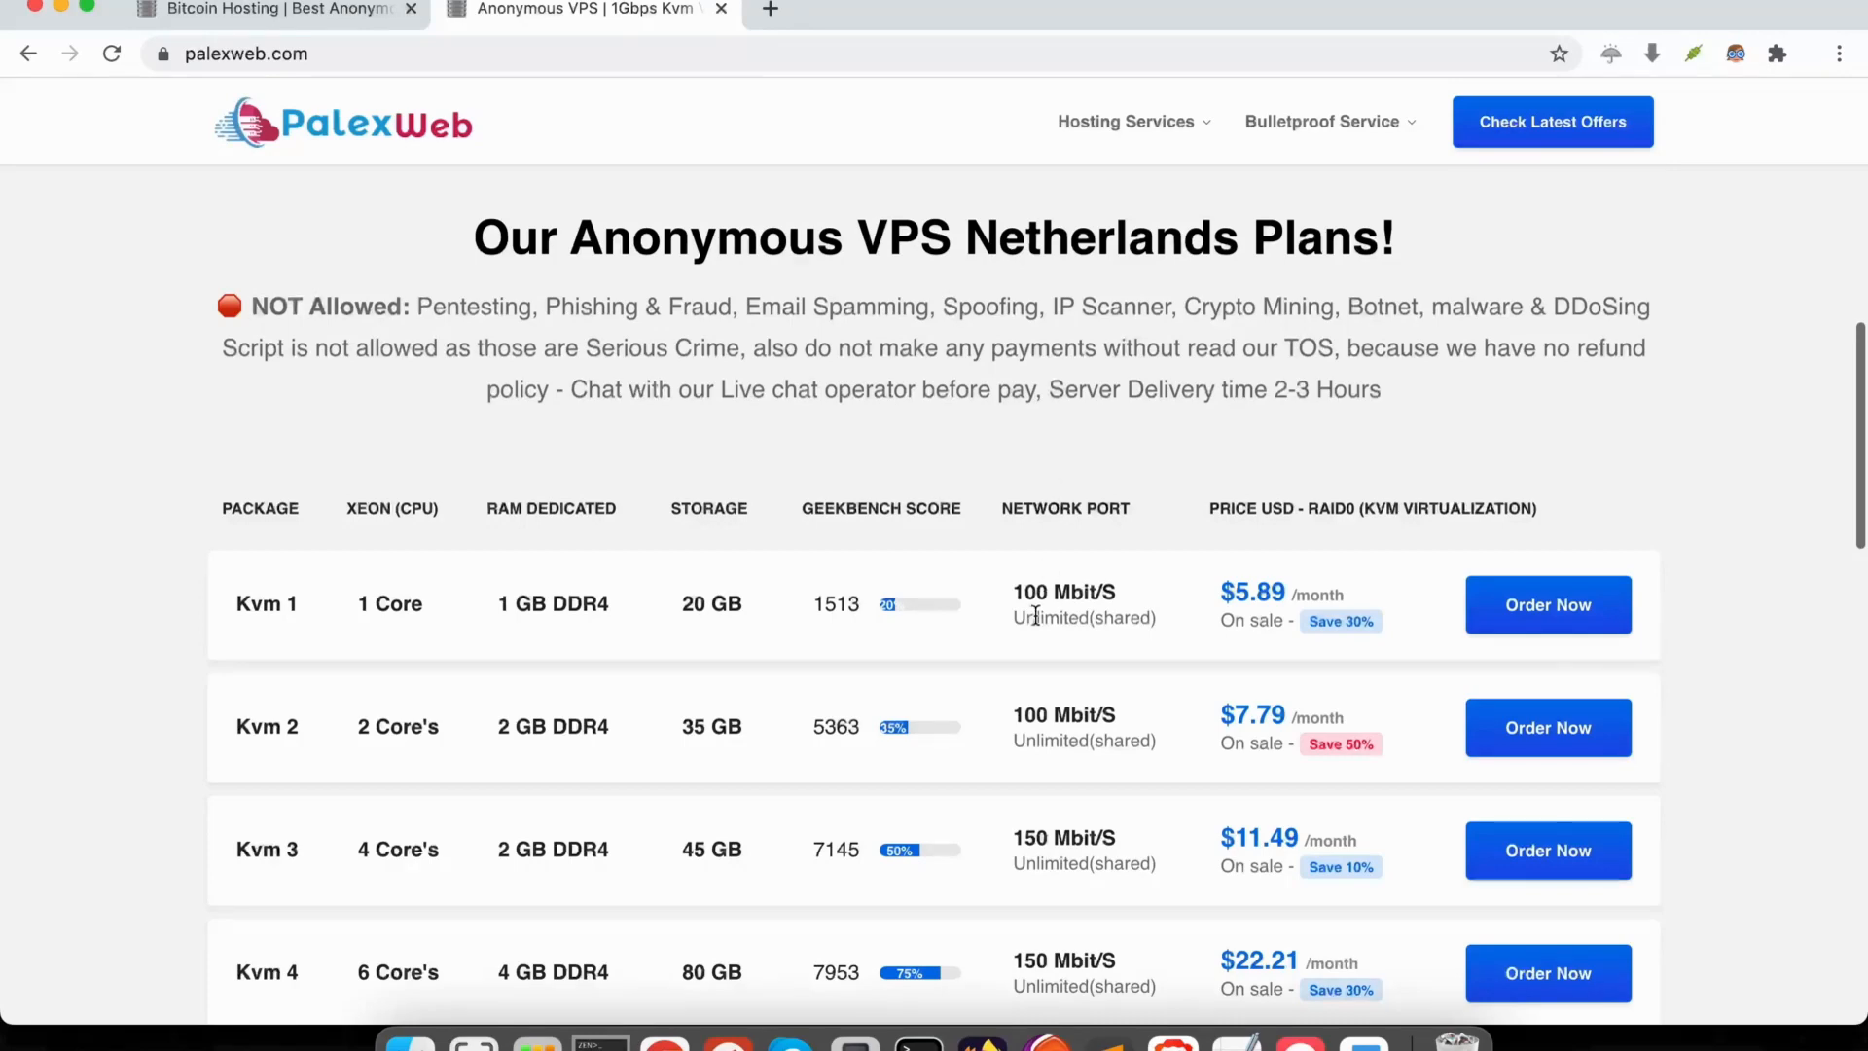
Scroll through the Kvm 1–6 plan rows, ending at Kvm 6 ($64.97/month) and the FAQ section
{"action": "scroll", "scroll_direction": "down", "scroll_amount": 3}
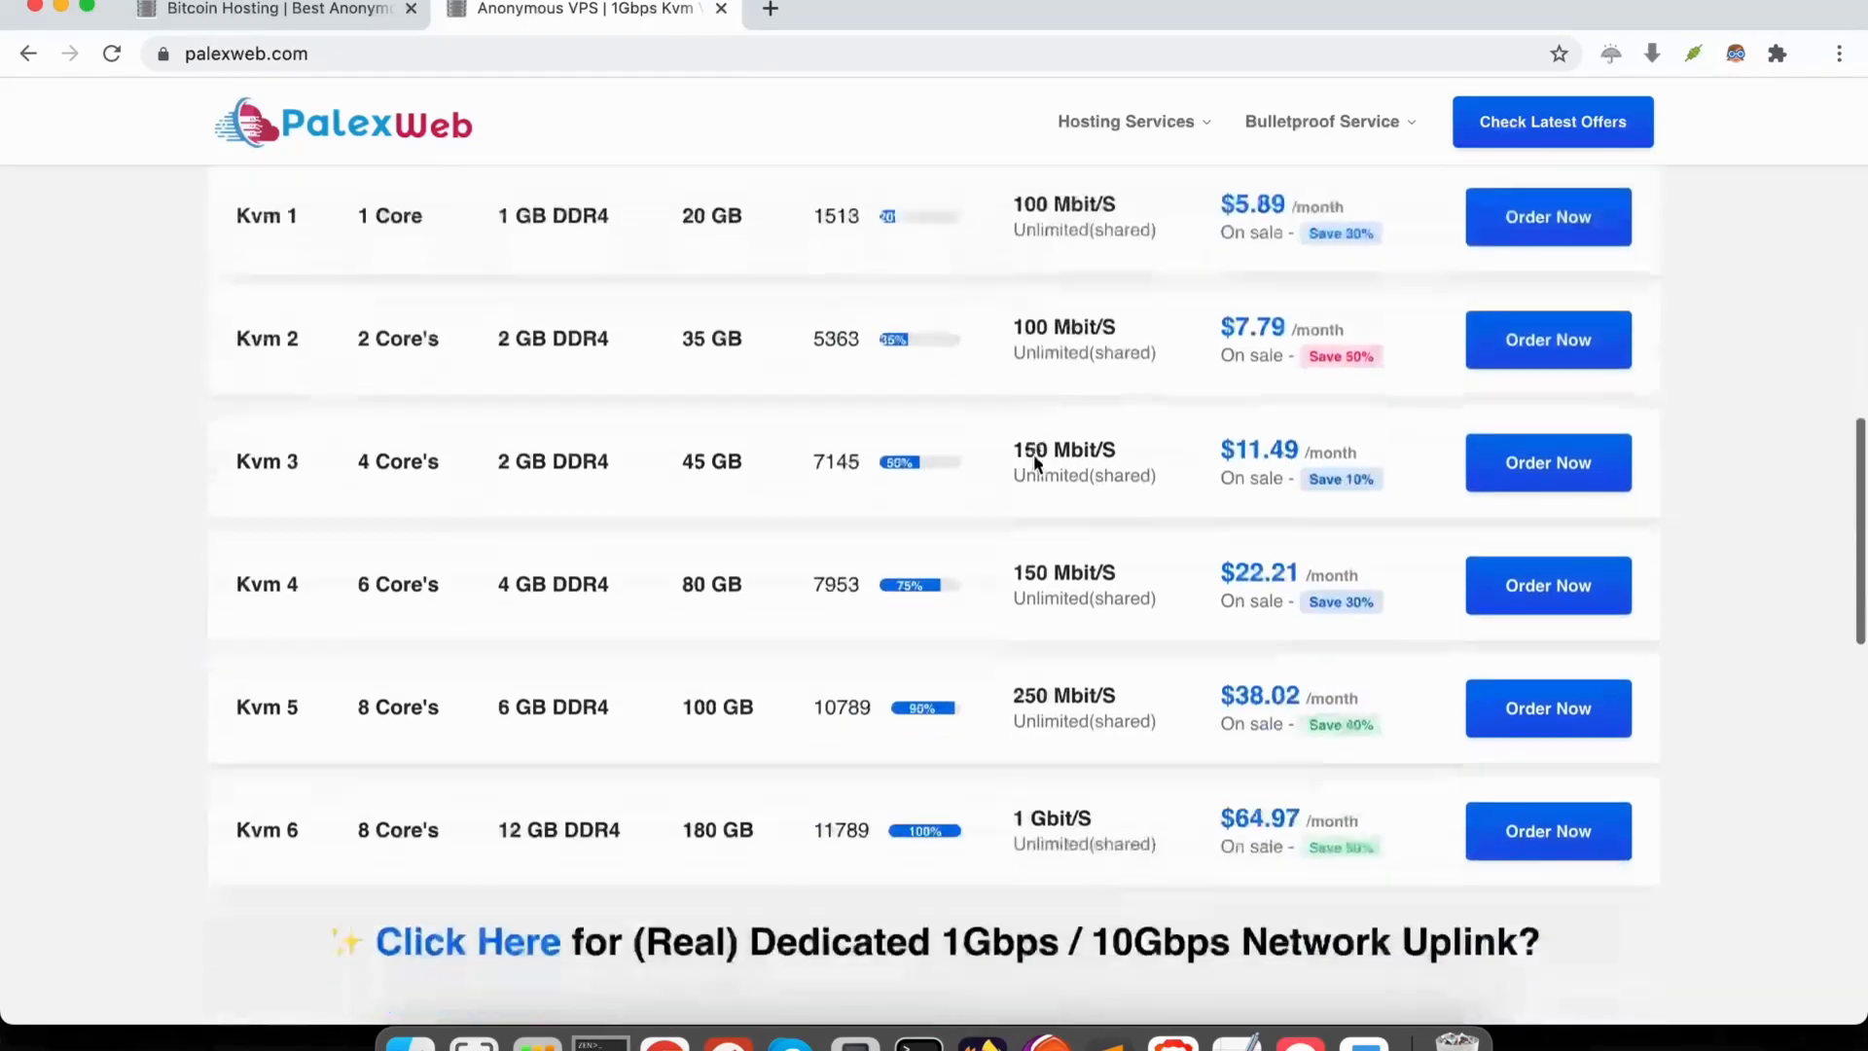
{"action": "scroll", "scroll_direction": "down", "scroll_amount": 3}
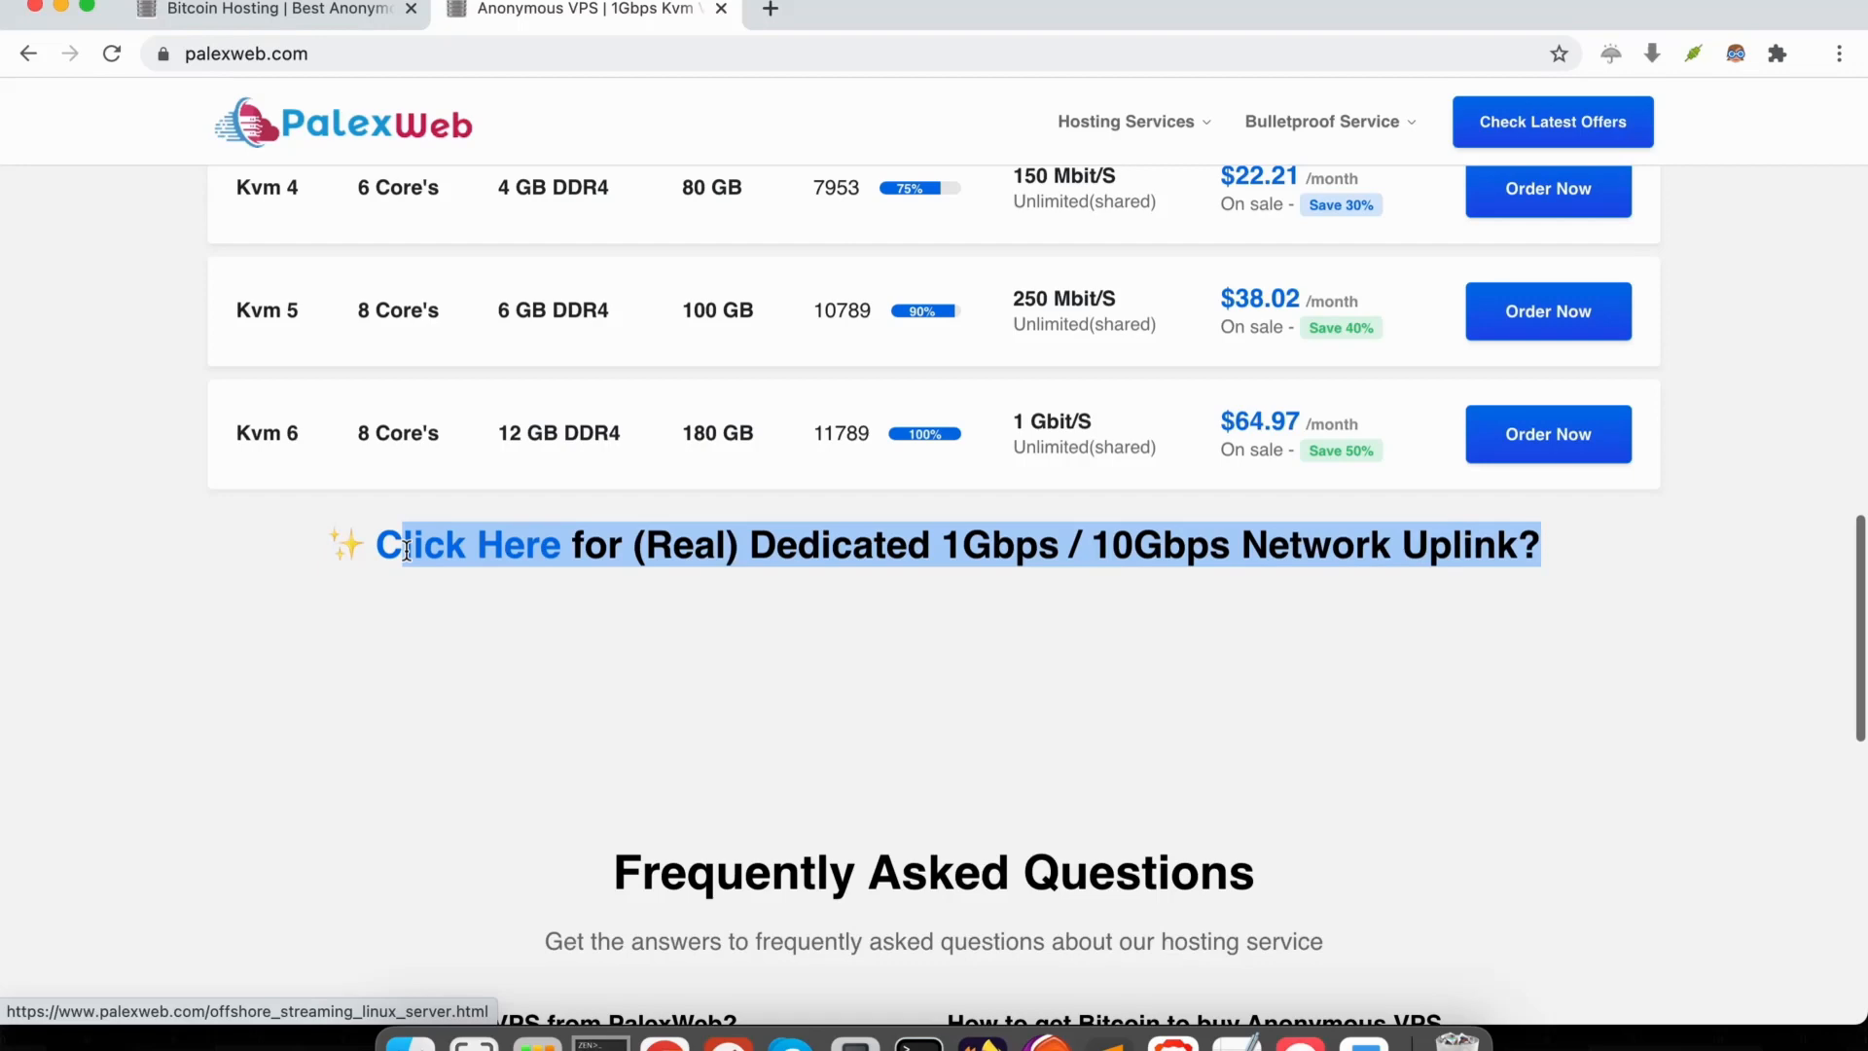
{"action": "scroll", "scroll_direction": "down", "scroll_amount": 3}
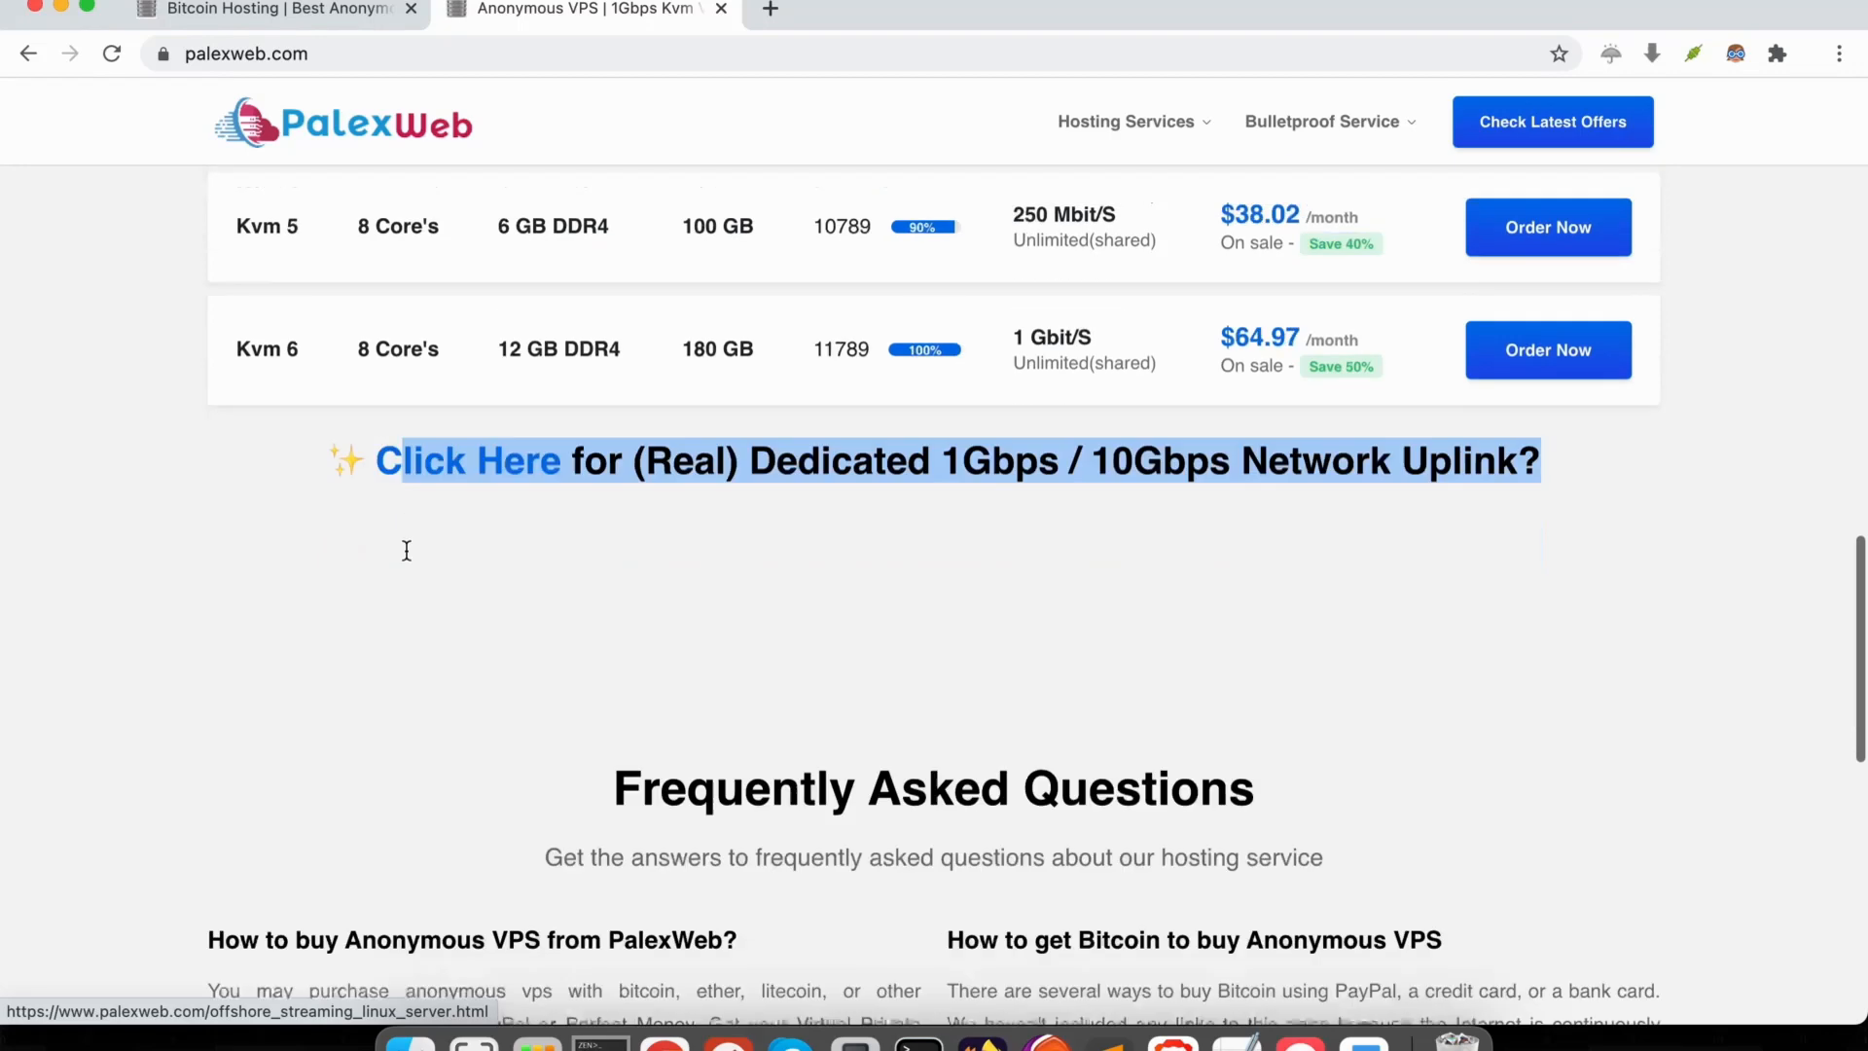